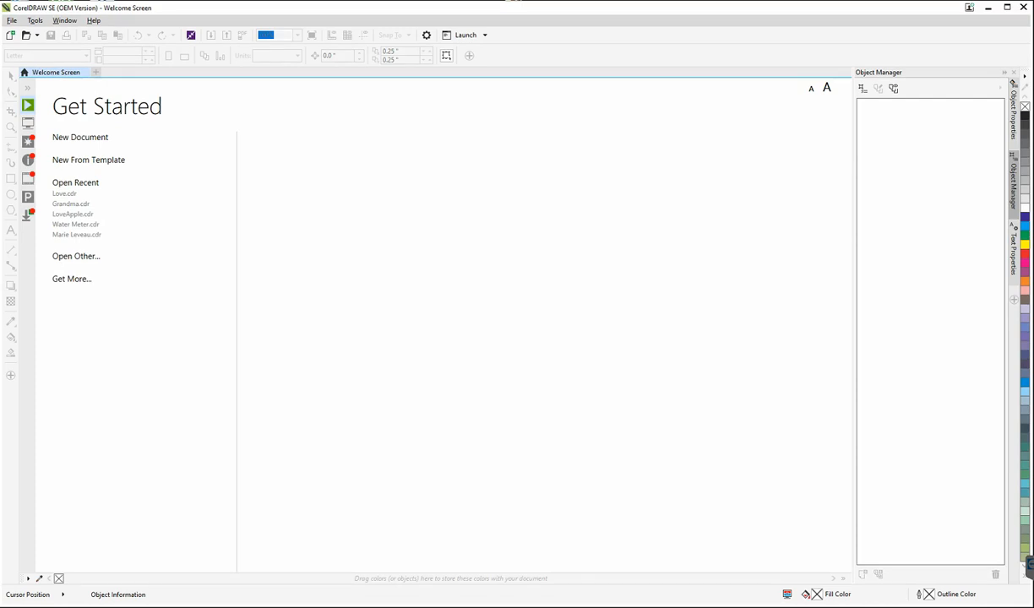
{"action": "mouse_move", "coordinate": [472, 448]}
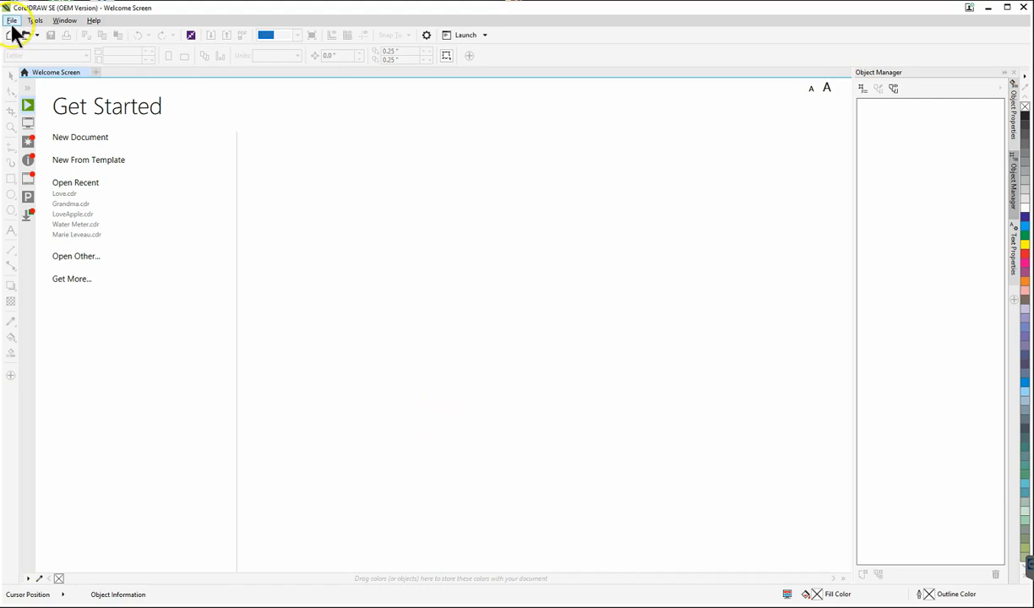
{"action": "mouse_move", "coordinate": [12, 35]}
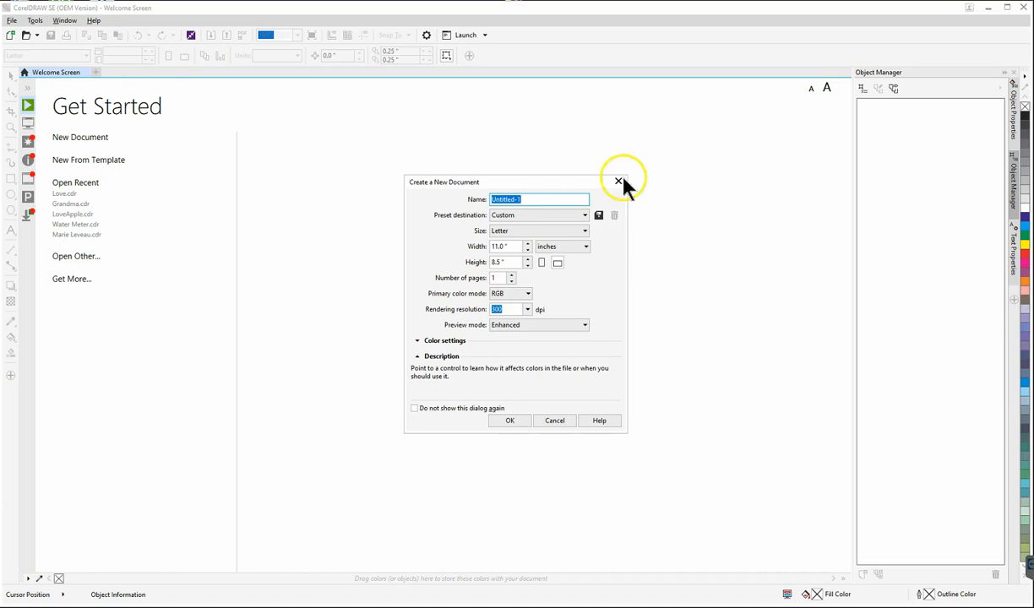
{"action": "mouse_move", "coordinate": [516, 262]}
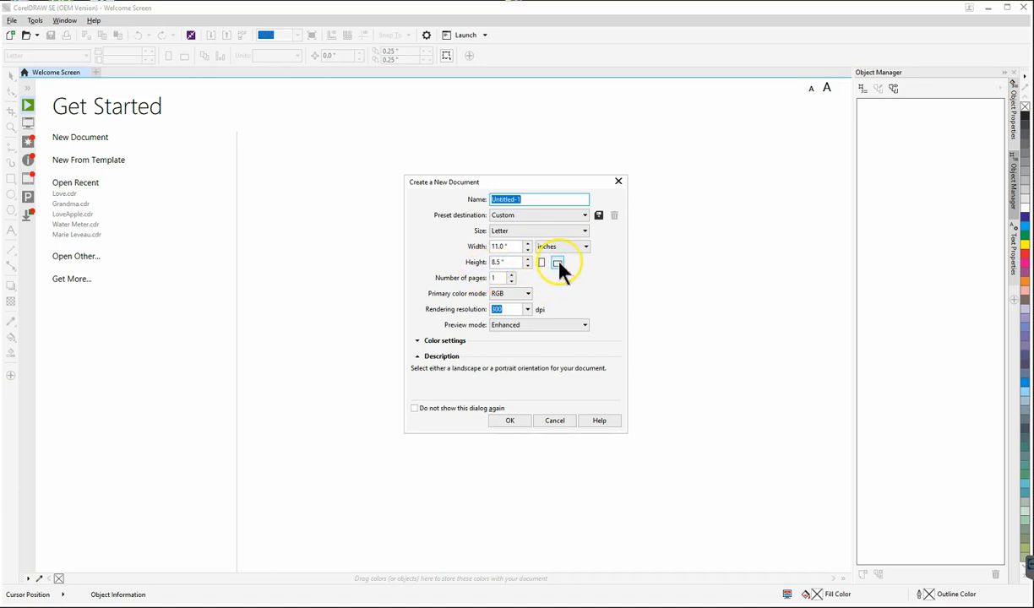
{"action": "mouse_move", "coordinate": [557, 263]}
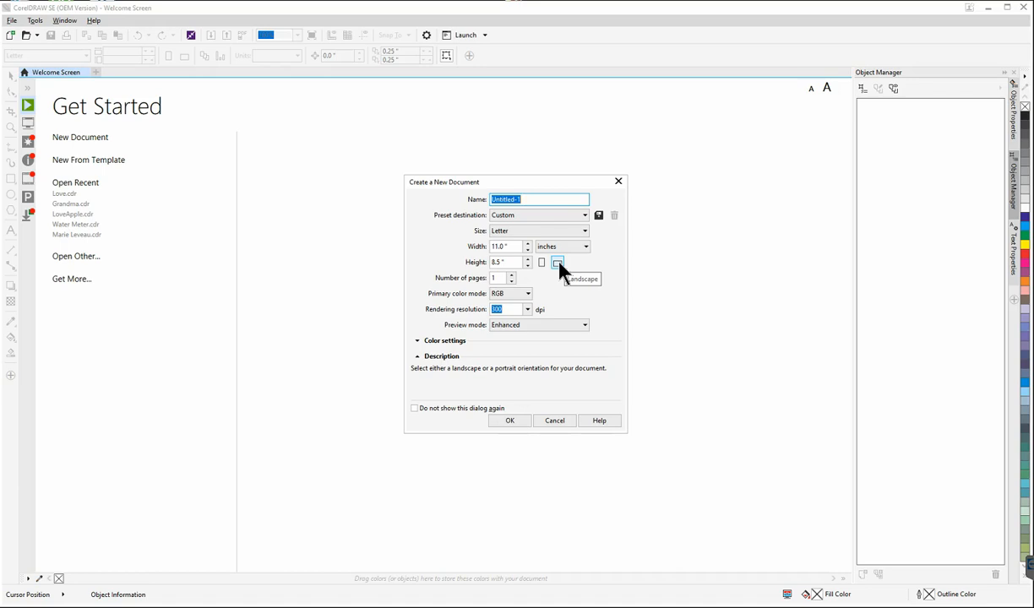
{"action": "mouse_move", "coordinate": [509, 421]}
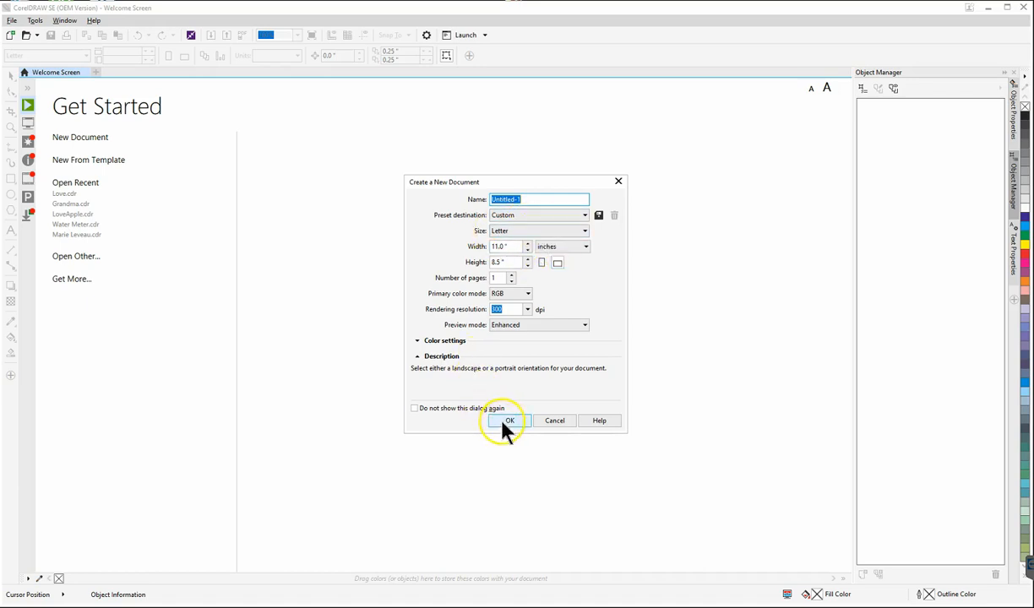
- Create the blank landscape Letter document Untitled-1 and check the available zoom levels
{"action": "left_click", "coordinate": [509, 421]}
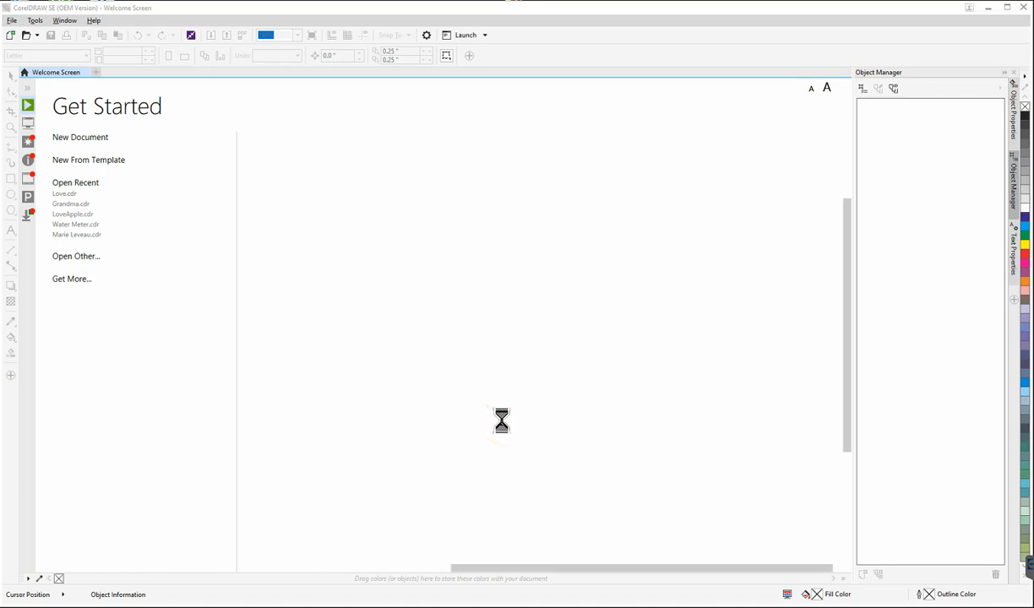
{"action": "left_click", "coordinate": [81, 137]}
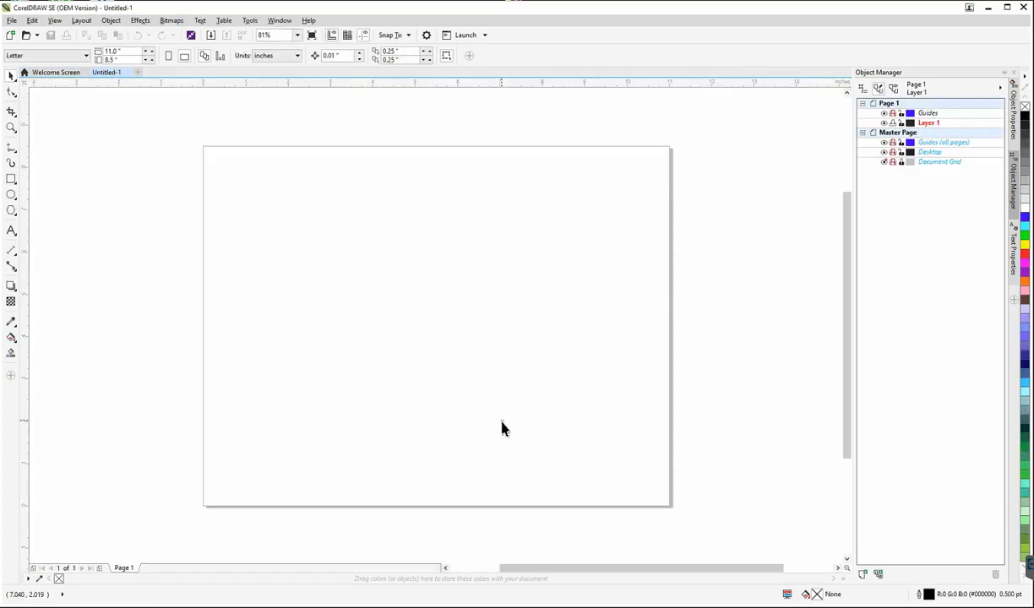
{"action": "mouse_move", "coordinate": [319, 334]}
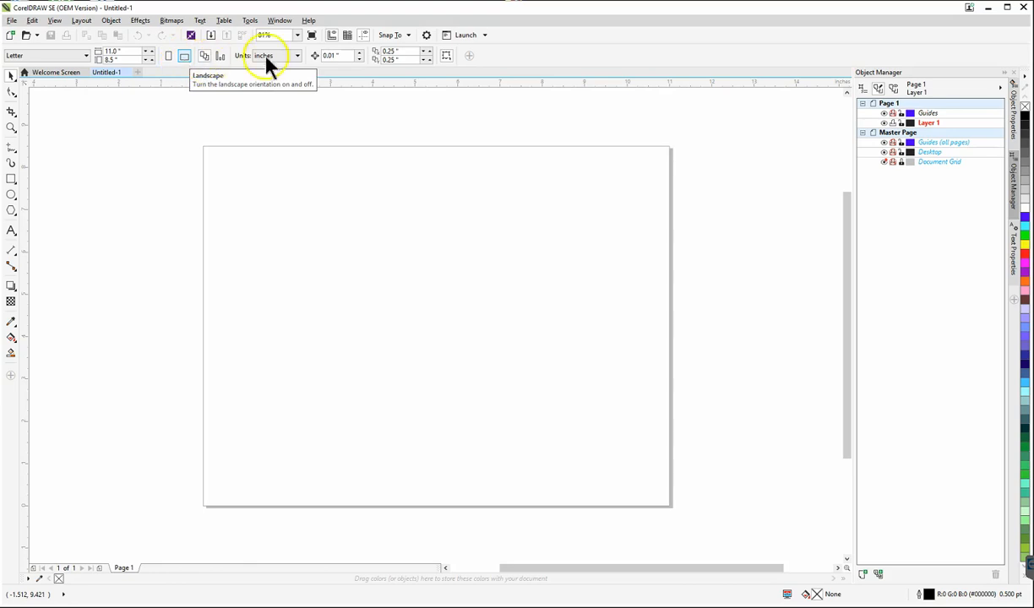
{"action": "left_click", "coordinate": [297, 34]}
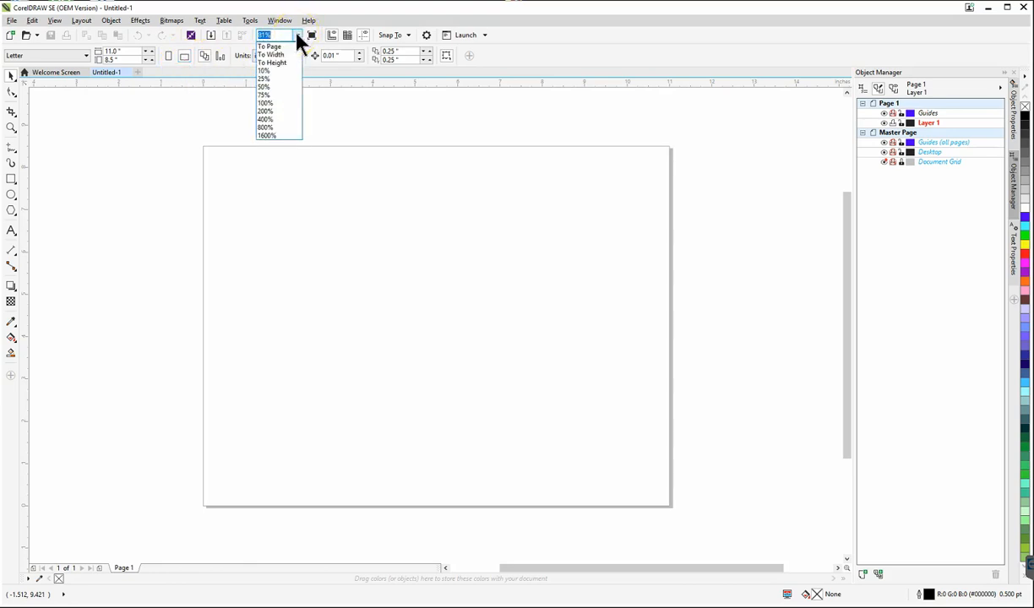
{"action": "mouse_move", "coordinate": [270, 45]}
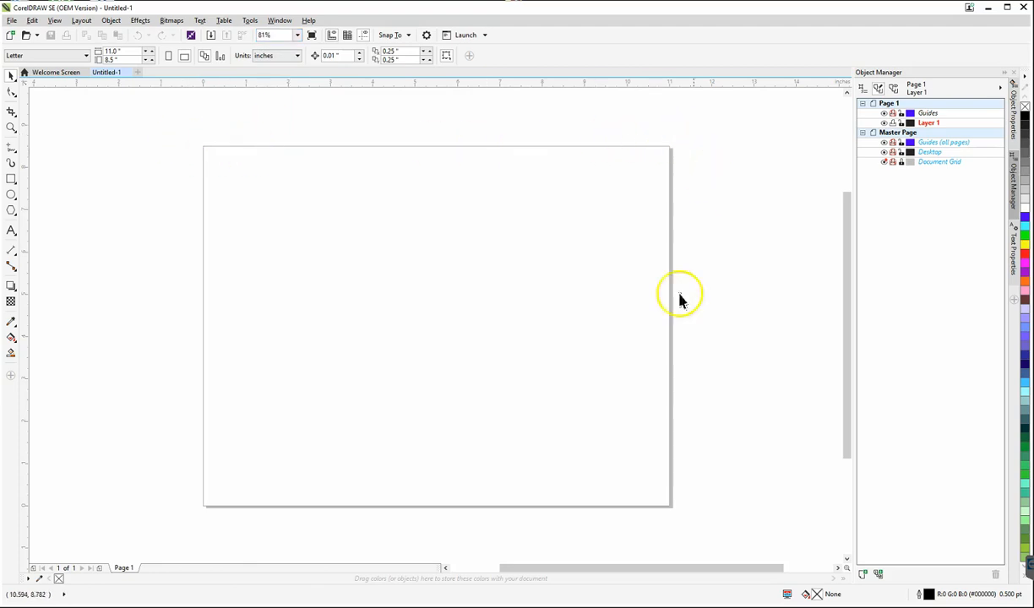
{"action": "mouse_move", "coordinate": [142, 511]}
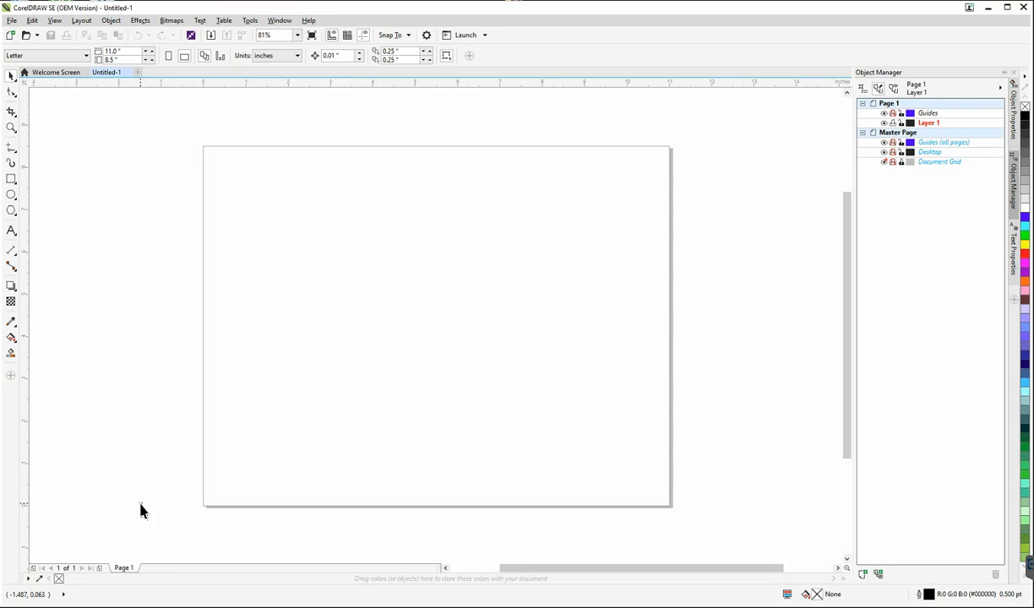
{"action": "mouse_move", "coordinate": [11, 211]}
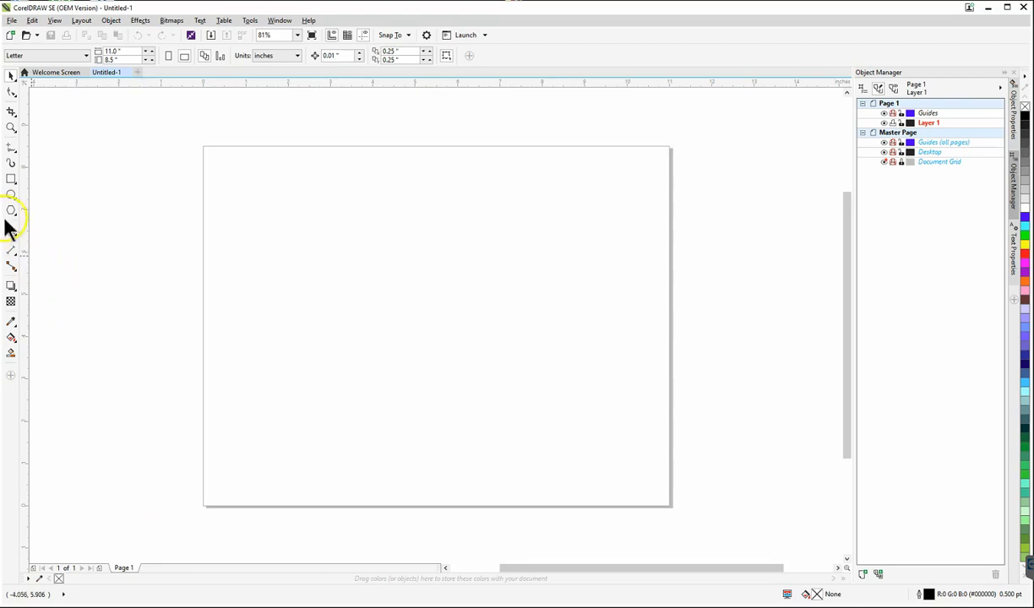
{"action": "mouse_move", "coordinate": [12, 228]}
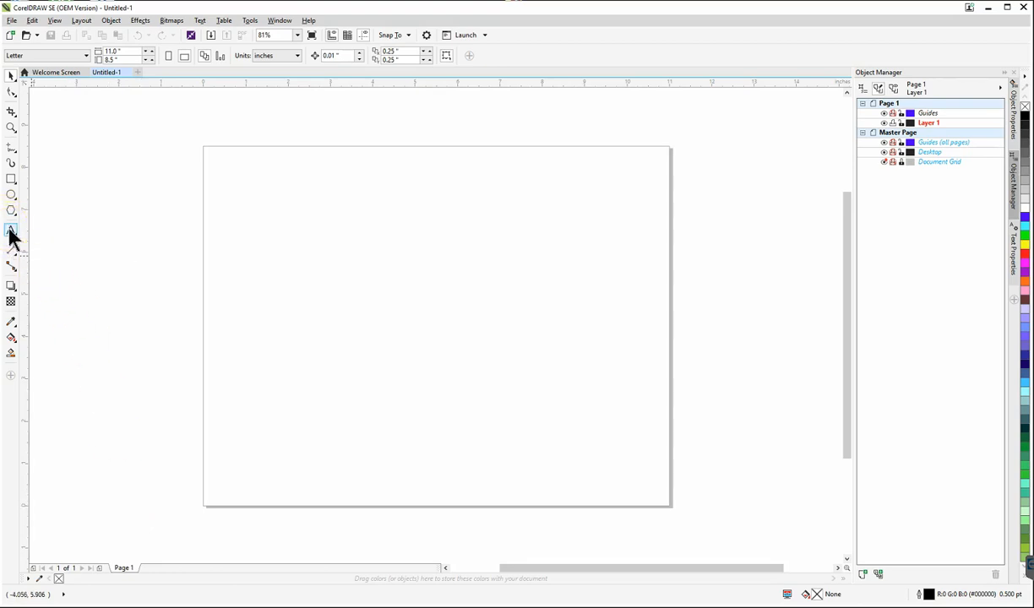
- Start an artistic text entry on the left of the page in Impact at 100 pt
{"action": "left_click", "coordinate": [11, 230]}
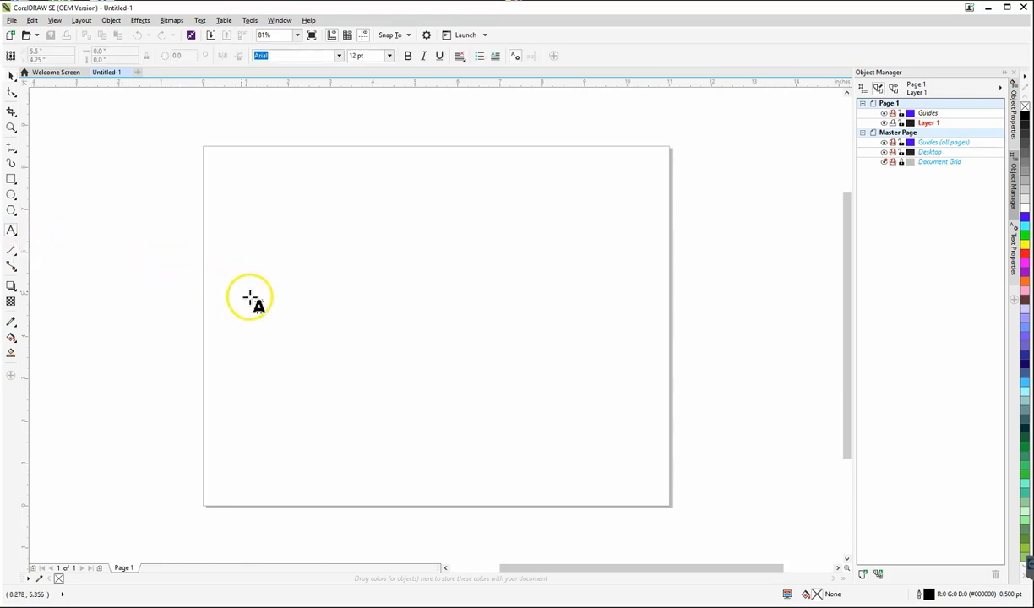
{"action": "left_click", "coordinate": [265, 305]}
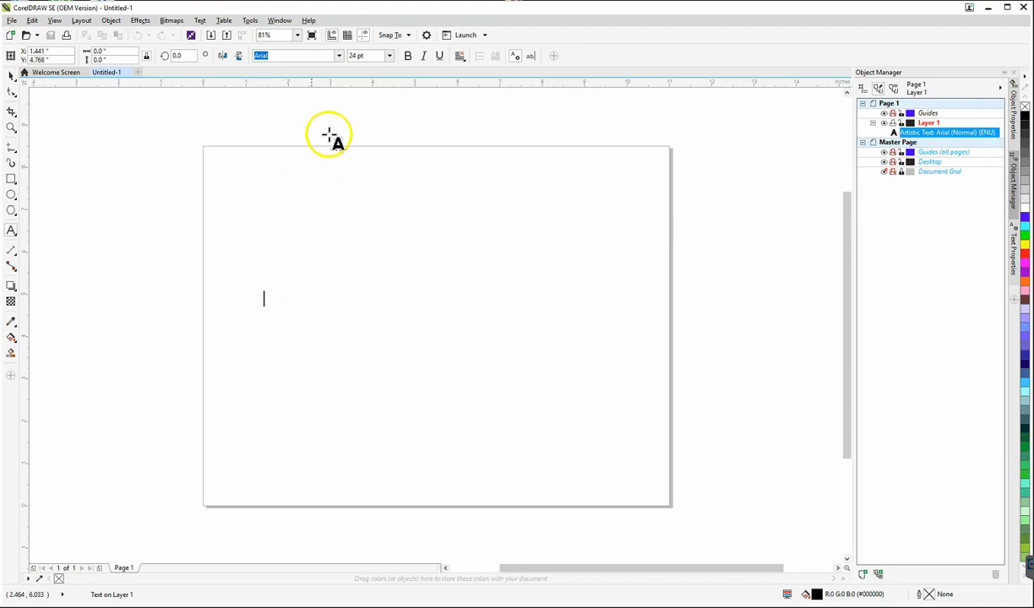
{"action": "mouse_move", "coordinate": [337, 63]}
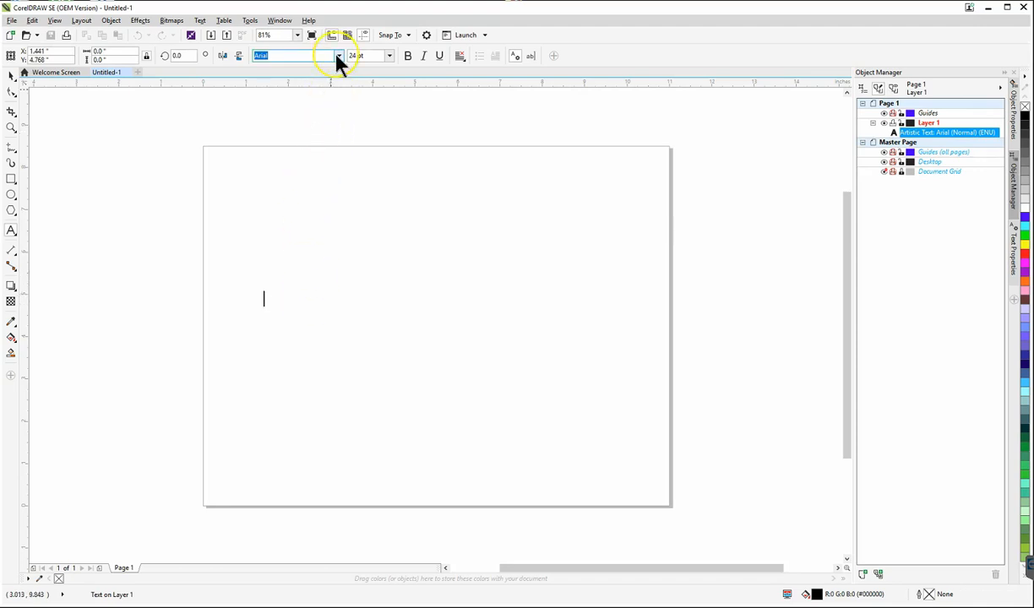
{"action": "mouse_move", "coordinate": [337, 55]}
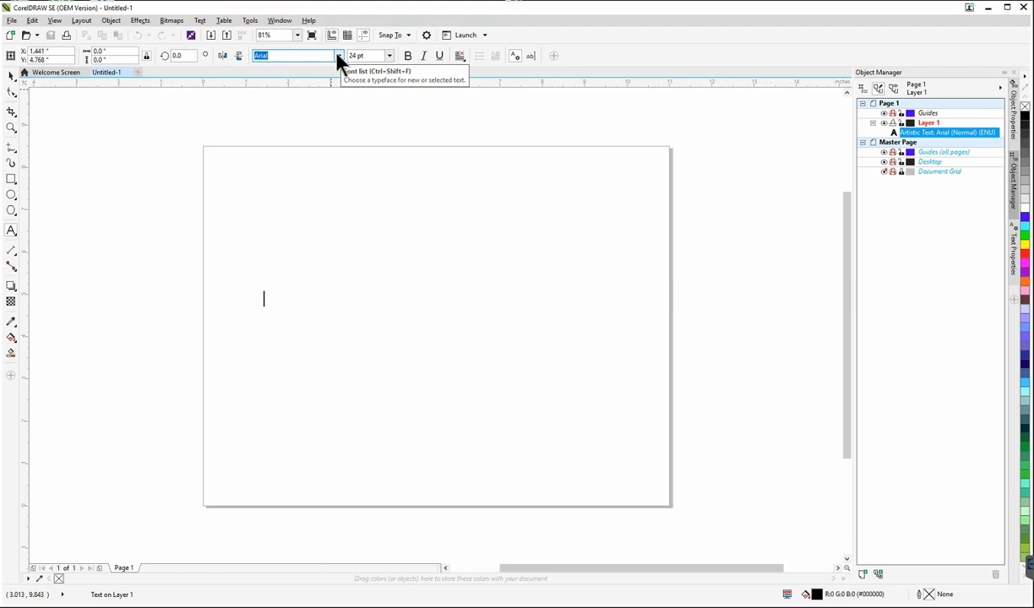
{"action": "left_click", "coordinate": [338, 56]}
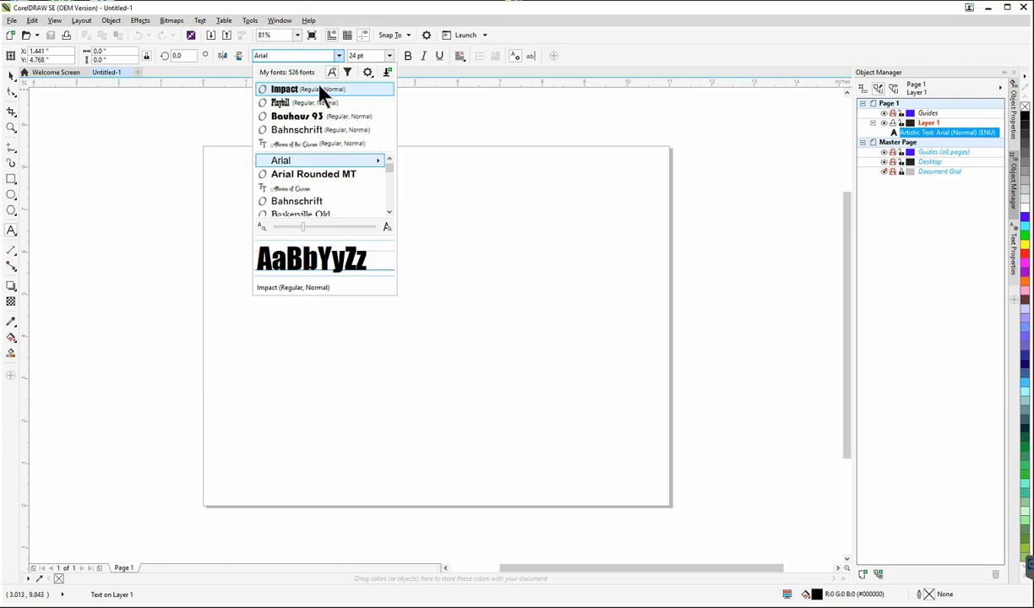
{"action": "left_click", "coordinate": [284, 89]}
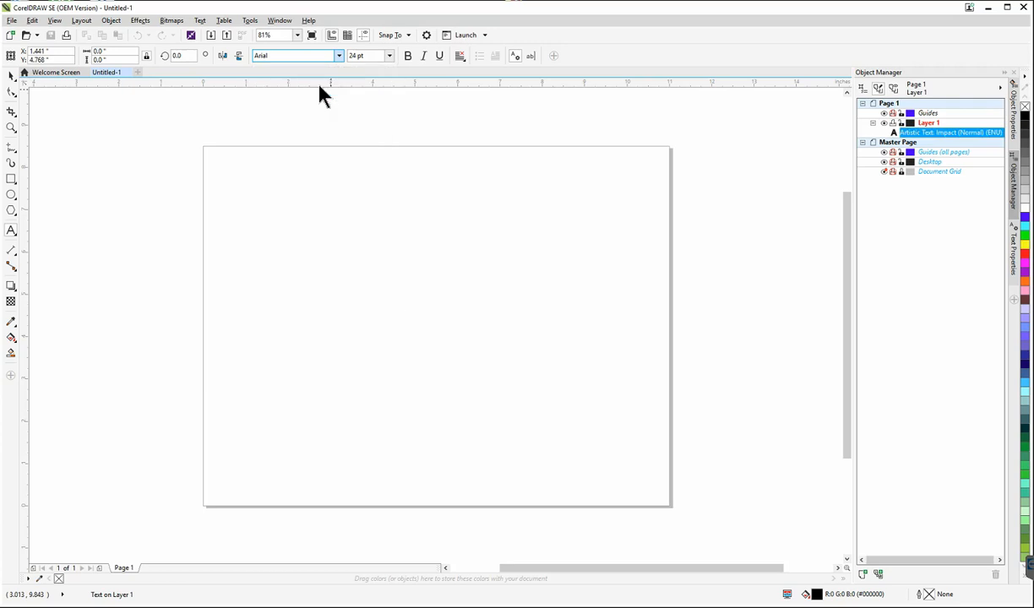
{"action": "left_click", "coordinate": [294, 55]}
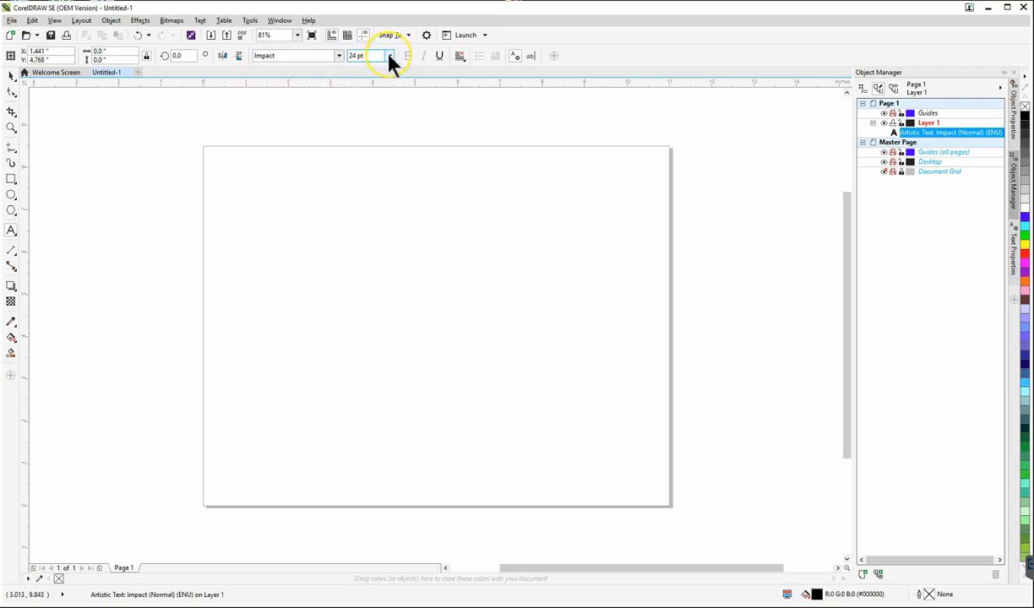
{"action": "left_click", "coordinate": [389, 55]}
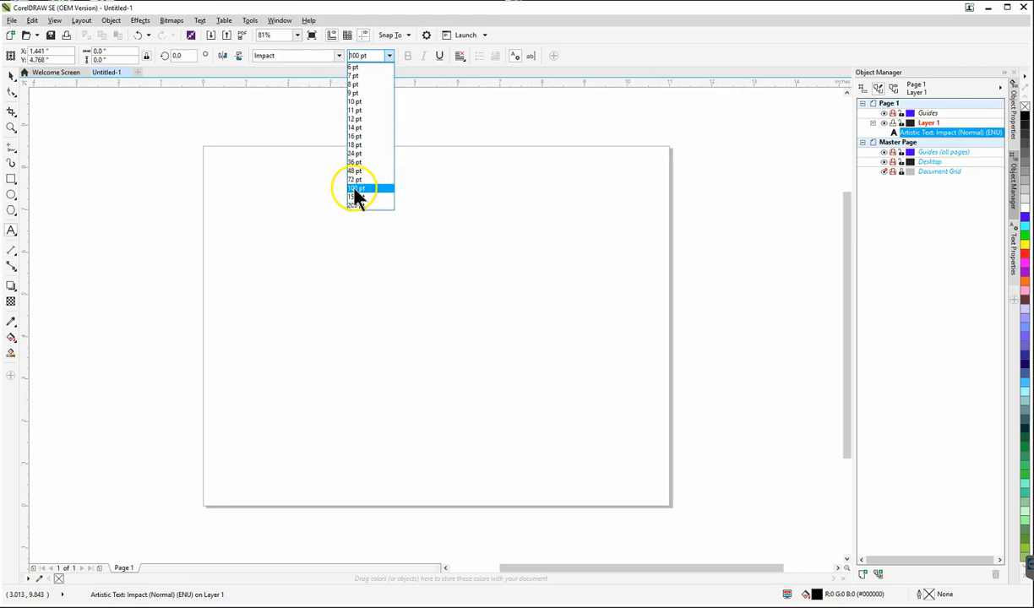
{"action": "left_click", "coordinate": [356, 188]}
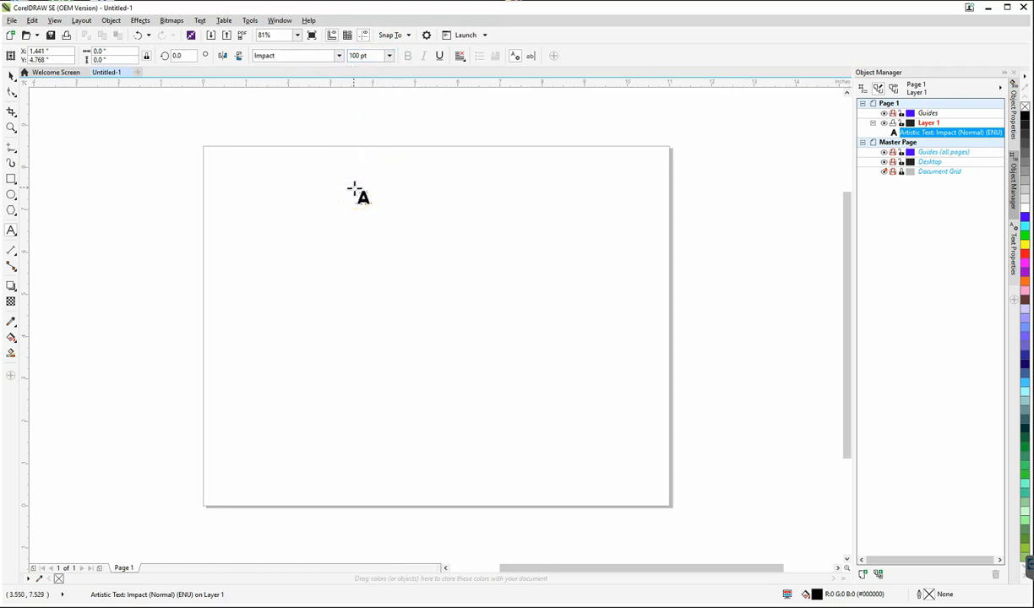
- Type LOVE in Impact 100 pt and select the text object
{"action": "left_click", "coordinate": [264, 282]}
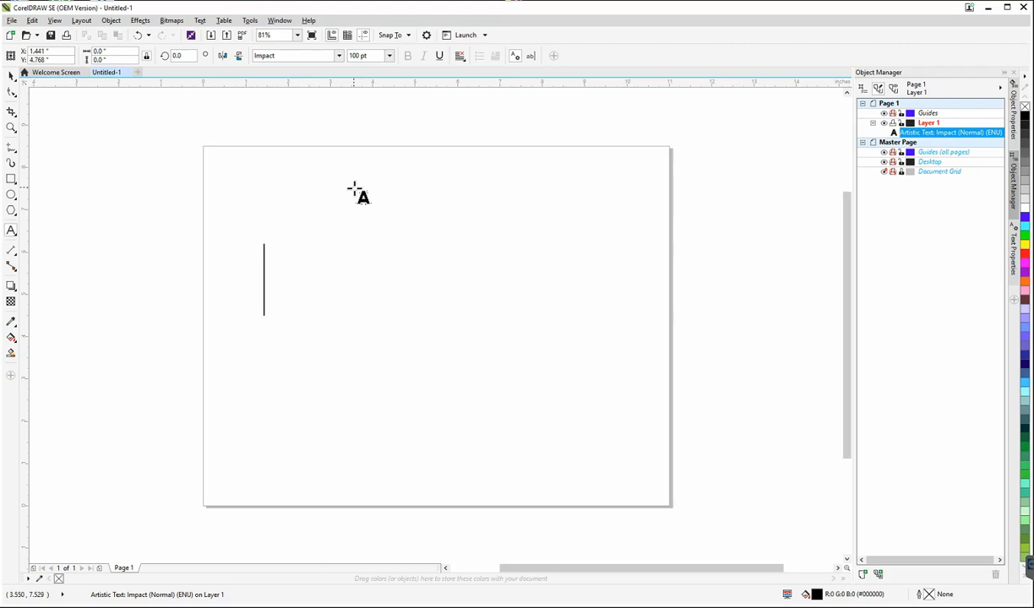
{"action": "type", "text": "L"}
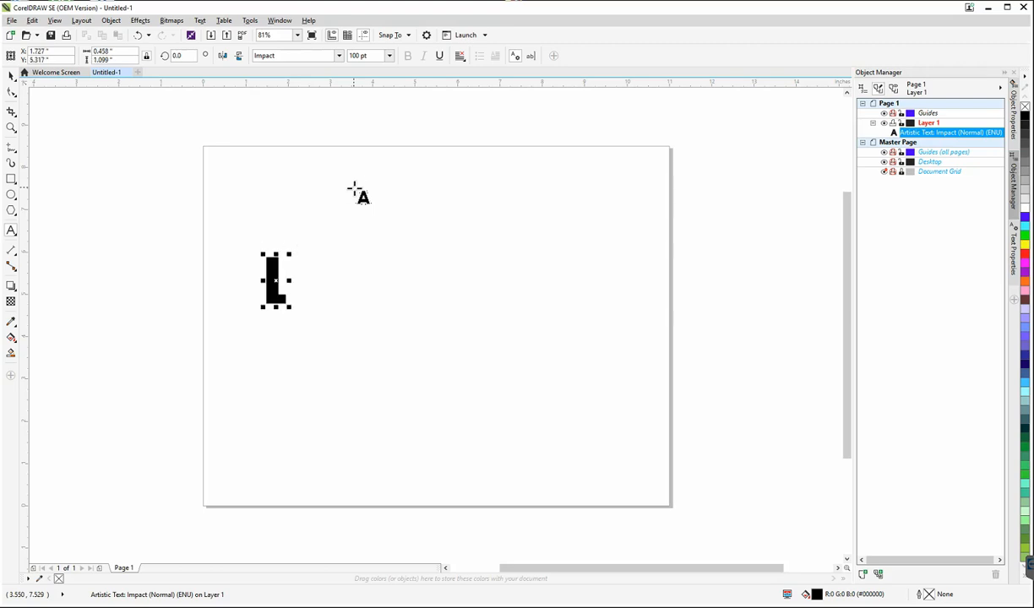
{"action": "type", "text": "OV"}
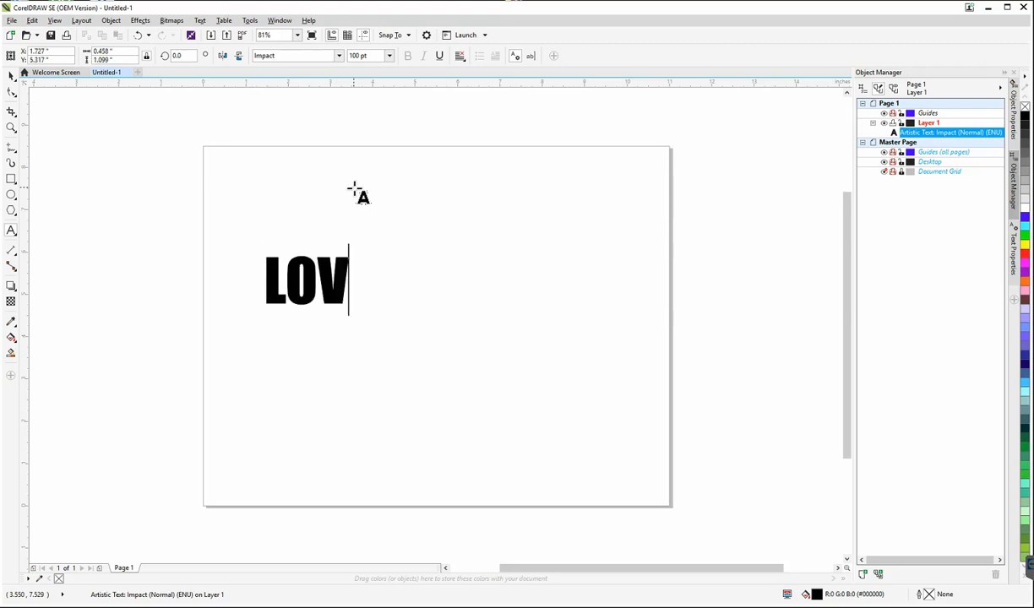
{"action": "type", "text": "E"}
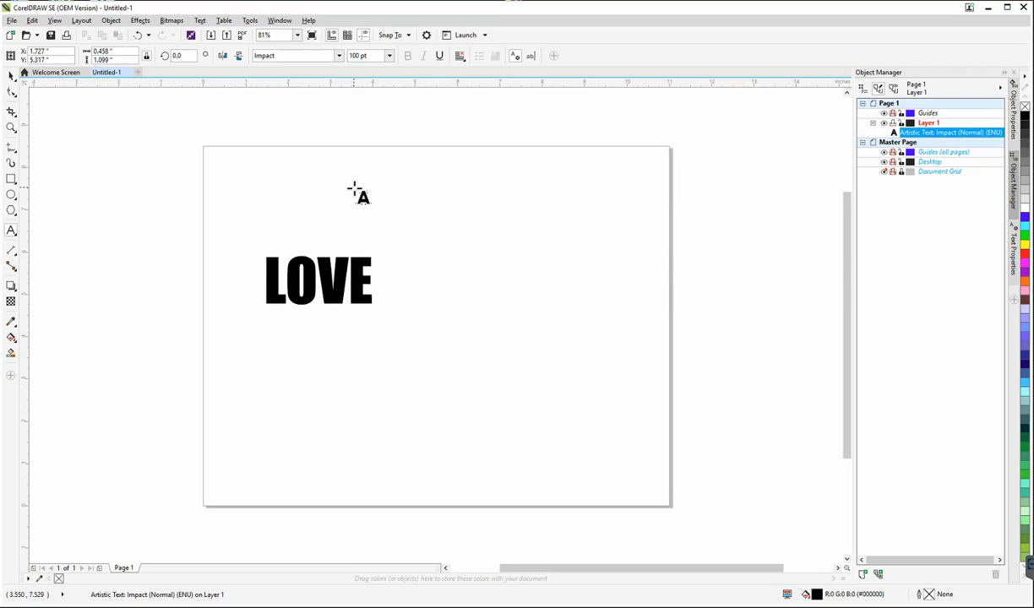
{"action": "mouse_move", "coordinate": [511, 152]}
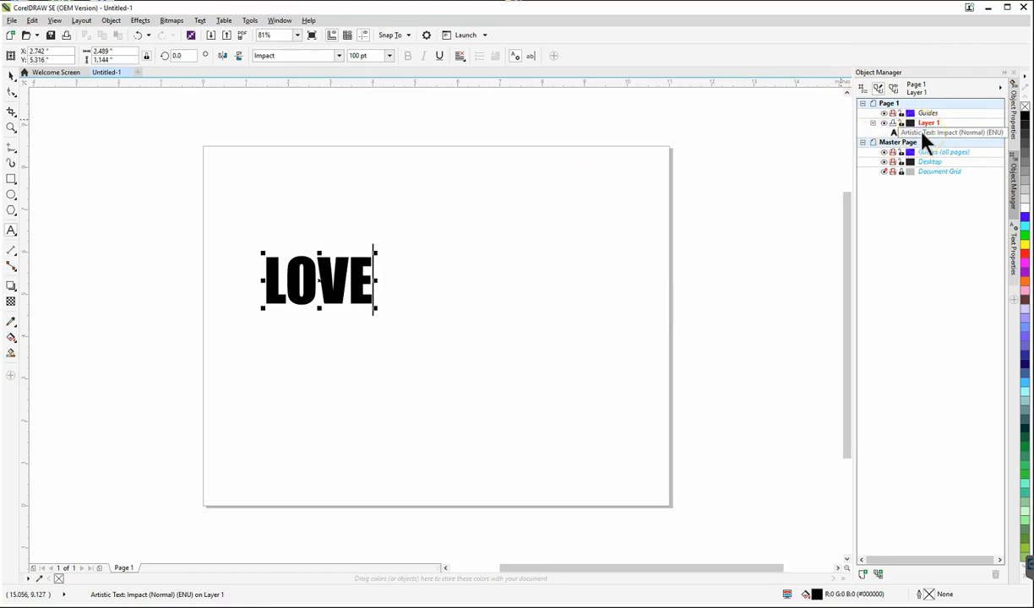
{"action": "left_click", "coordinate": [952, 133]}
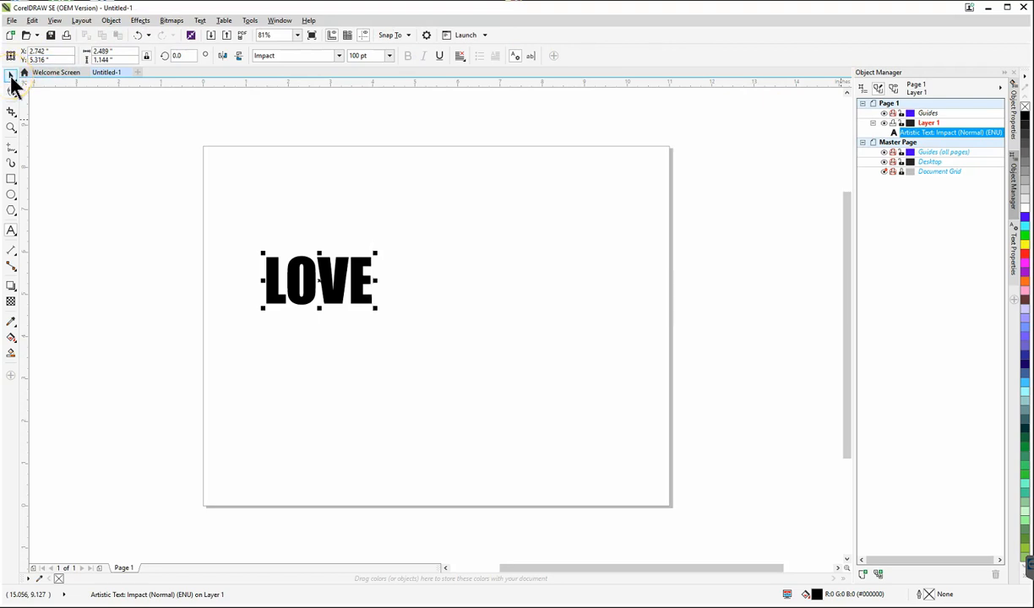
{"action": "mouse_move", "coordinate": [12, 76]}
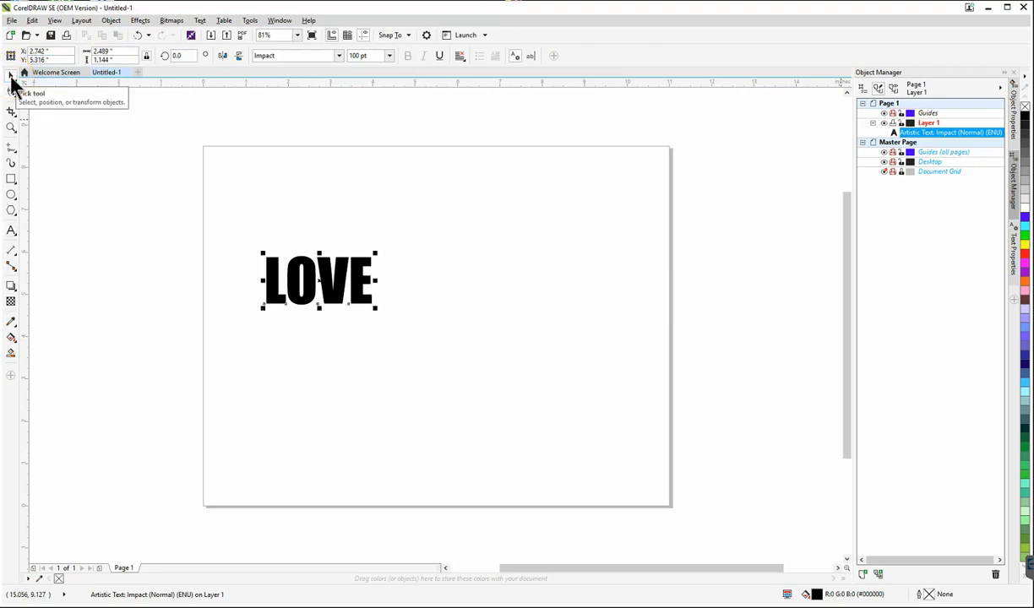
{"action": "mouse_move", "coordinate": [239, 247]}
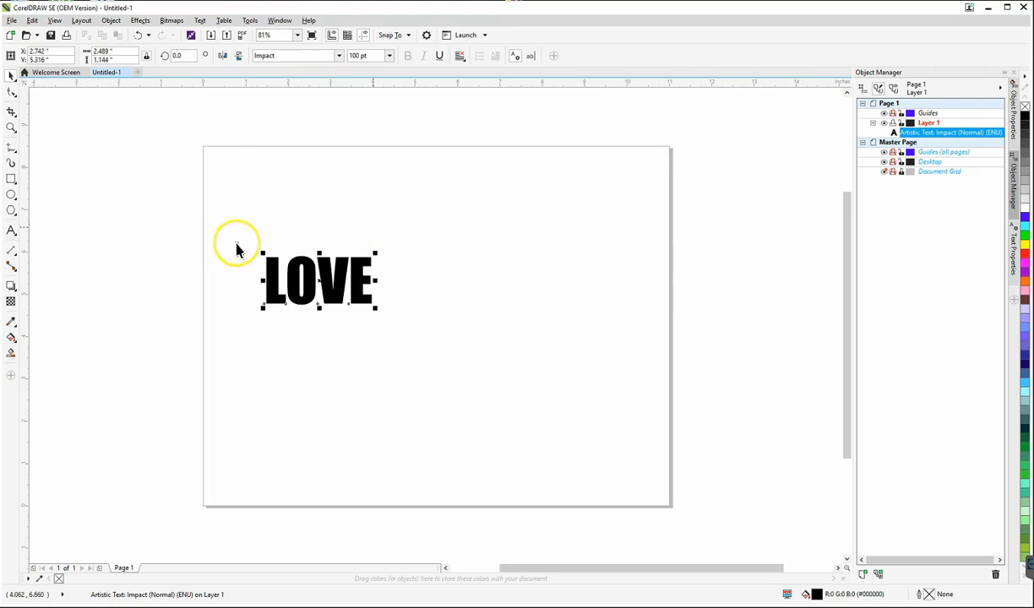
{"action": "mouse_move", "coordinate": [434, 304]}
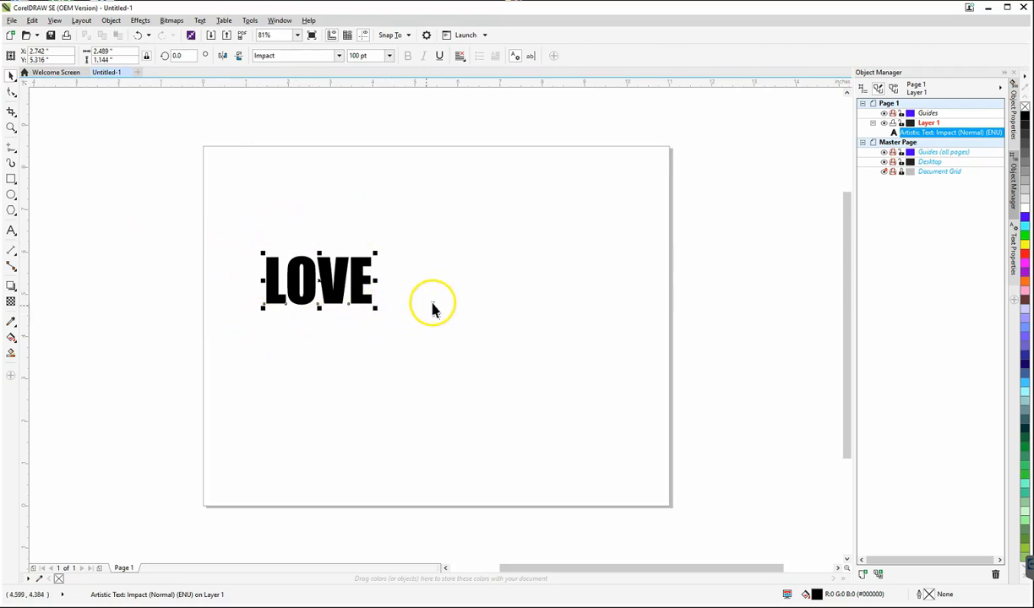
{"action": "mouse_move", "coordinate": [917, 136]}
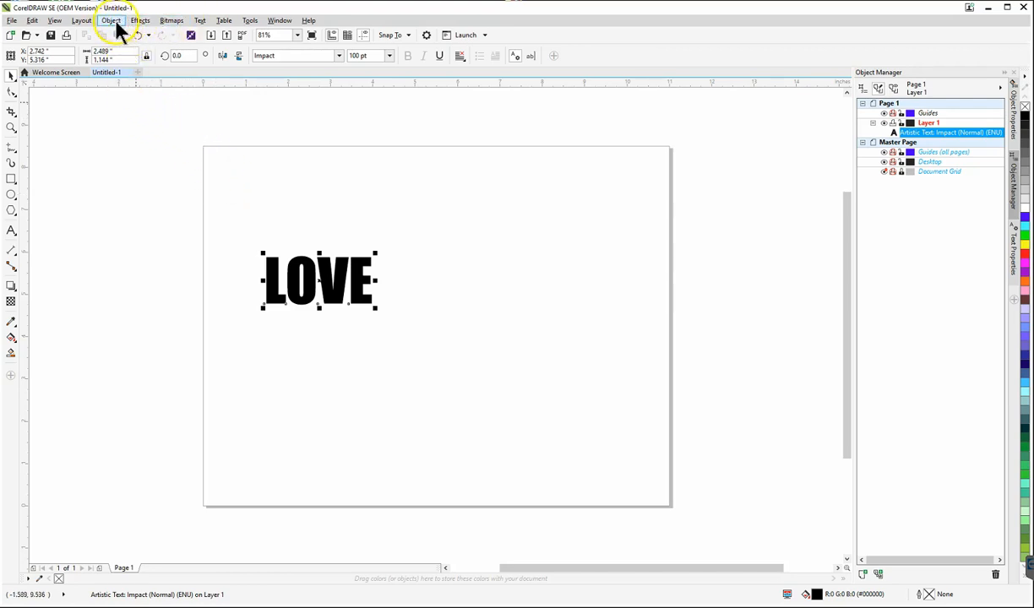
- Convert the LOVE text to curves via Object > Convert to Curves
{"action": "left_click", "coordinate": [110, 20]}
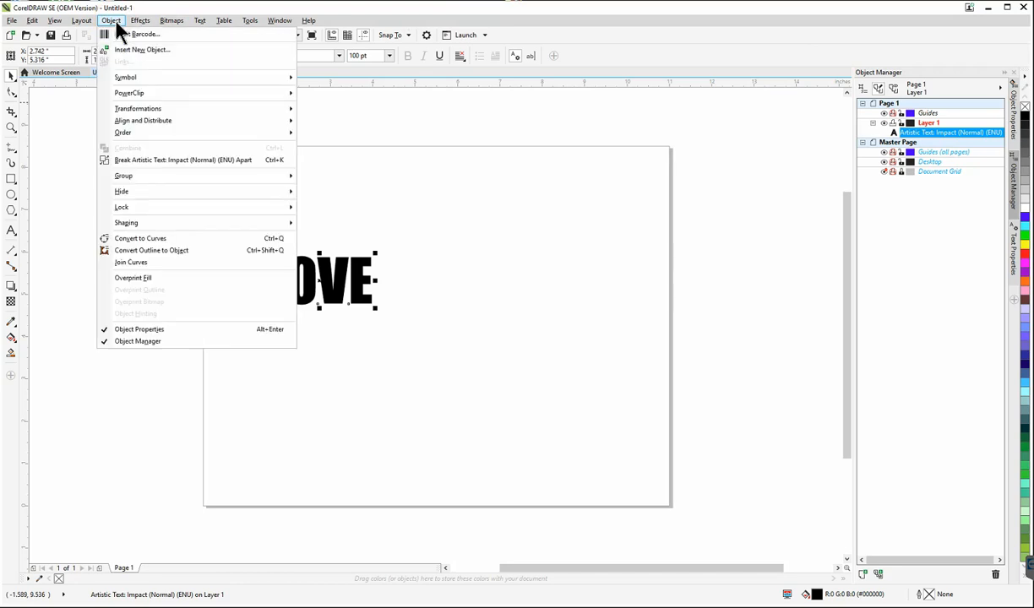
{"action": "mouse_move", "coordinate": [142, 120]}
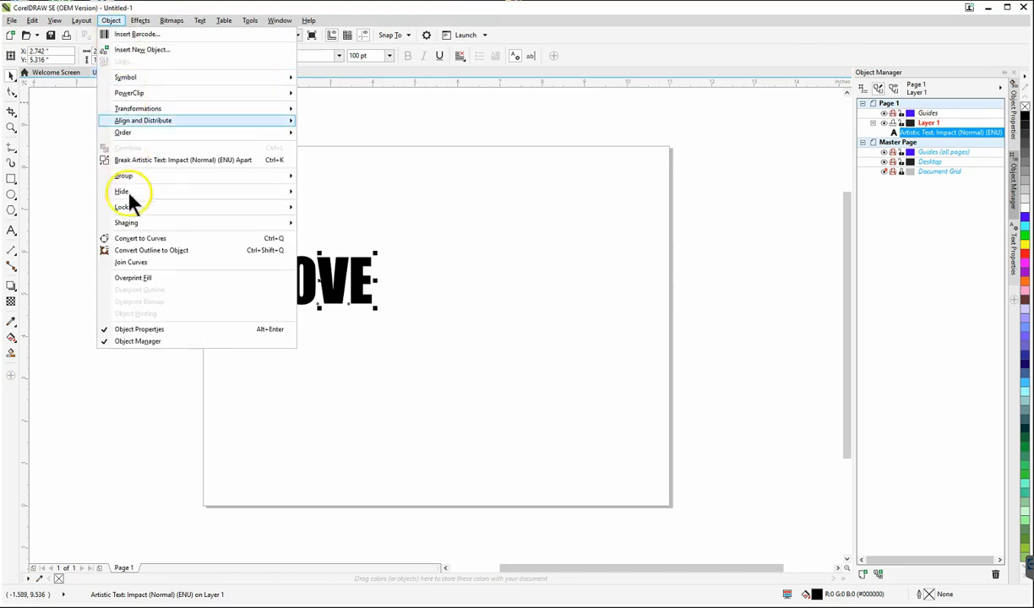
{"action": "mouse_move", "coordinate": [140, 250]}
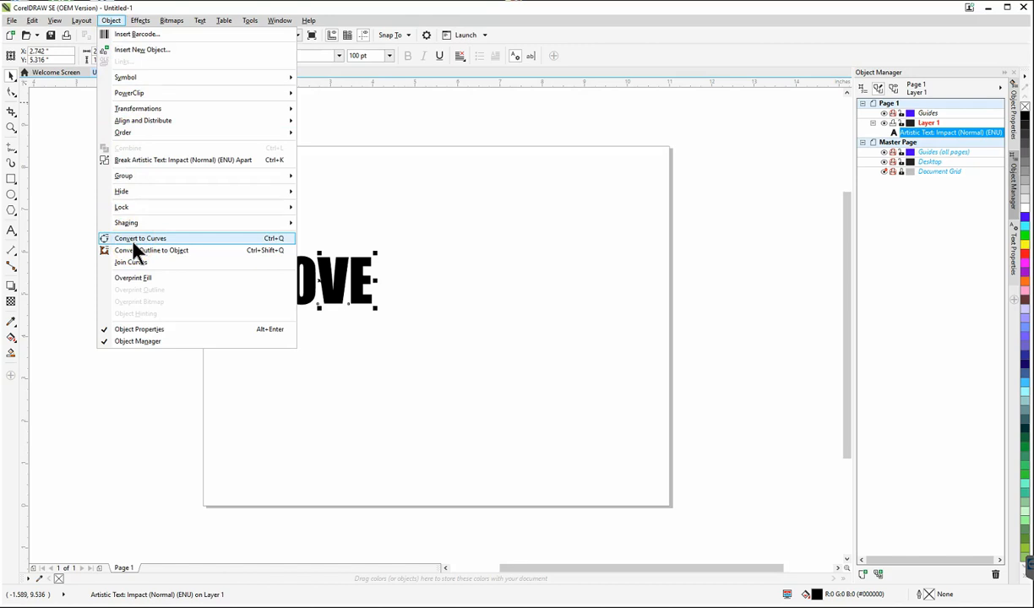
{"action": "left_click", "coordinate": [139, 238]}
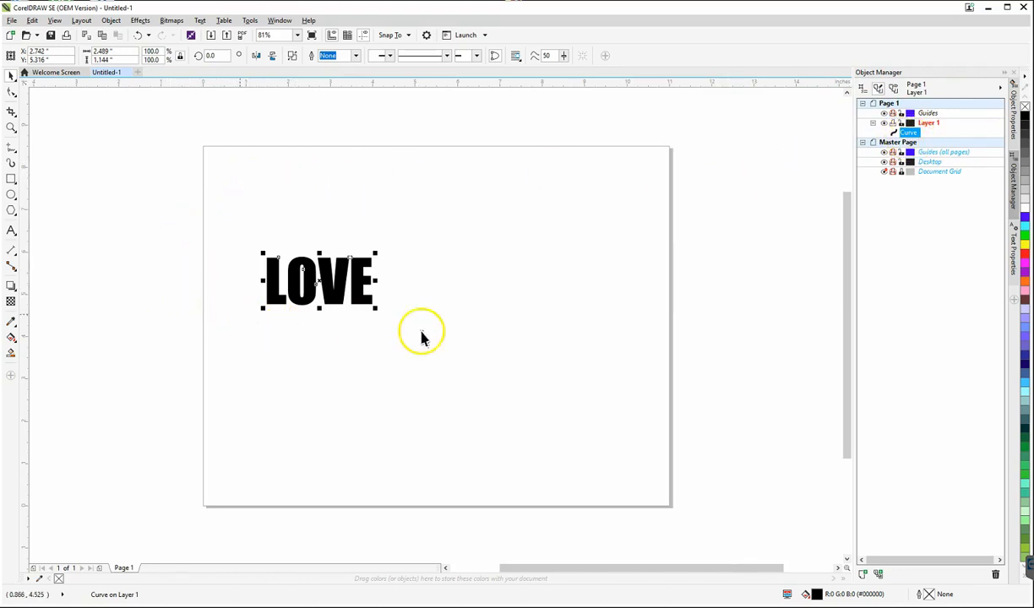
{"action": "mouse_move", "coordinate": [11, 91]}
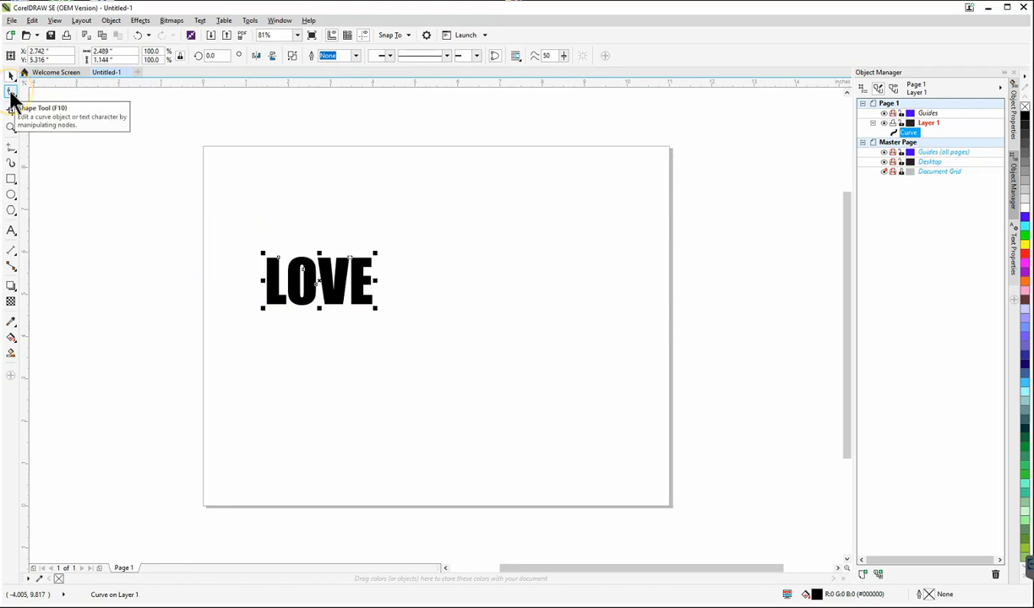
- Scale the LOVE curves up to about 422% across most of the page width
{"action": "left_click", "coordinate": [12, 108]}
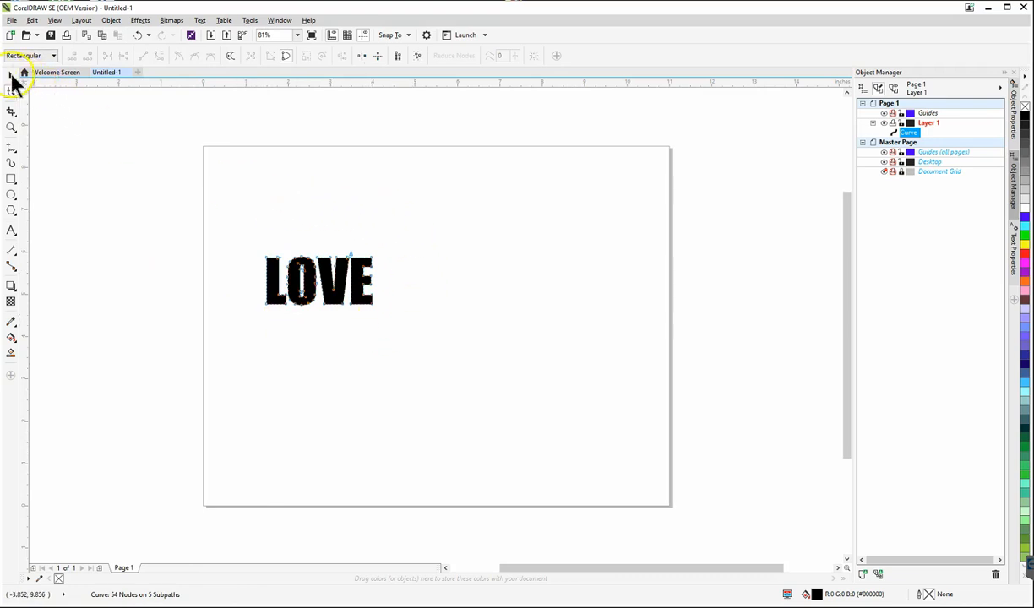
{"action": "left_click", "coordinate": [319, 281]}
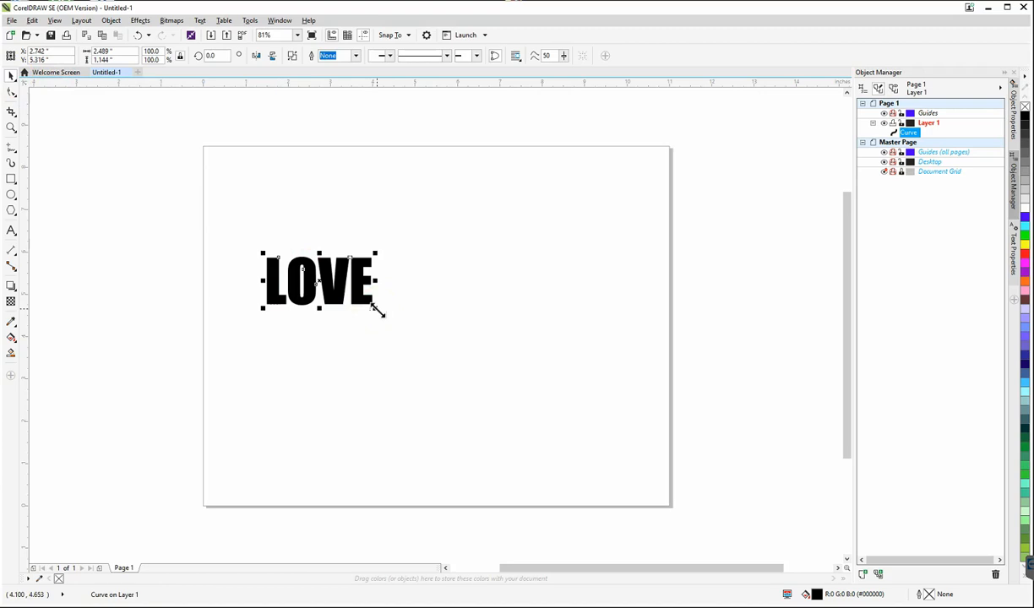
{"action": "mouse_move", "coordinate": [256, 126]}
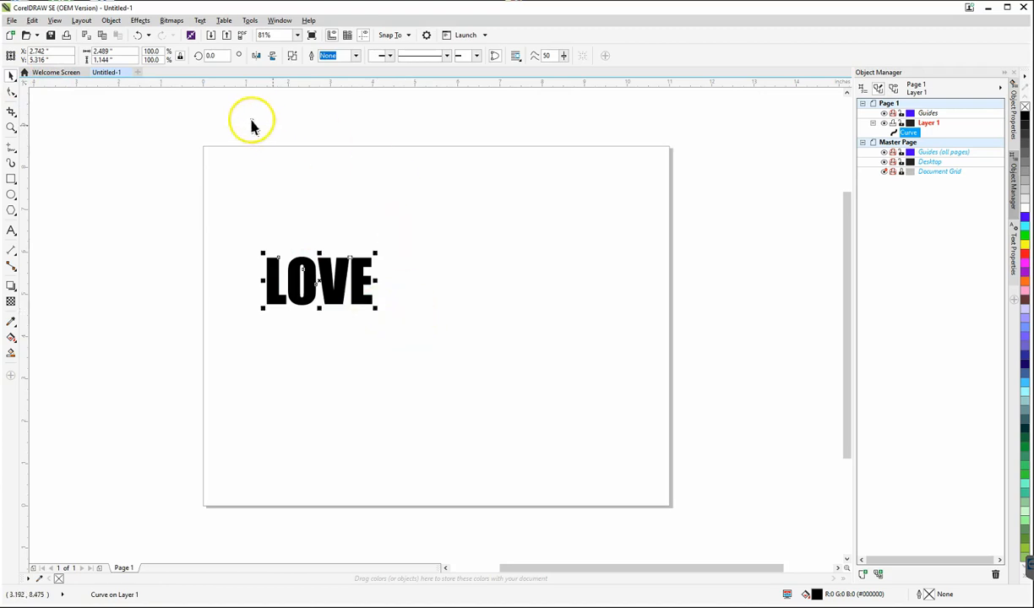
{"action": "mouse_move", "coordinate": [370, 277]}
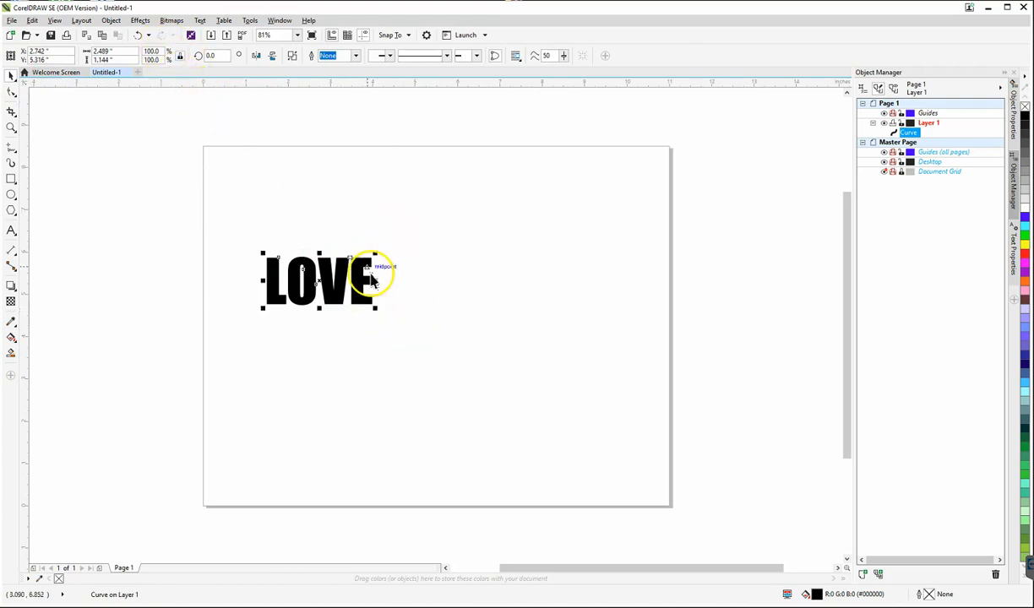
{"action": "mouse_move", "coordinate": [380, 342]}
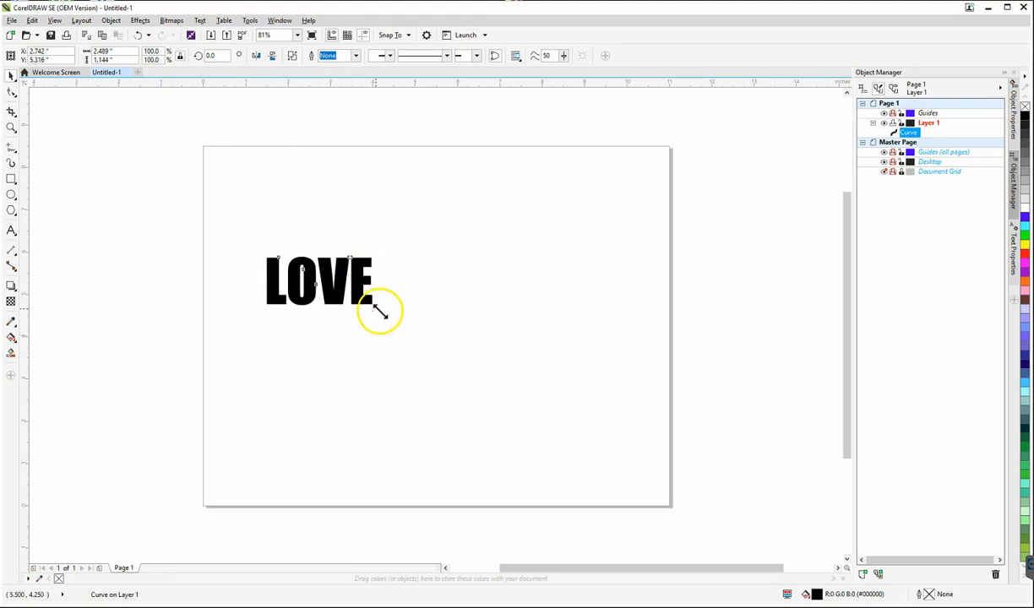
{"action": "left_click_drag", "start_coordinate": [380, 313], "coordinate": [655, 469]}
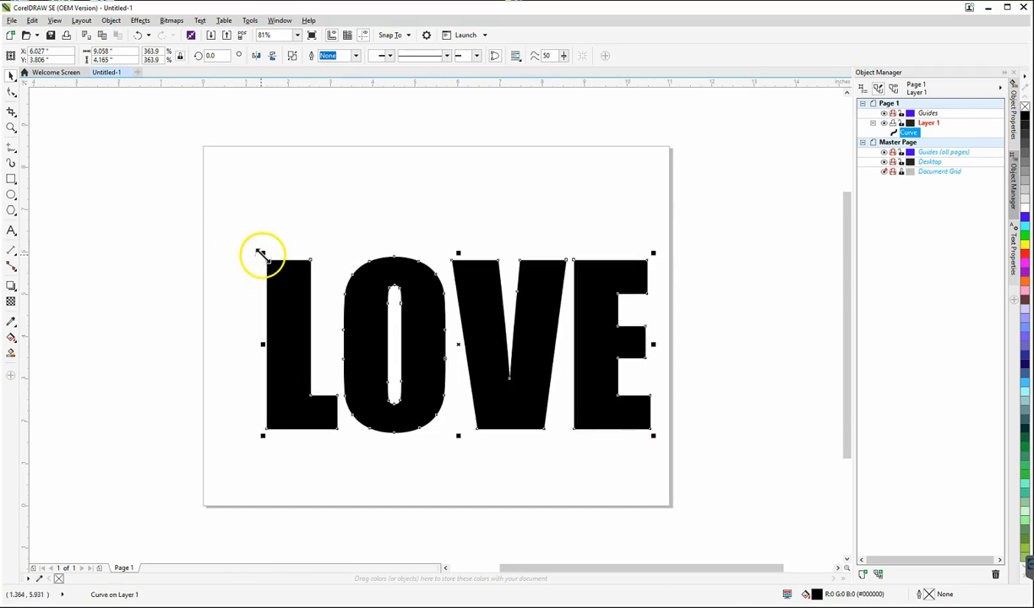
{"action": "left_click_drag", "start_coordinate": [262, 253], "coordinate": [212, 235]}
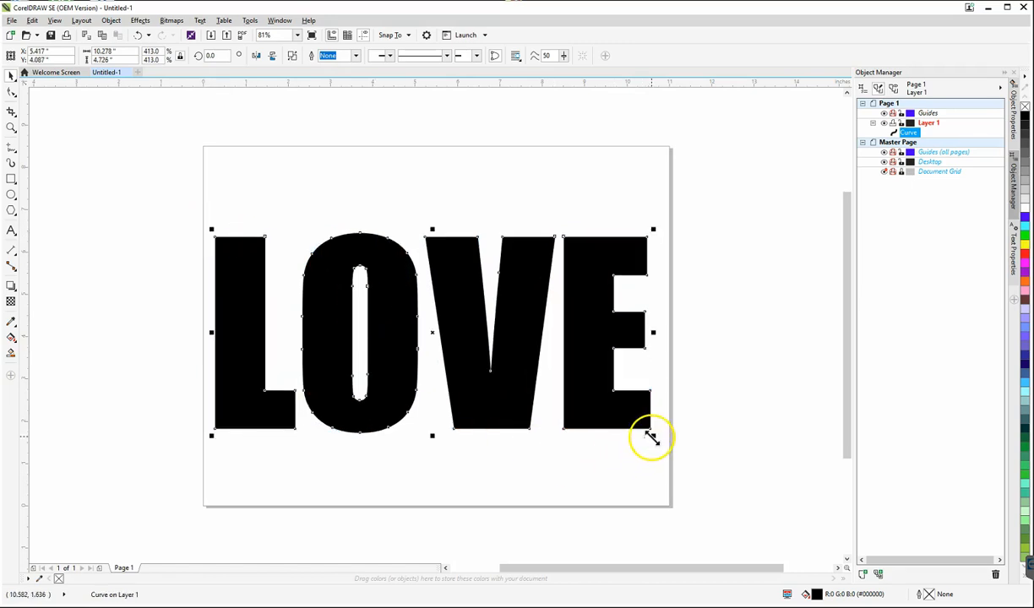
{"action": "left_click_drag", "start_coordinate": [653, 437], "coordinate": [662, 440]}
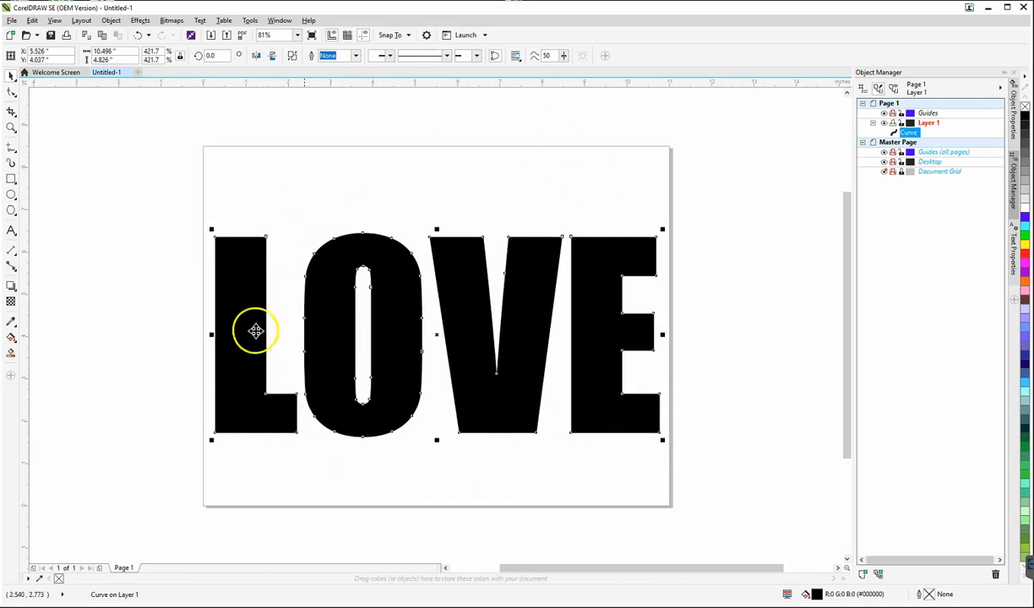
{"action": "mouse_move", "coordinate": [131, 169]}
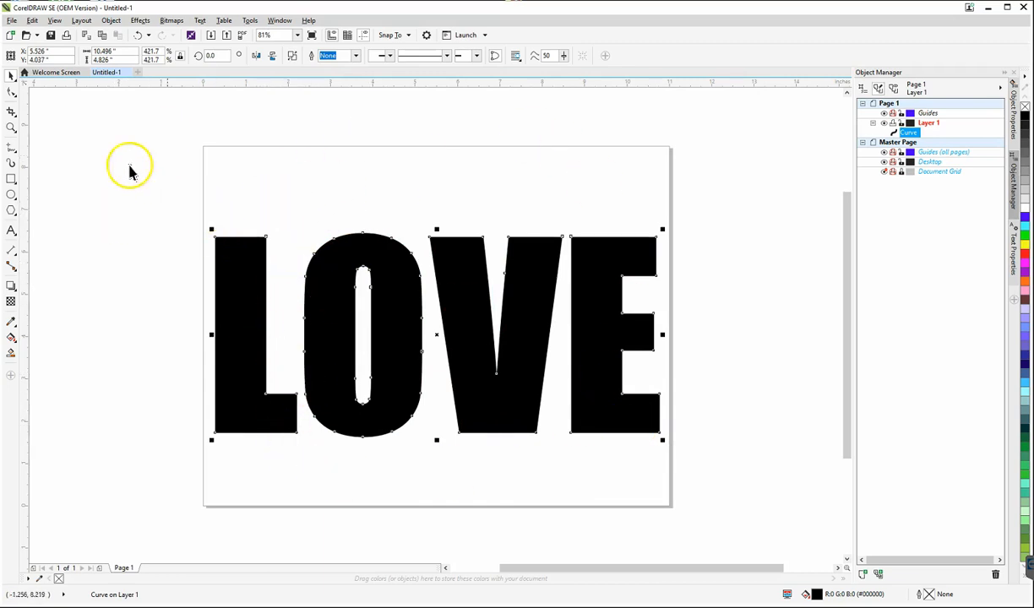
{"action": "mouse_move", "coordinate": [714, 371]}
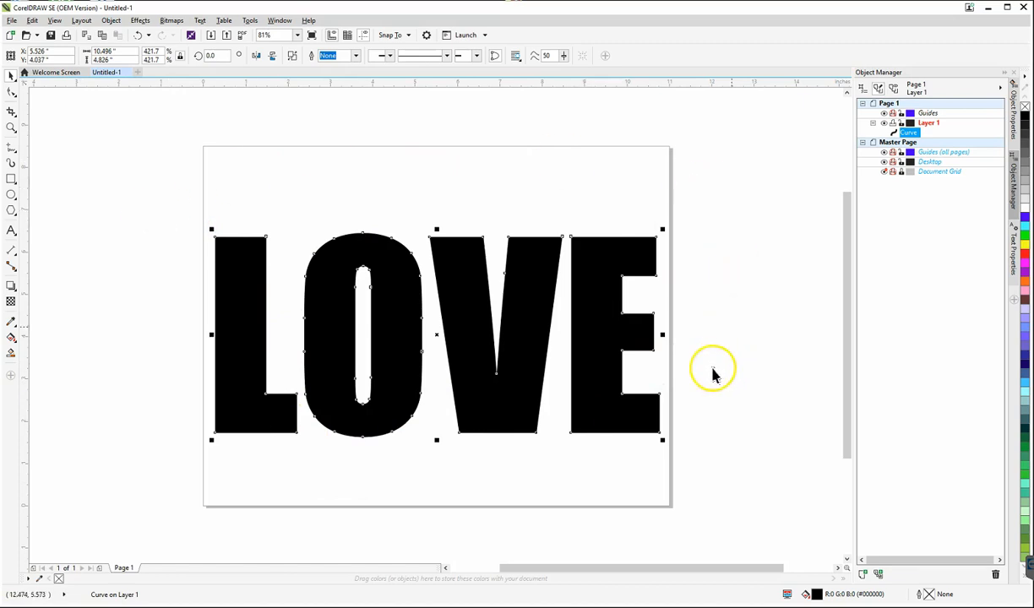
{"action": "mouse_move", "coordinate": [207, 131]}
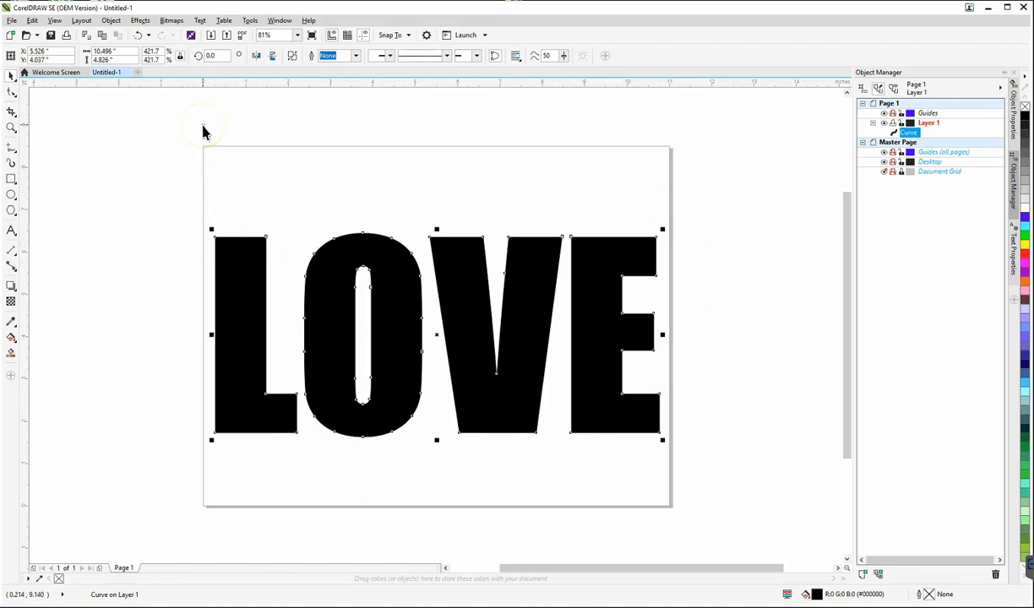
{"action": "mouse_move", "coordinate": [122, 55]}
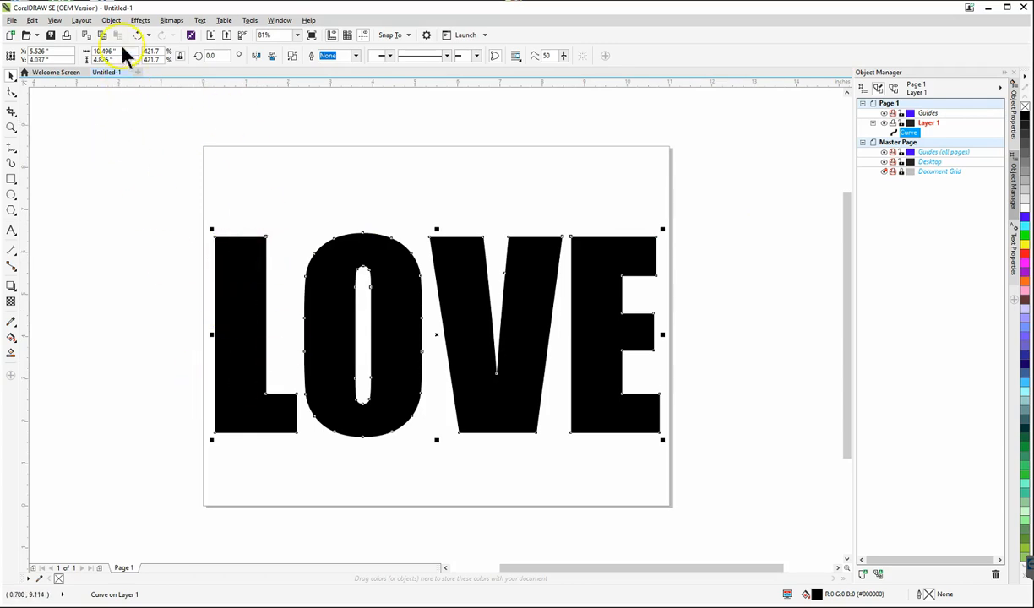
- Break the LOVE curve apart into five separate curves
{"action": "left_click", "coordinate": [111, 21]}
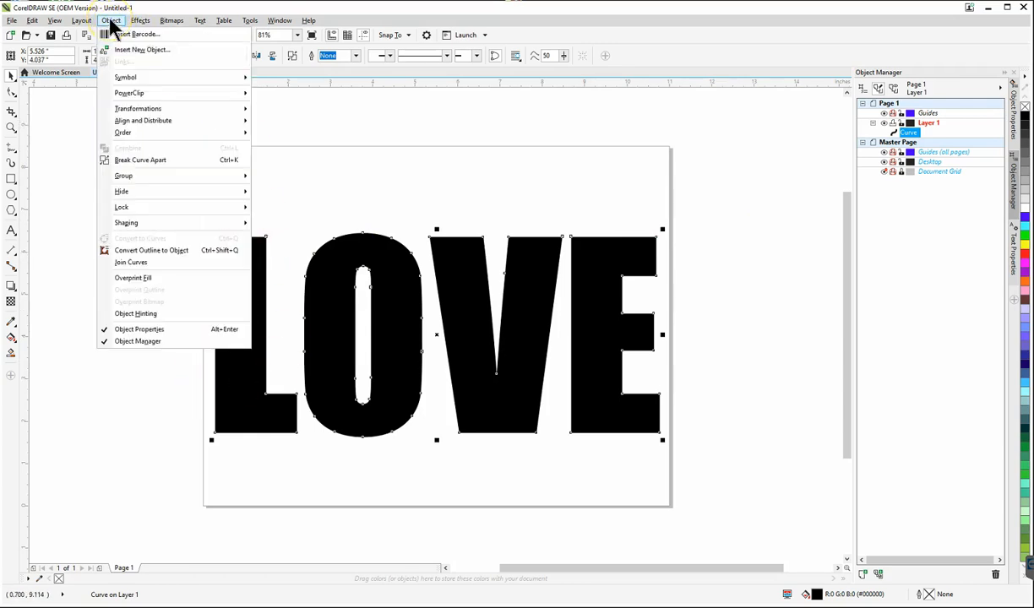
{"action": "mouse_move", "coordinate": [131, 161]}
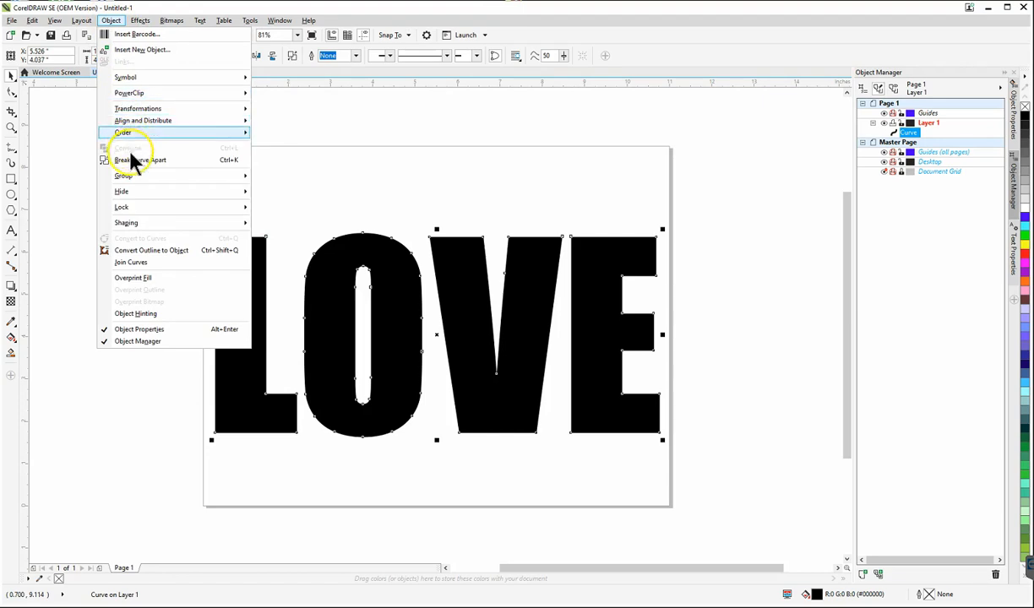
{"action": "mouse_move", "coordinate": [139, 159]}
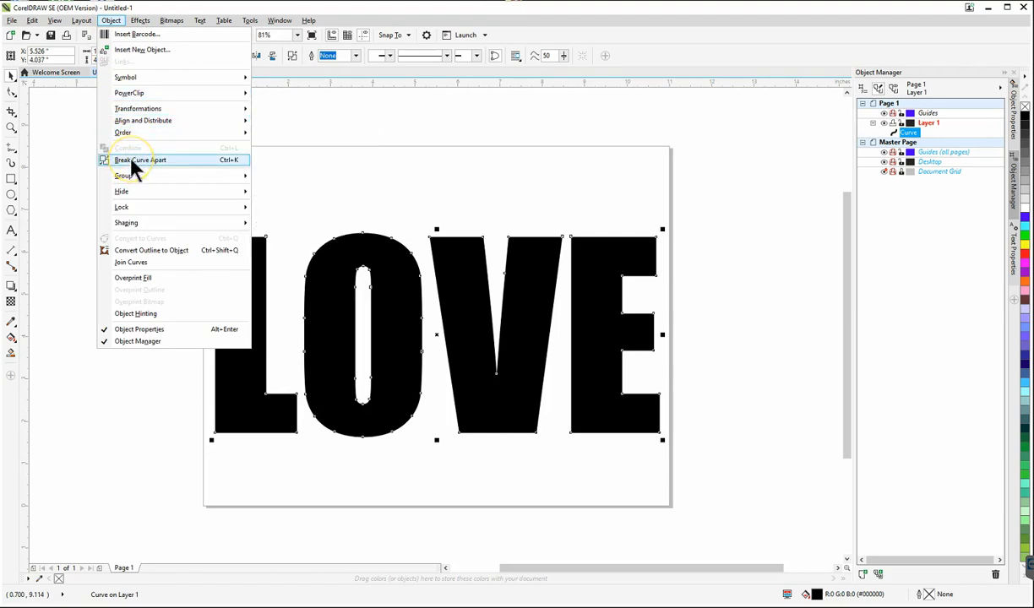
{"action": "left_click", "coordinate": [140, 159]}
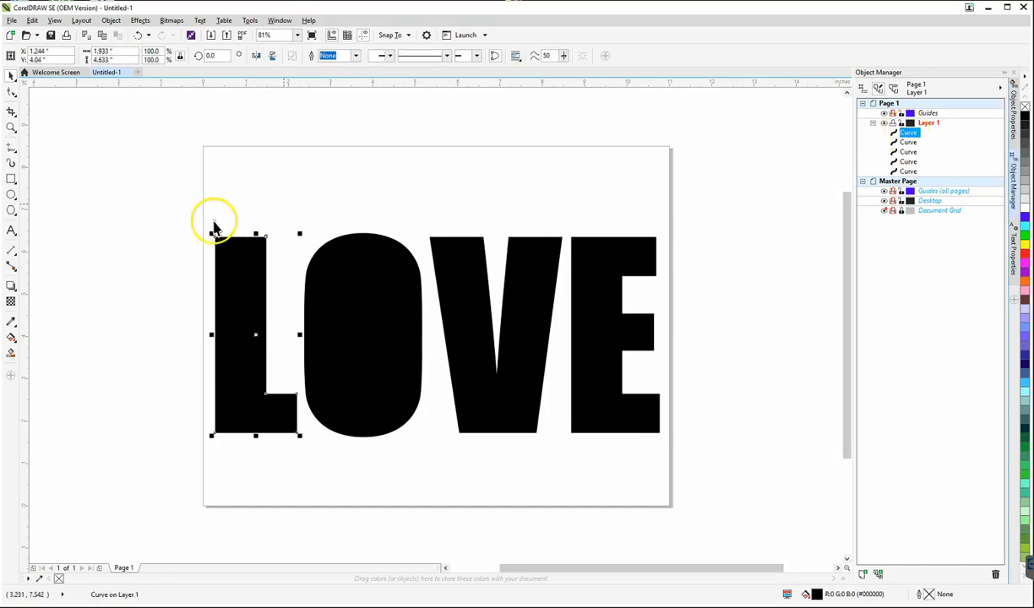
{"action": "mouse_move", "coordinate": [729, 101]}
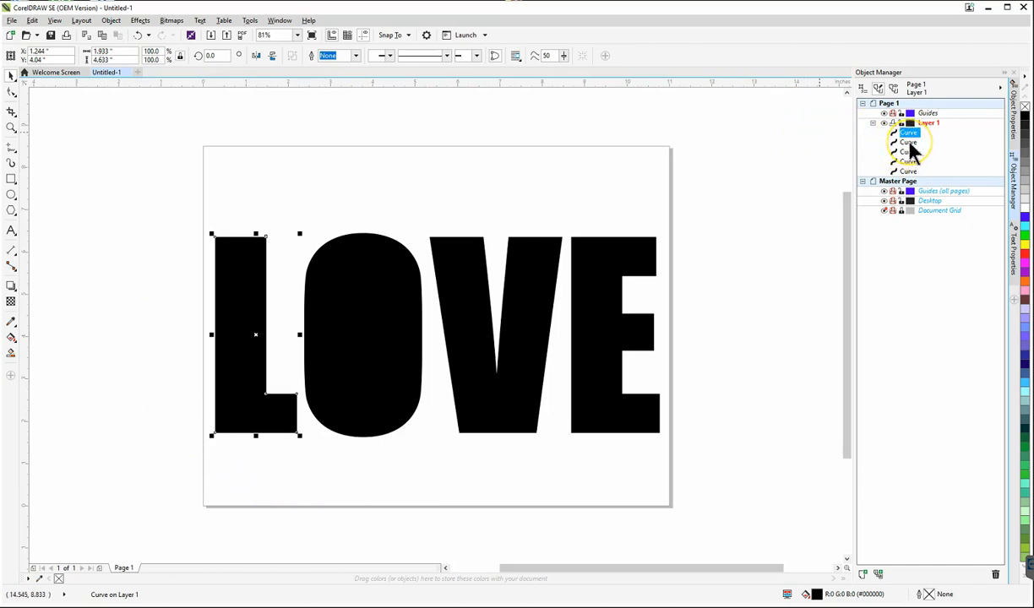
- Select the separate O letter shape
{"action": "left_click", "coordinate": [908, 142]}
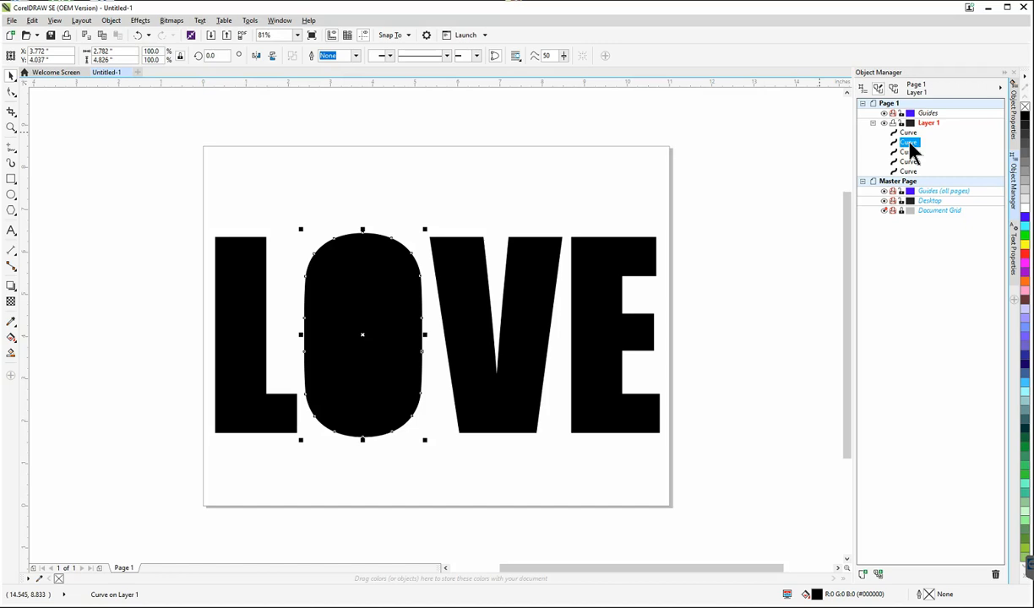
{"action": "mouse_move", "coordinate": [866, 156]}
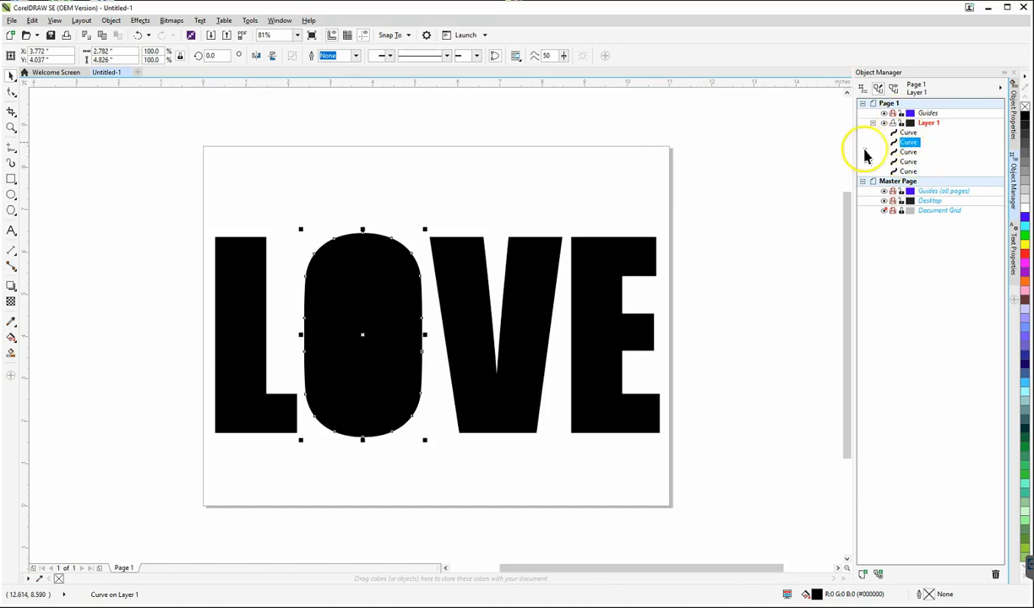
{"action": "mouse_move", "coordinate": [665, 167]}
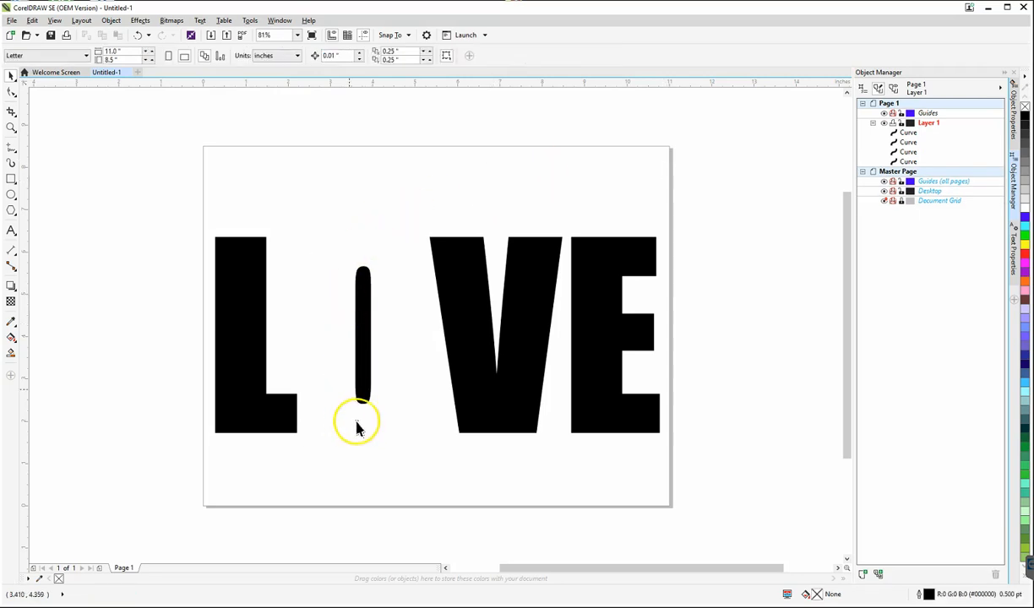
{"action": "mouse_move", "coordinate": [404, 427]}
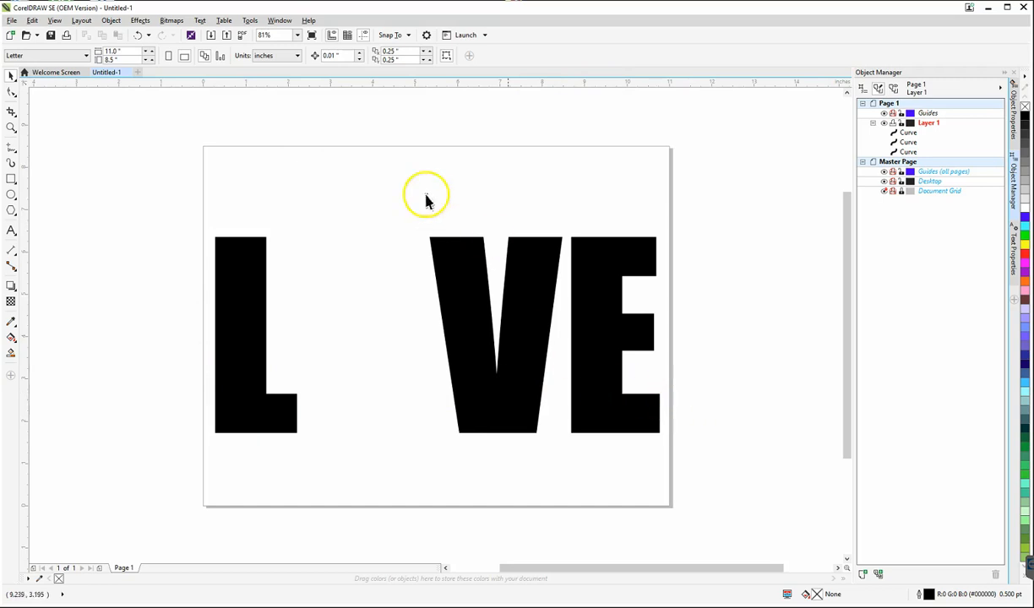
{"action": "mouse_move", "coordinate": [154, 209]}
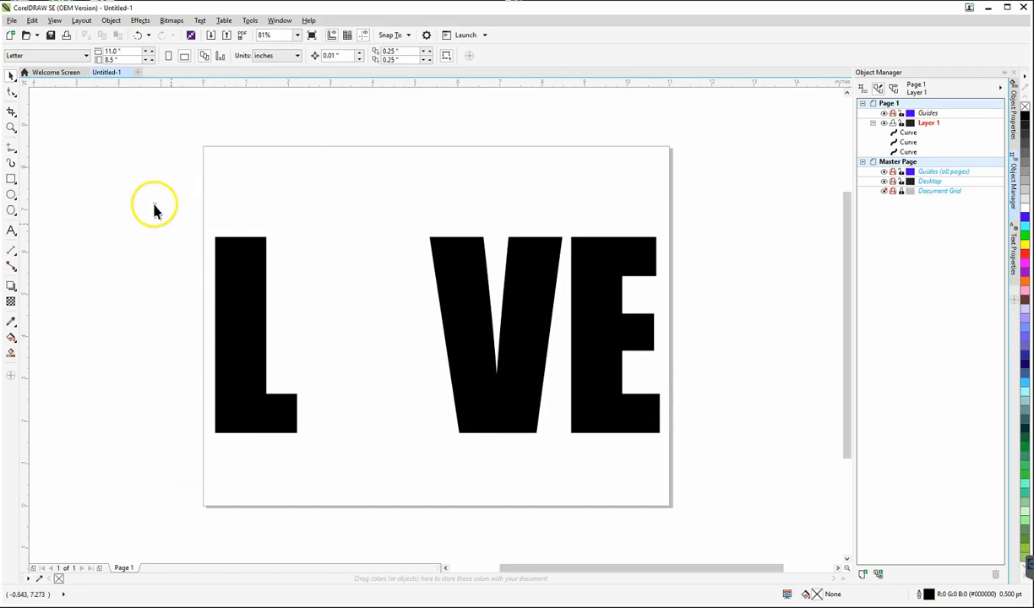
{"action": "mouse_move", "coordinate": [198, 488]}
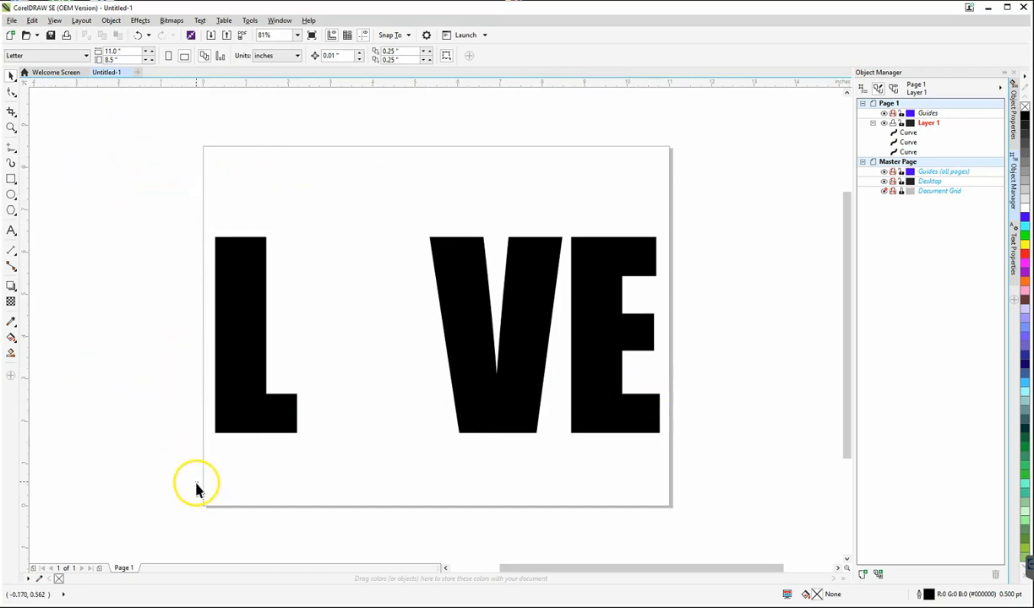
{"action": "mouse_move", "coordinate": [288, 414]}
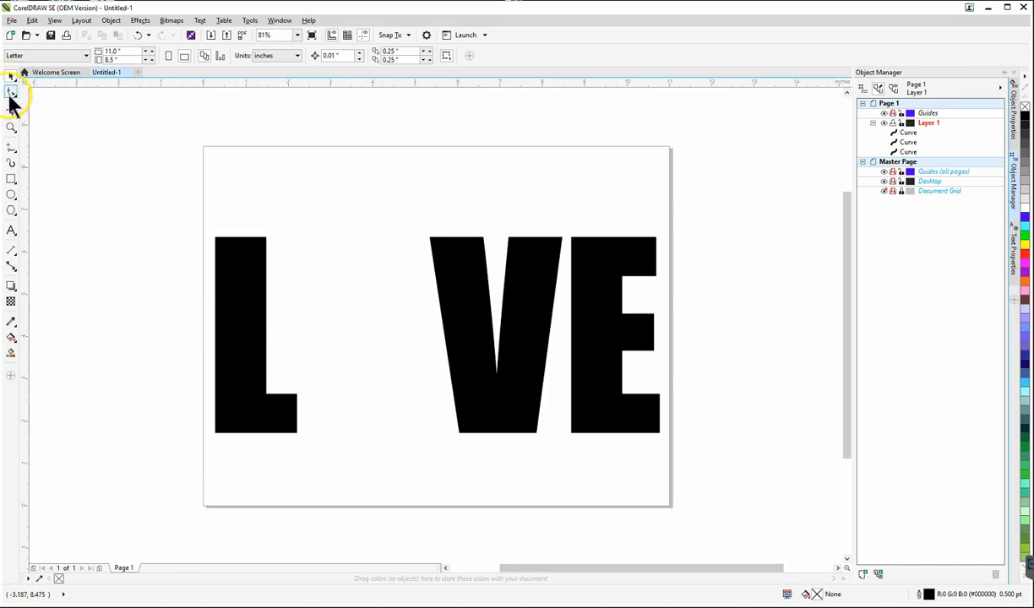
{"action": "mouse_move", "coordinate": [11, 92]}
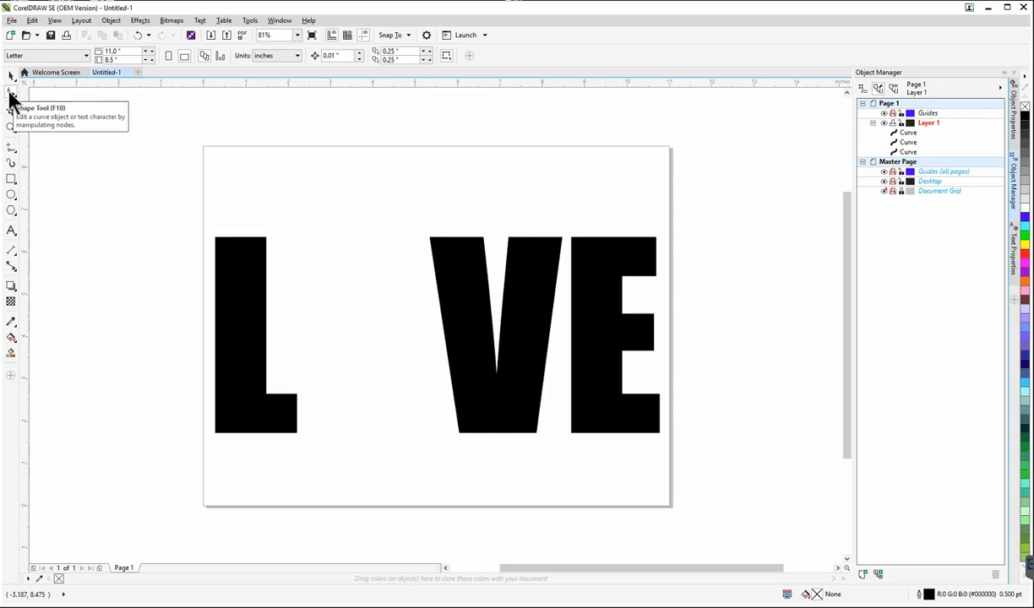
- With the Shape tool, select the L's foot-end nodes and stretch them rightward
{"action": "left_click", "coordinate": [11, 91]}
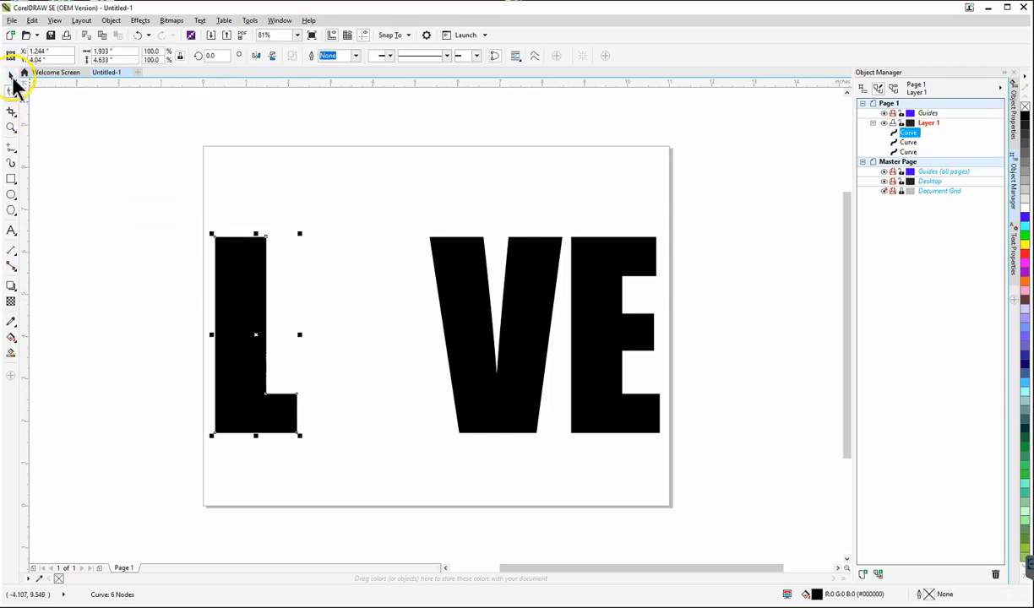
{"action": "left_click", "coordinate": [12, 91]}
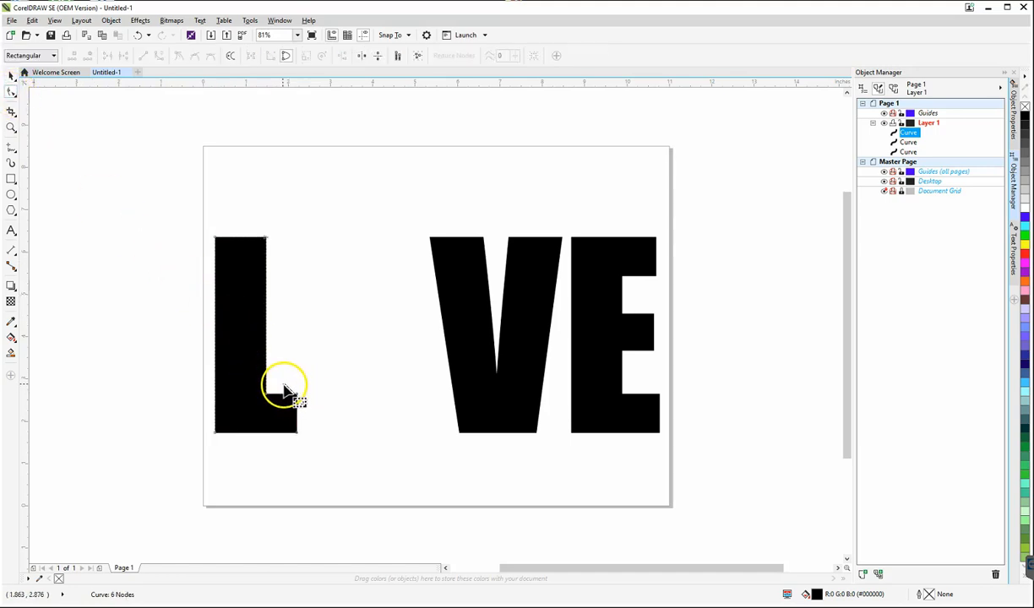
{"action": "left_click_drag", "start_coordinate": [287, 393], "coordinate": [330, 461]}
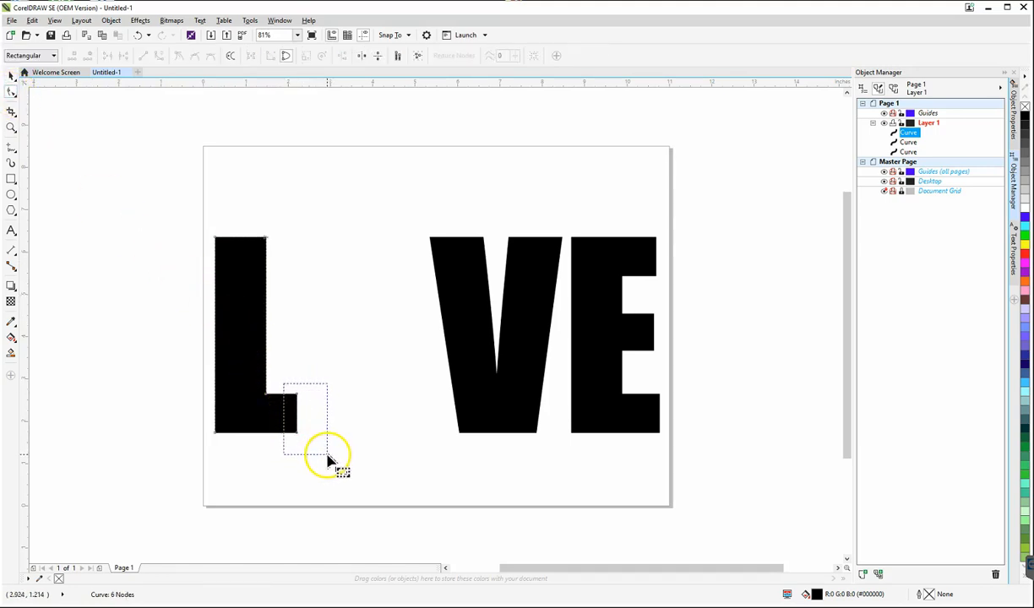
{"action": "left_click_drag", "start_coordinate": [329, 452], "coordinate": [295, 418]}
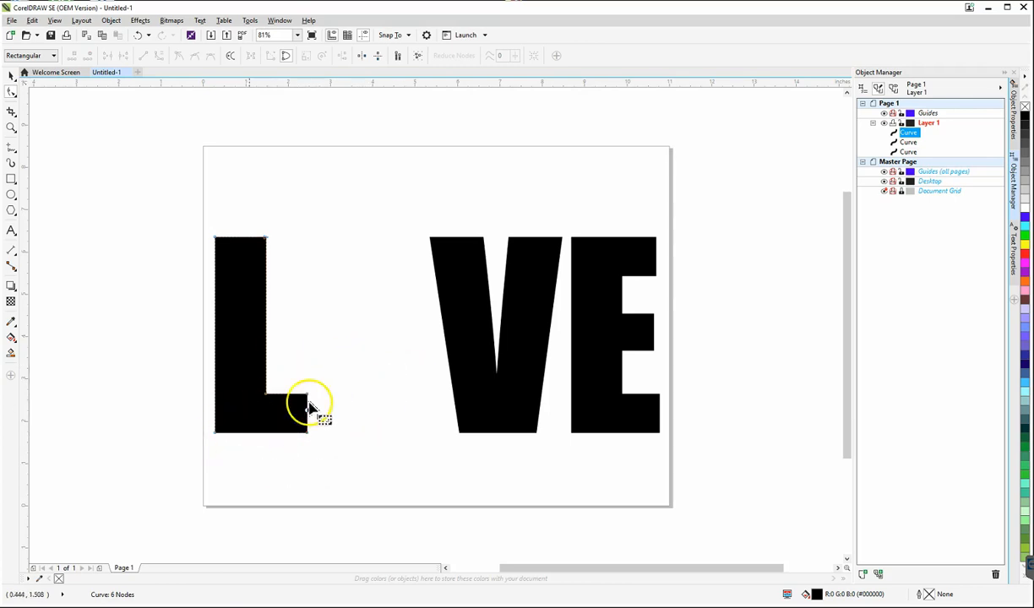
{"action": "mouse_move", "coordinate": [440, 461]}
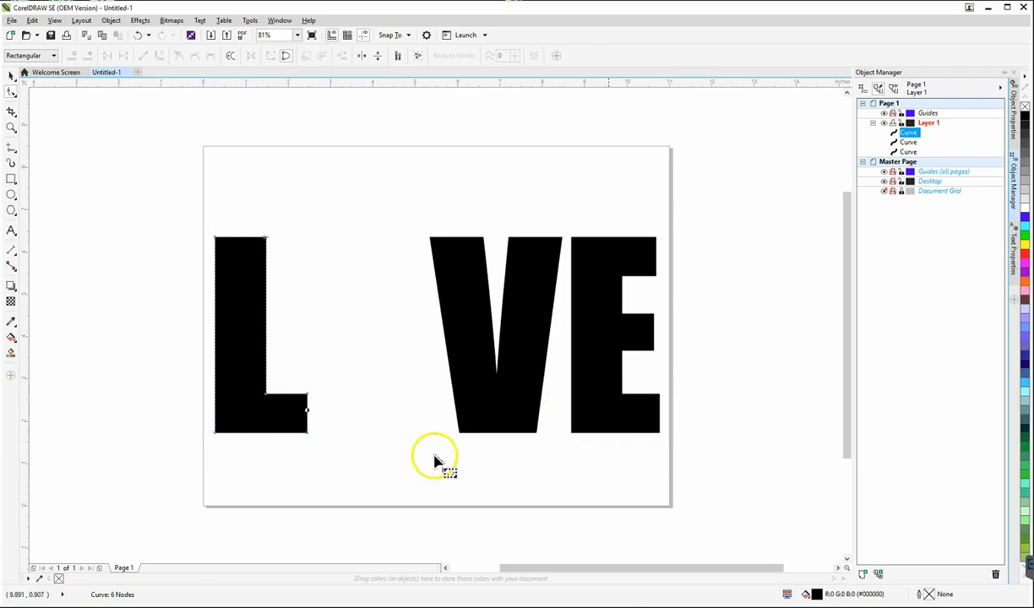
{"action": "mouse_move", "coordinate": [72, 91]}
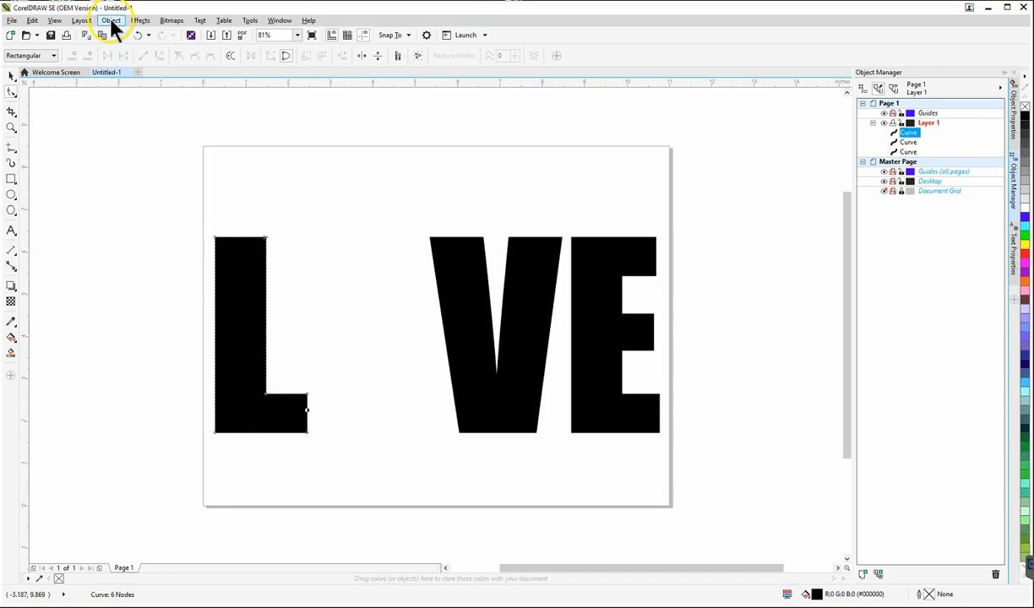
{"action": "mouse_move", "coordinate": [108, 203]}
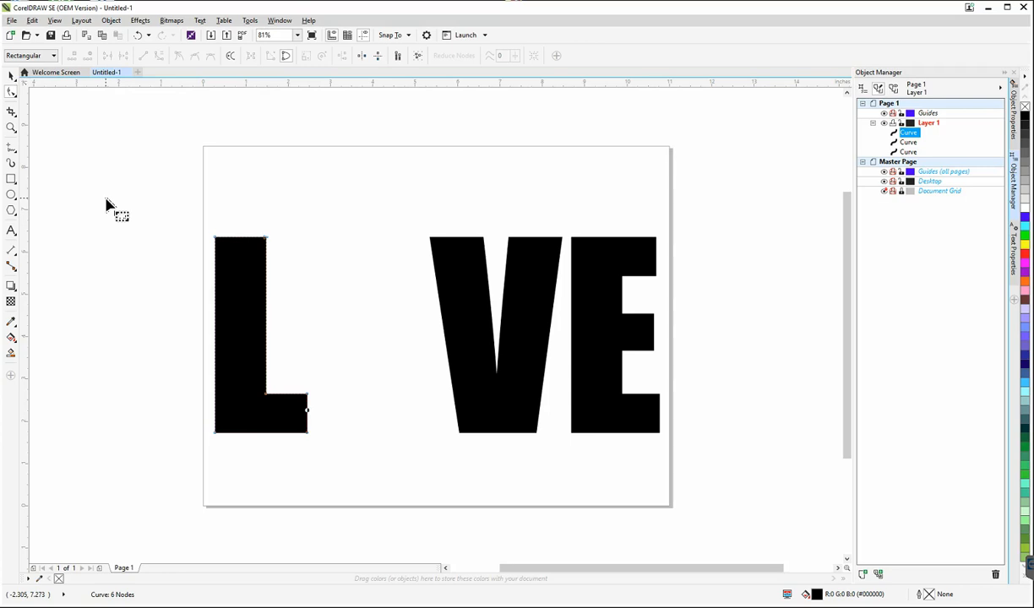
{"action": "mouse_move", "coordinate": [222, 35]}
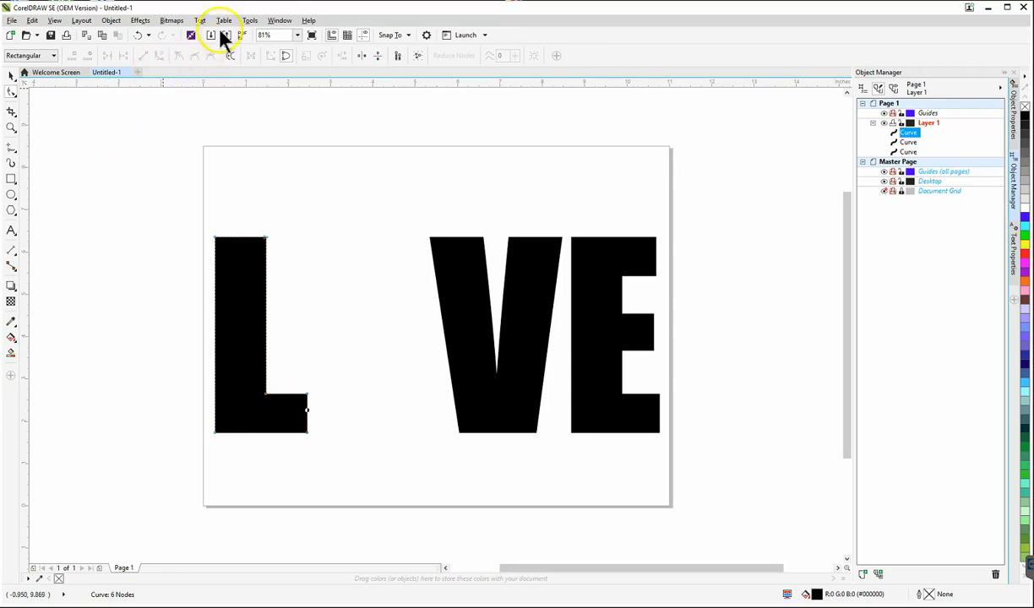
{"action": "mouse_move", "coordinate": [210, 35]}
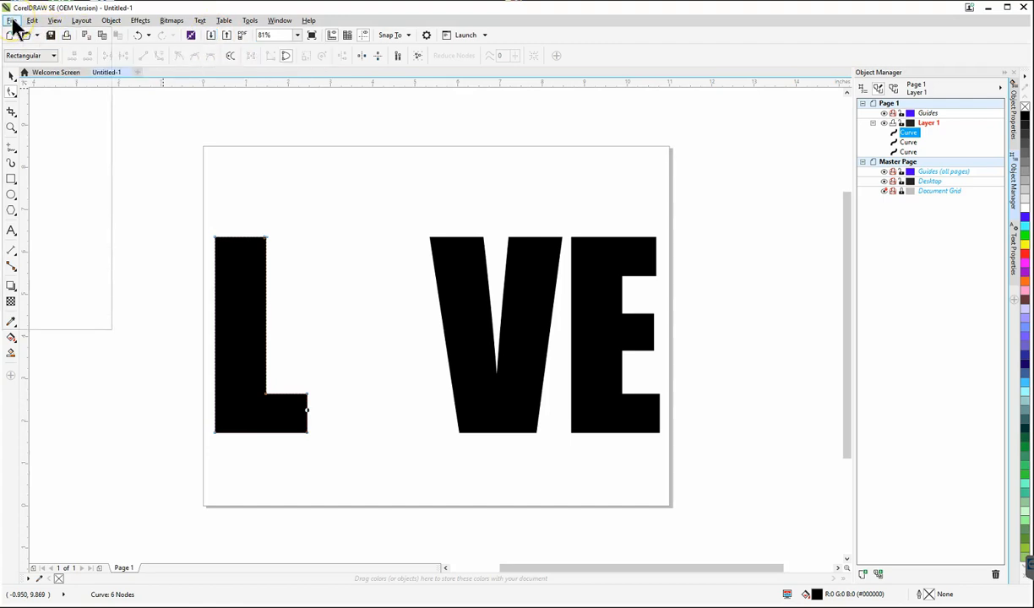
- Import the apple.svg graphic via File > Import
{"action": "left_click", "coordinate": [12, 20]}
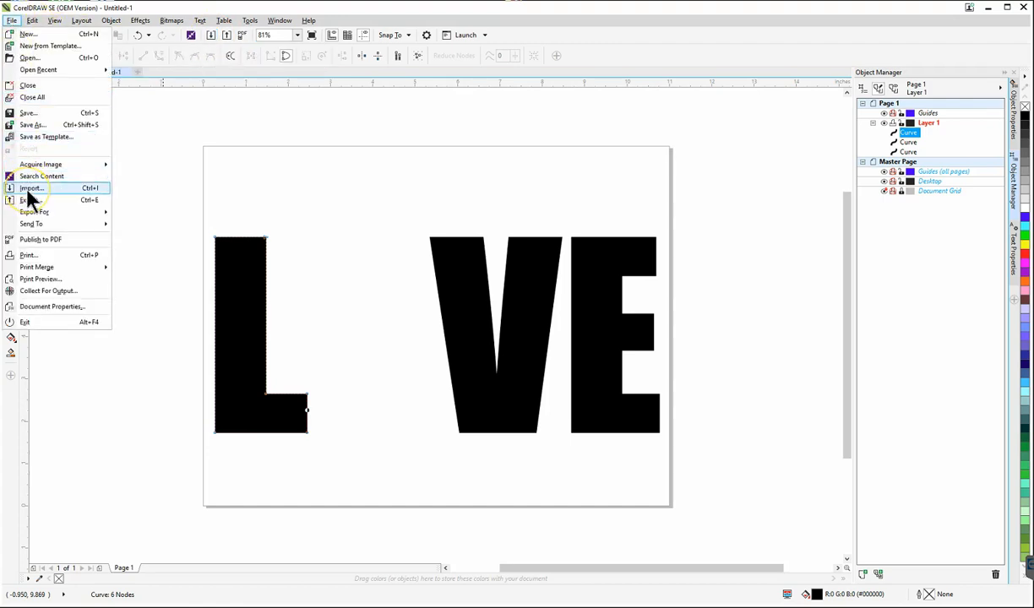
{"action": "left_click", "coordinate": [29, 200]}
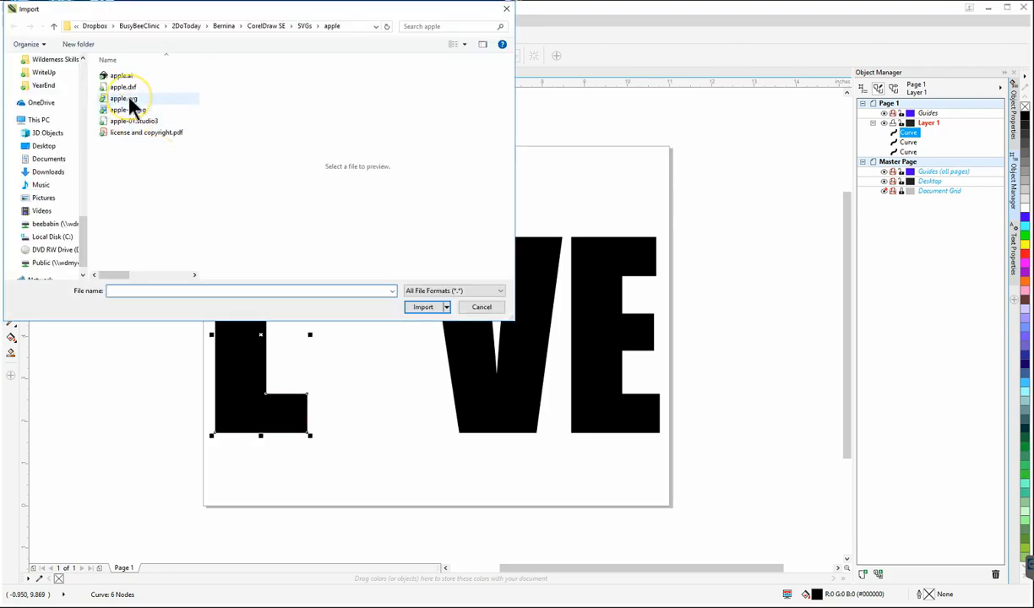
{"action": "left_click", "coordinate": [124, 98]}
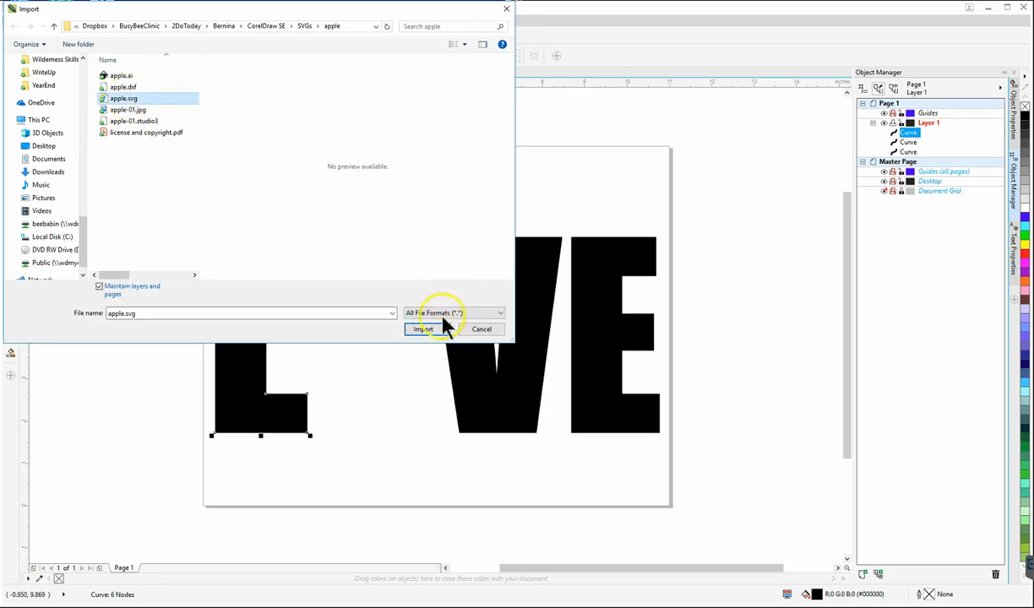
{"action": "left_click", "coordinate": [422, 330]}
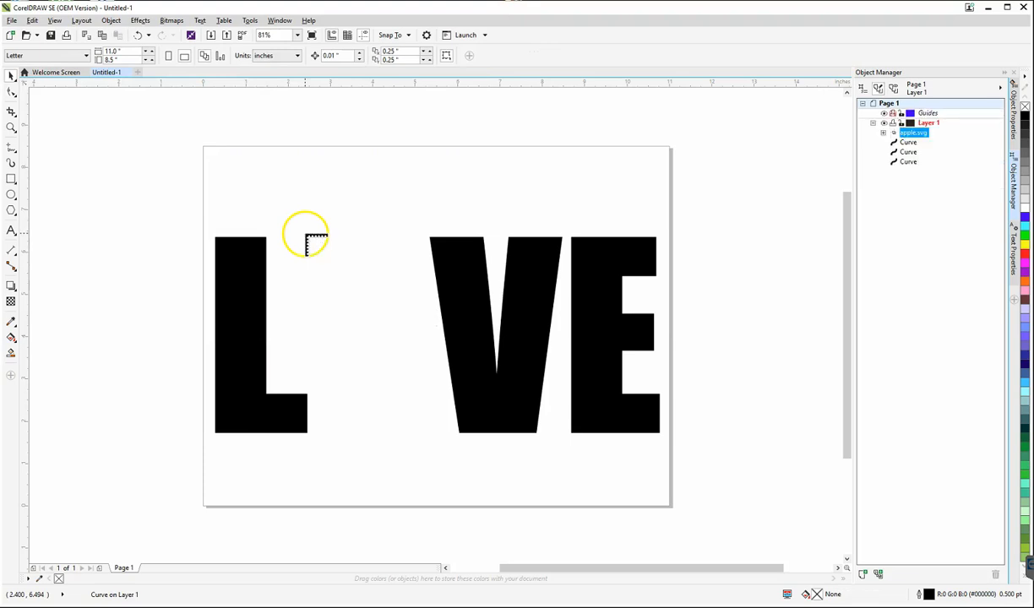
- Place the apple on the page and shrink it to about 55%
{"action": "left_click", "coordinate": [304, 237]}
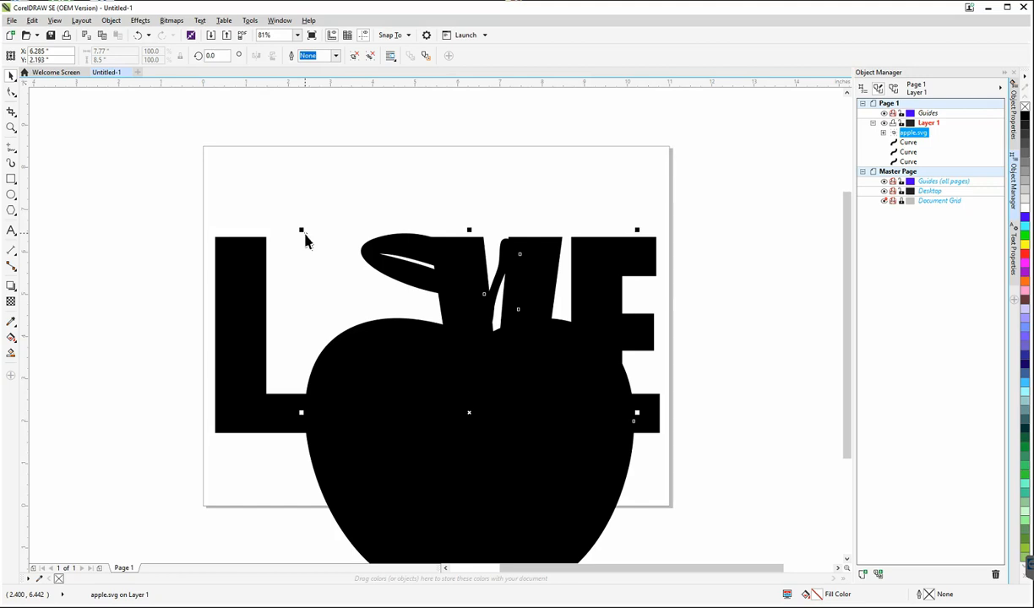
{"action": "mouse_move", "coordinate": [850, 258]}
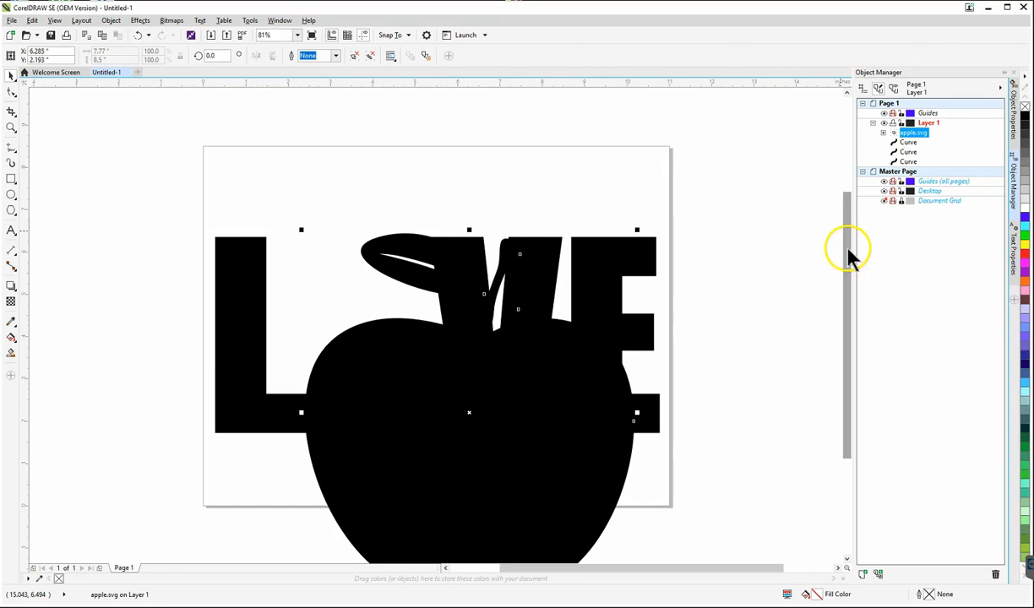
{"action": "scroll", "scroll_direction": "down", "scroll_amount": 3}
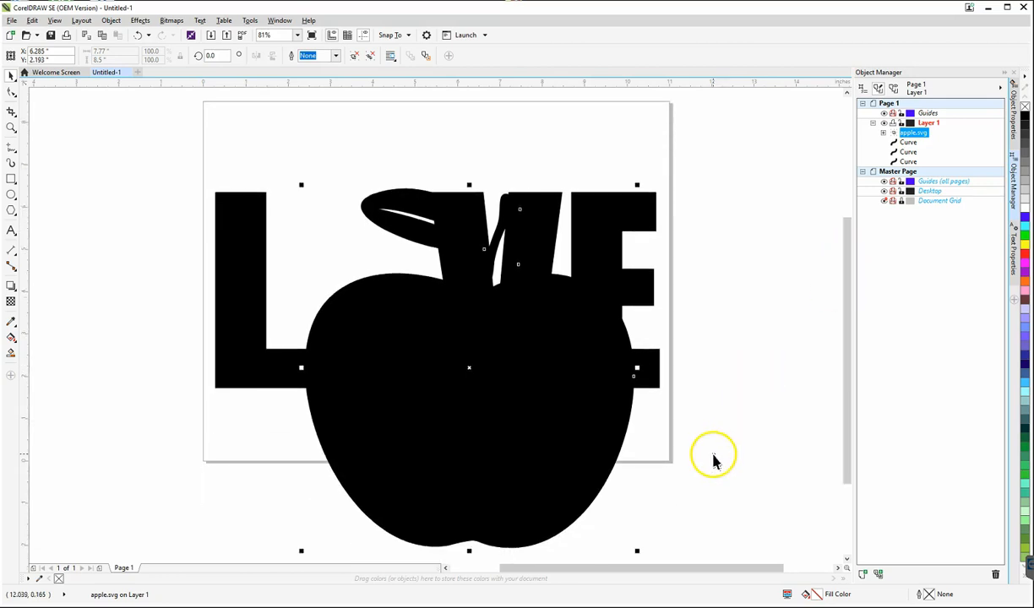
{"action": "mouse_move", "coordinate": [659, 558]}
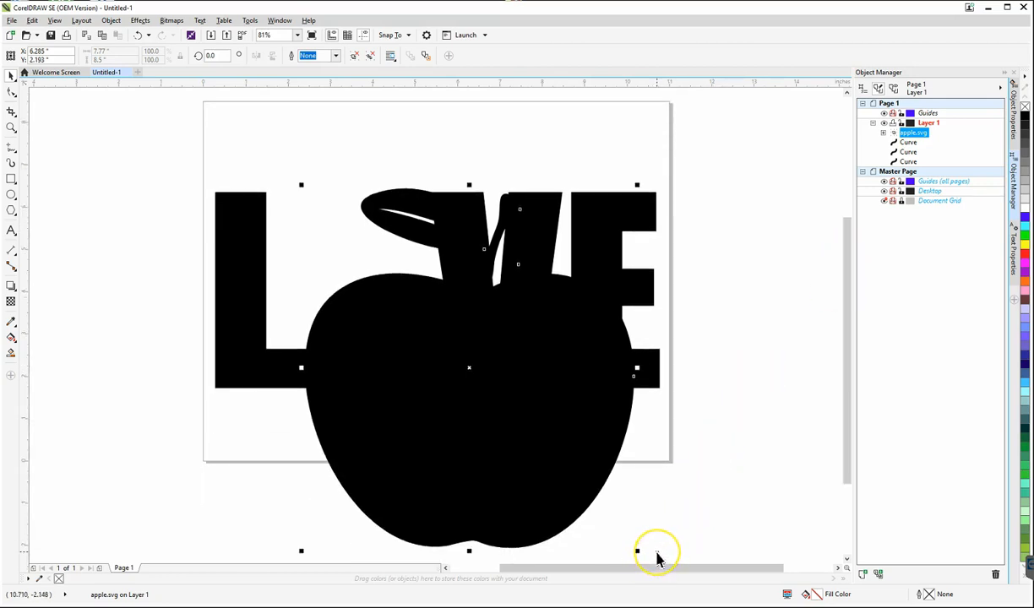
{"action": "mouse_move", "coordinate": [640, 550]}
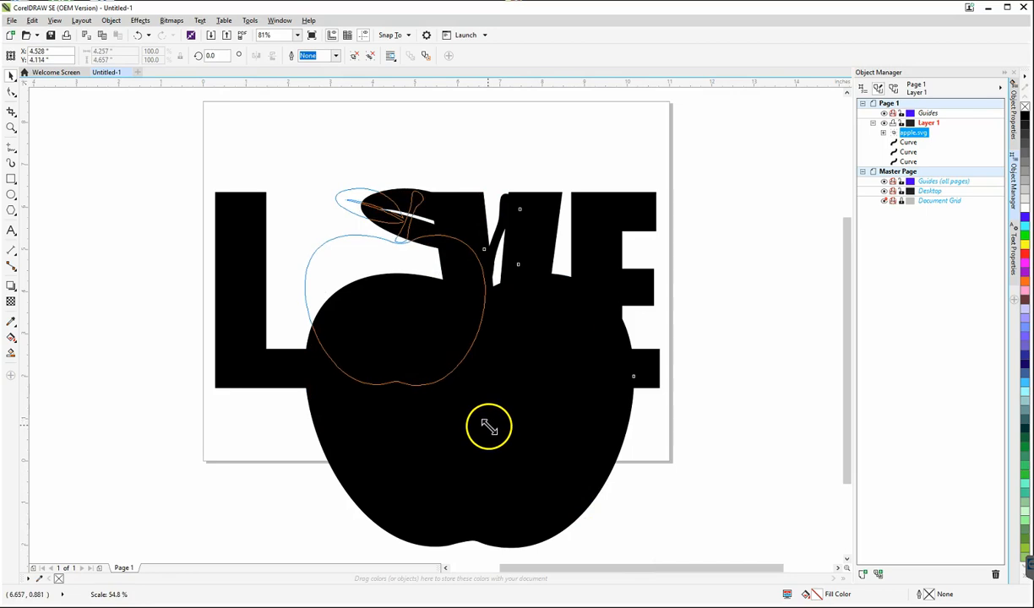
{"action": "left_click_drag", "start_coordinate": [488, 426], "coordinate": [435, 352]}
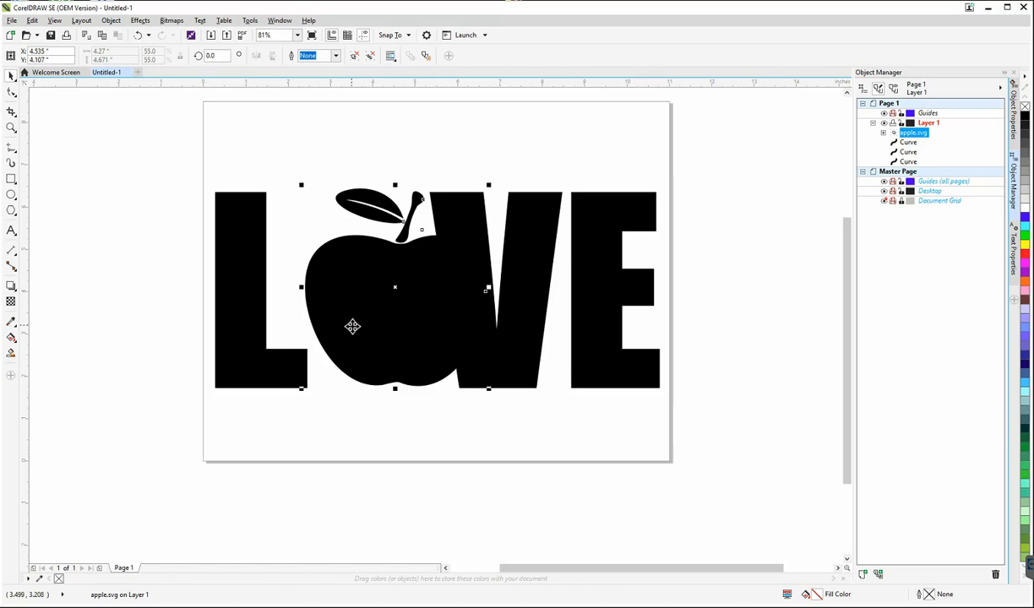
{"action": "mouse_move", "coordinate": [301, 389]}
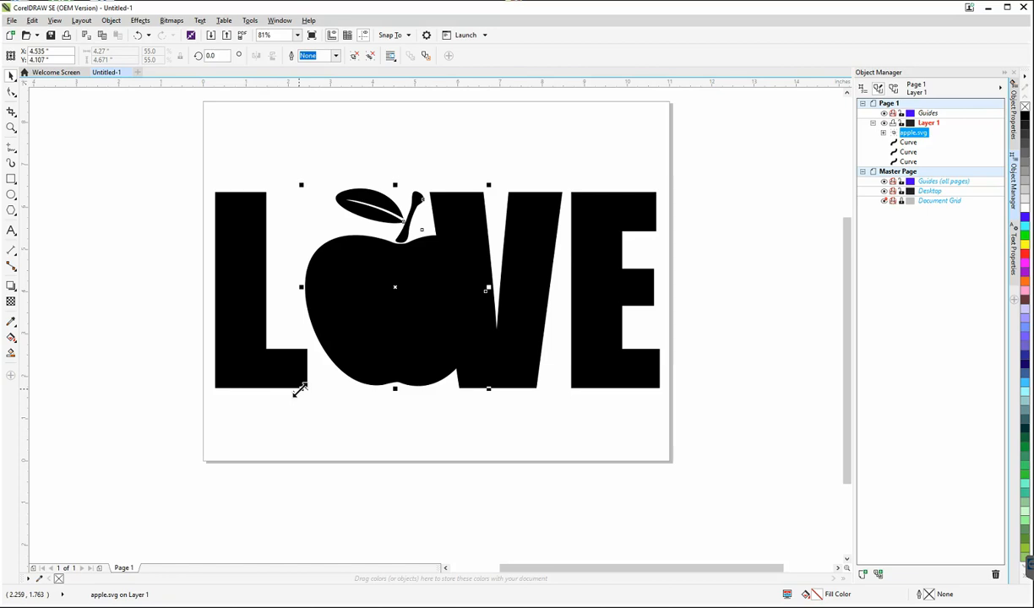
{"action": "mouse_move", "coordinate": [414, 321]}
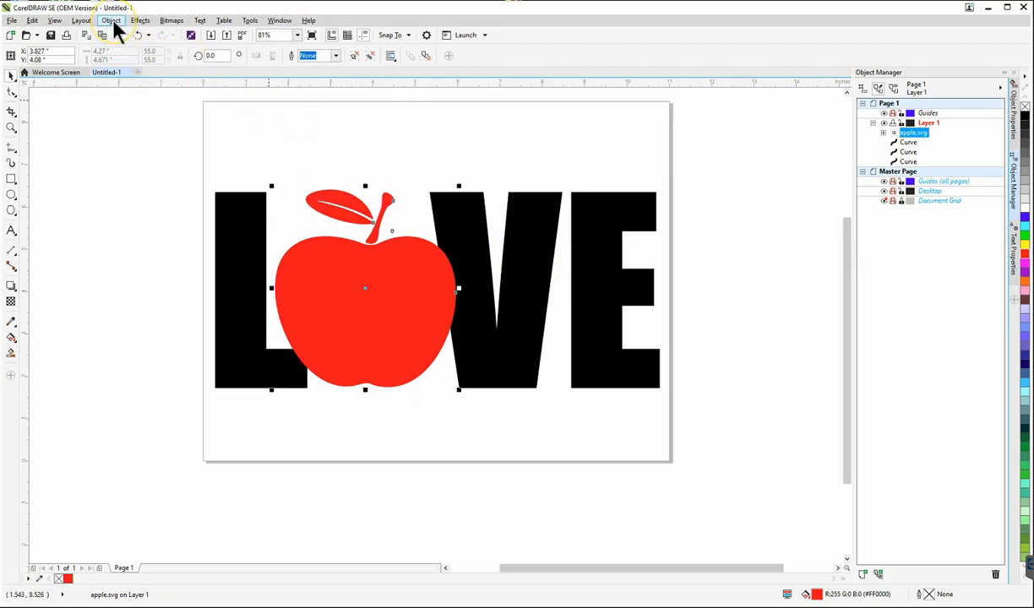
{"action": "mouse_move", "coordinate": [242, 47]}
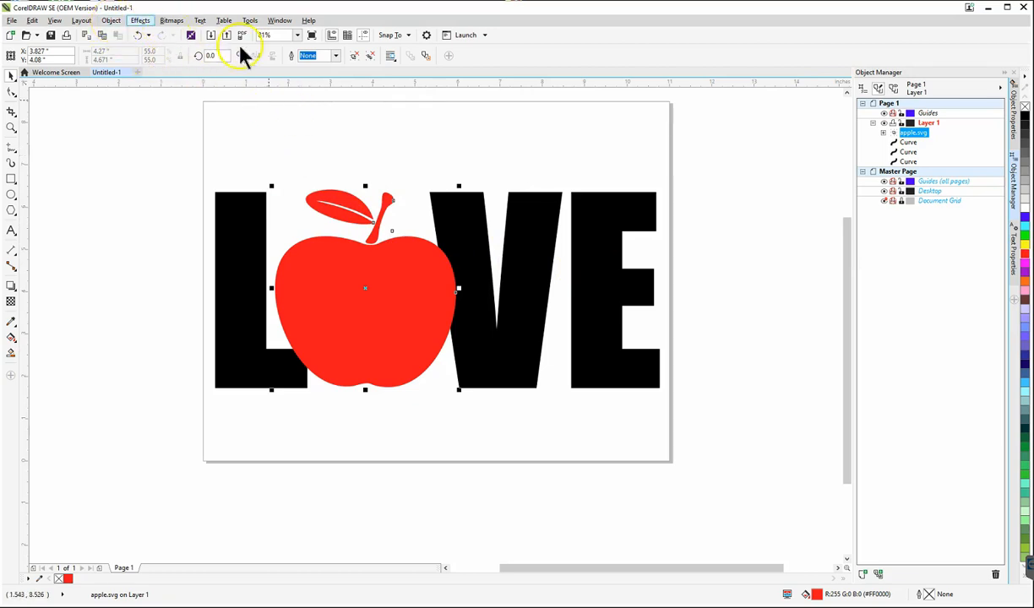
- Ungroup the apple into seven separate curves and select its leaf
{"action": "left_click", "coordinate": [111, 20]}
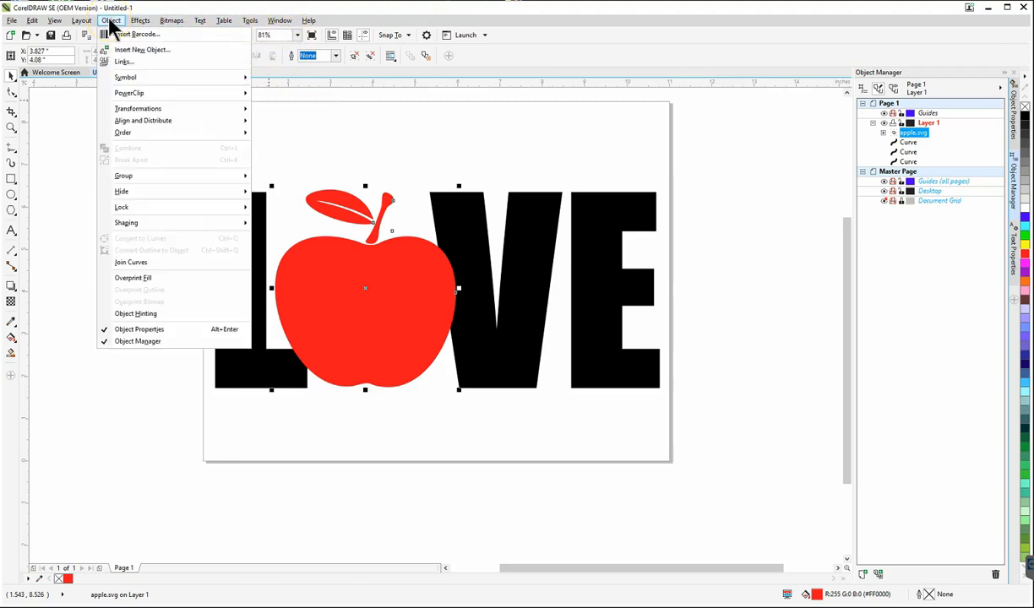
{"action": "mouse_move", "coordinate": [129, 166]}
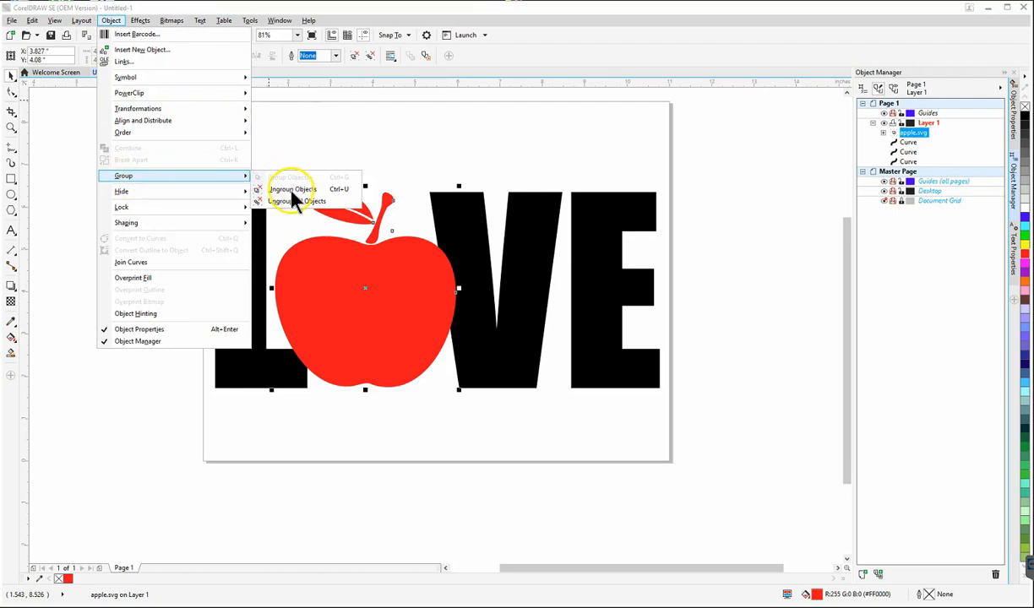
{"action": "left_click", "coordinate": [292, 189]}
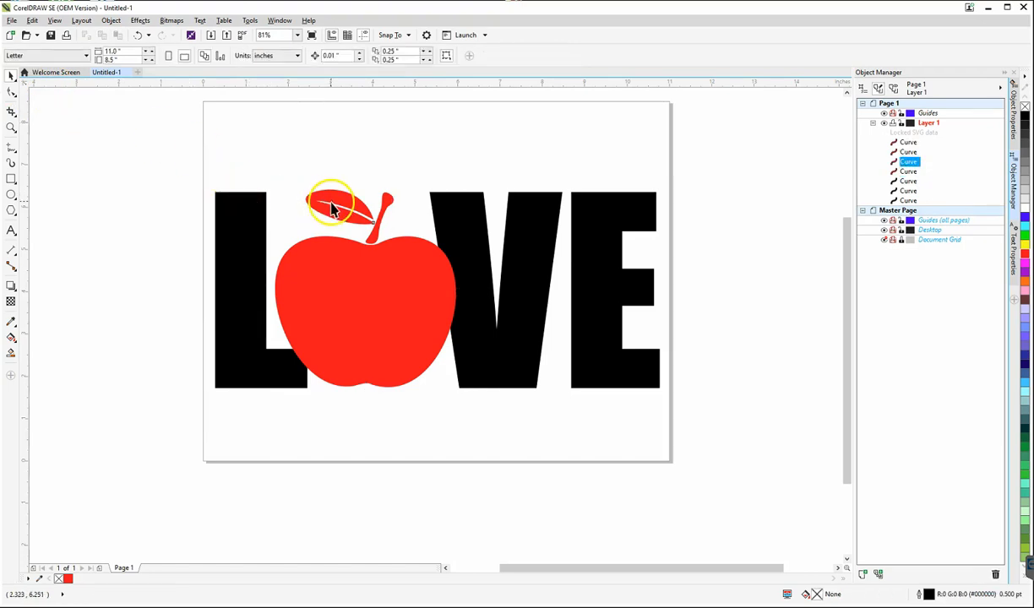
{"action": "left_click", "coordinate": [334, 207]}
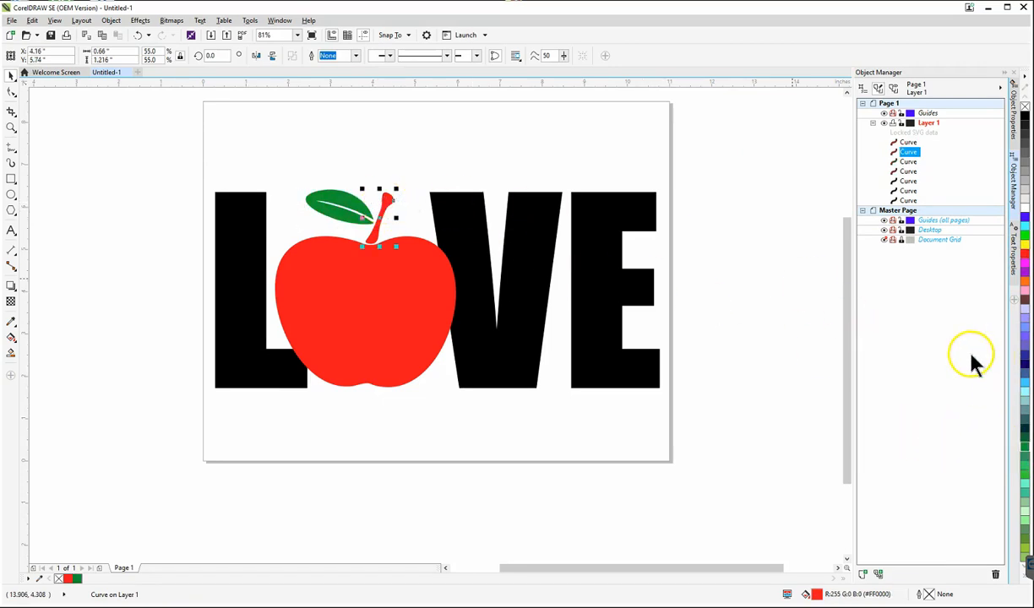
{"action": "mouse_move", "coordinate": [1023, 579]}
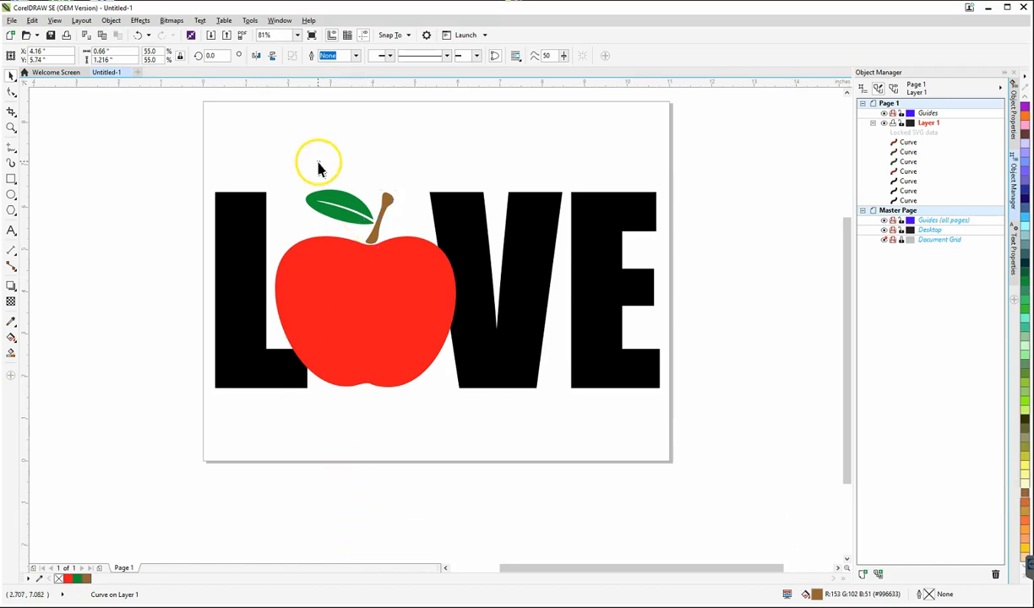
- Deselect everything and export the drawing as LoveApple.svg, accepting the SVG export settings
{"action": "left_click", "coordinate": [186, 137]}
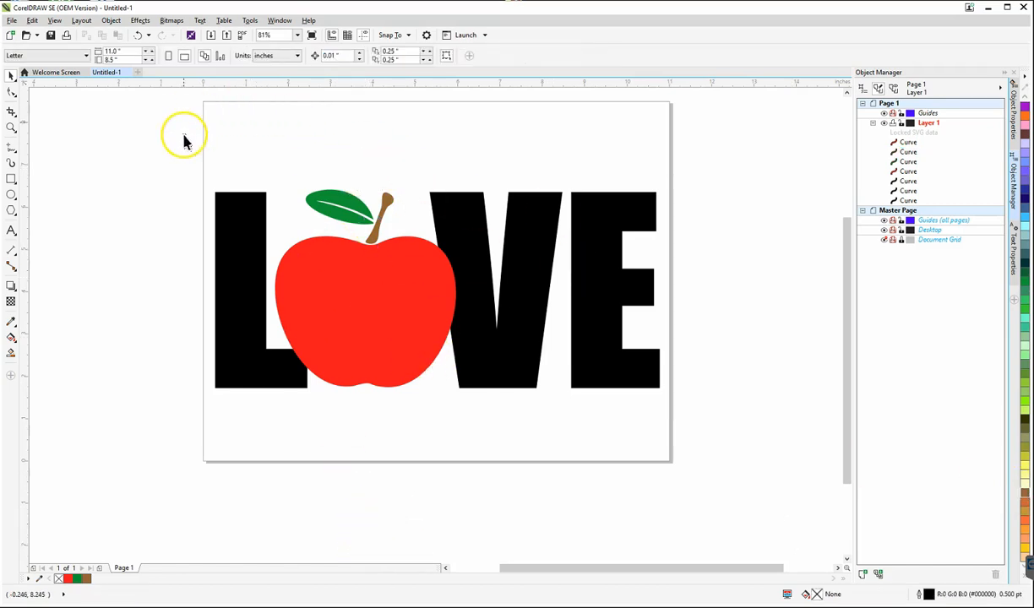
{"action": "mouse_move", "coordinate": [91, 147]}
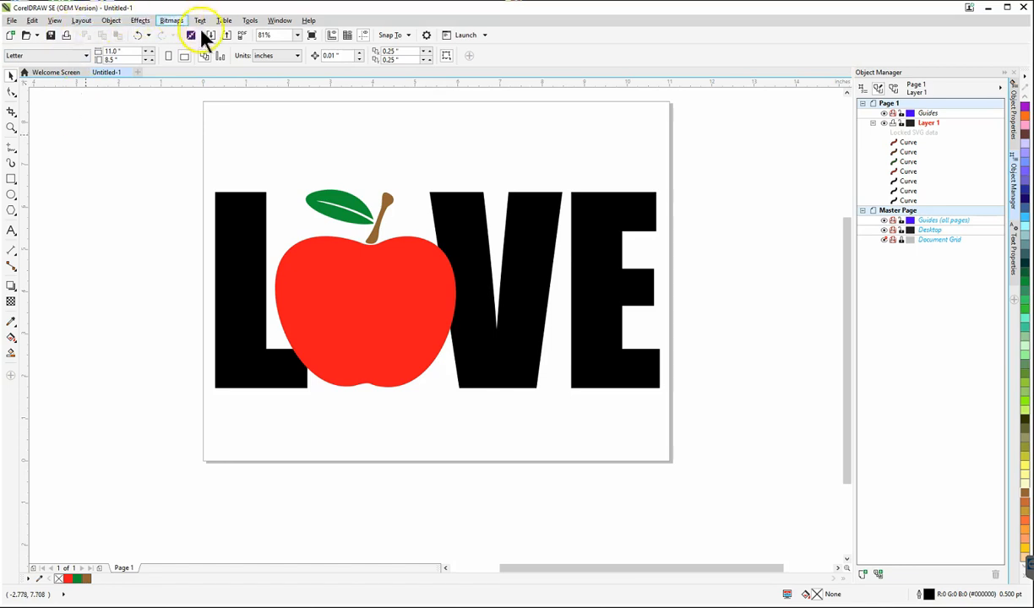
{"action": "mouse_move", "coordinate": [227, 35]}
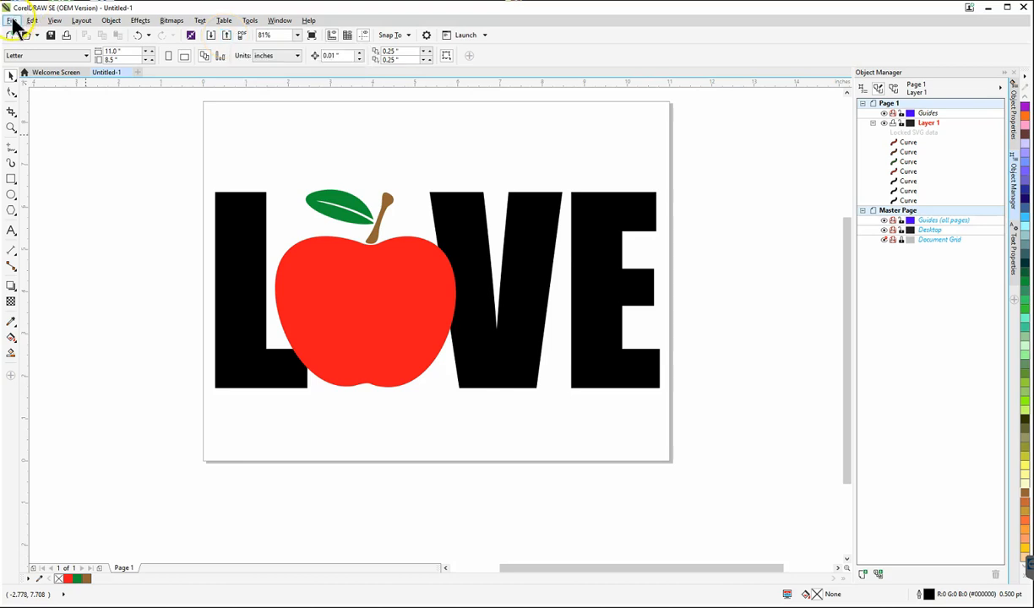
{"action": "left_click", "coordinate": [12, 20]}
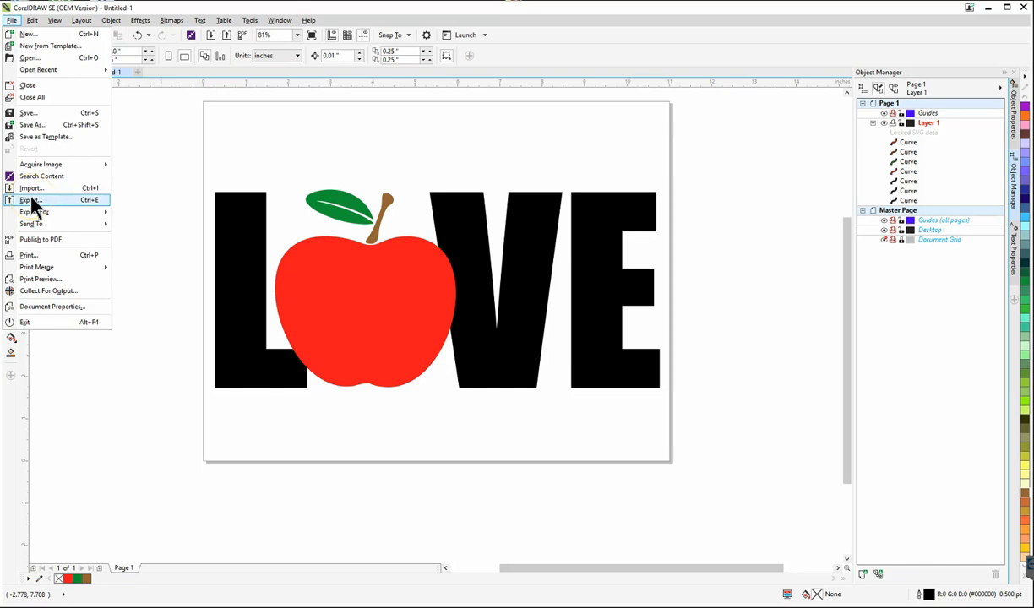
{"action": "left_click", "coordinate": [31, 200]}
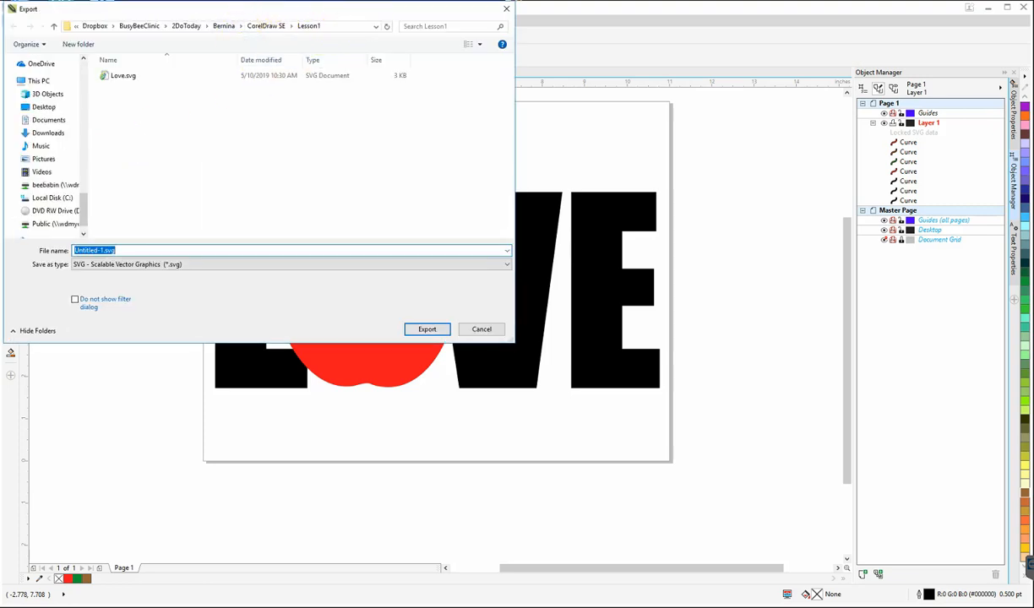
{"action": "mouse_move", "coordinate": [169, 254]}
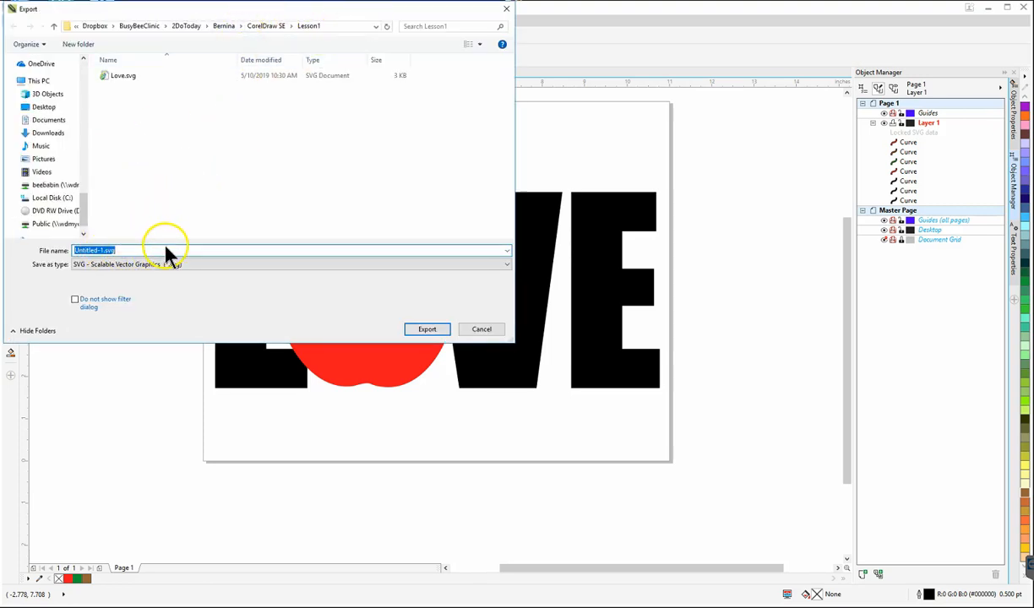
{"action": "type", "text": "Love"}
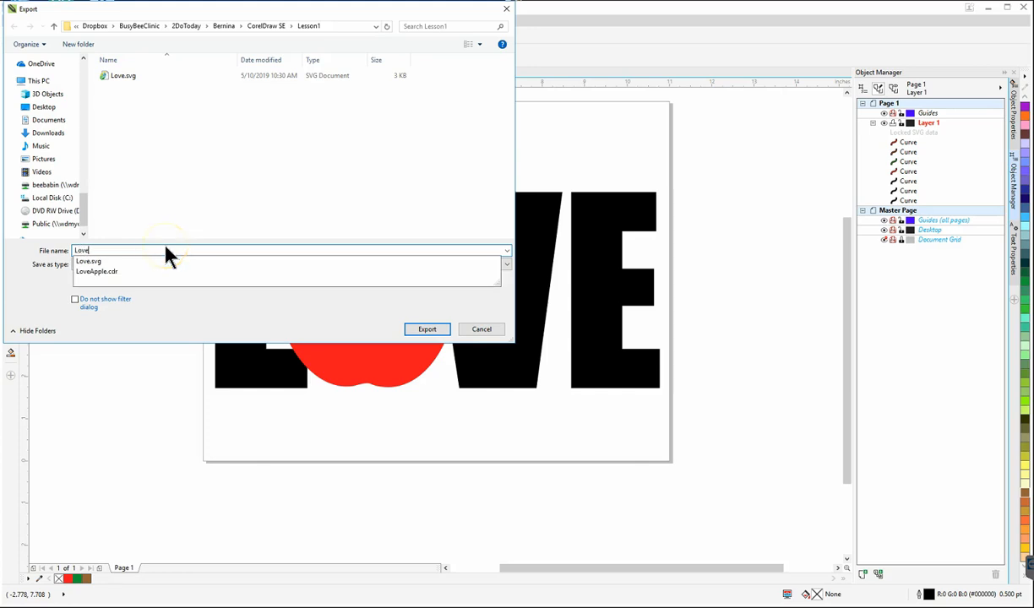
{"action": "left_click", "coordinate": [96, 271]}
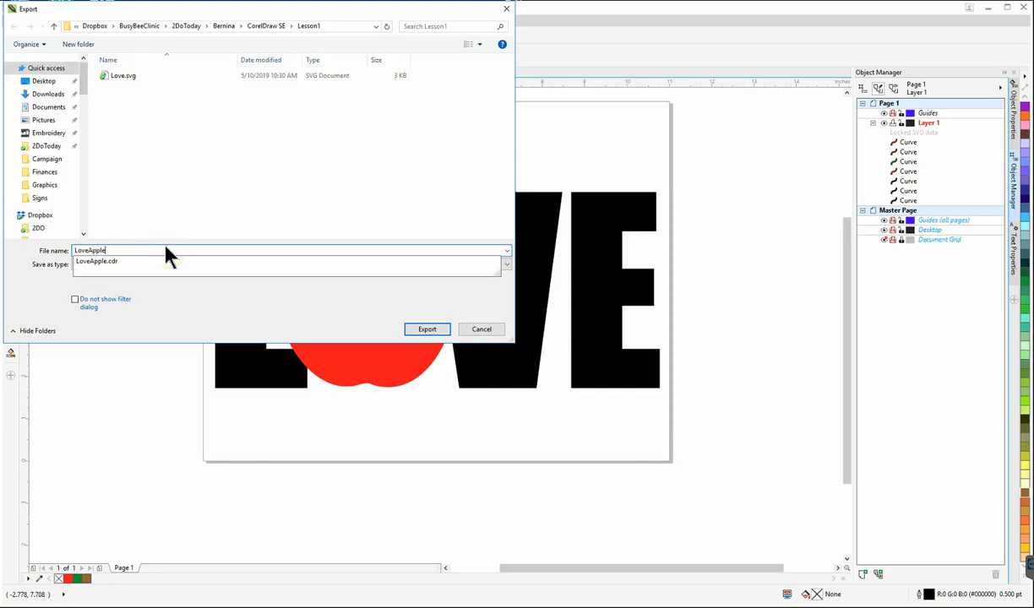
{"action": "left_click", "coordinate": [287, 261]}
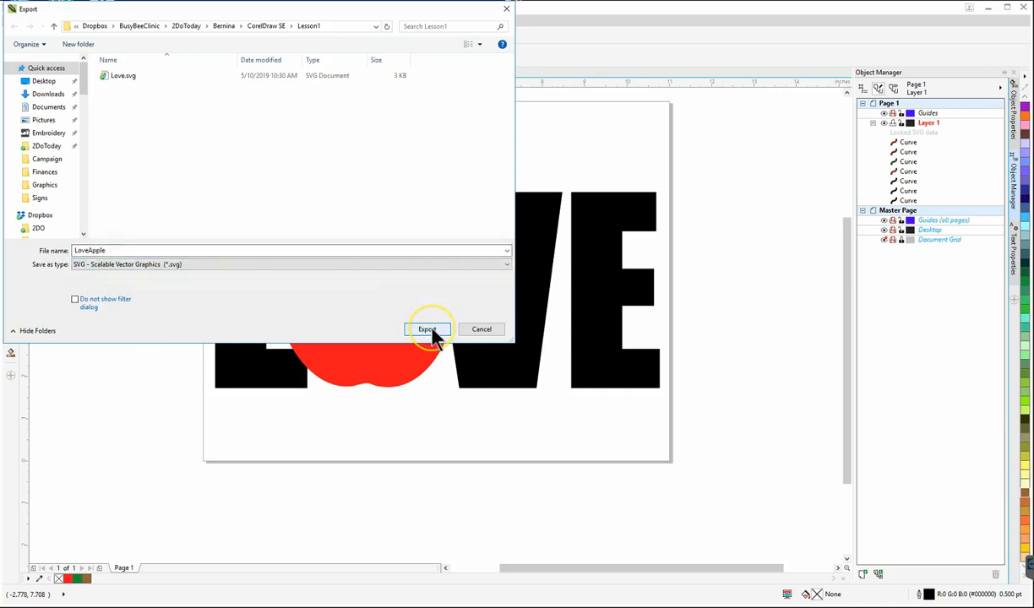
{"action": "left_click", "coordinate": [427, 330]}
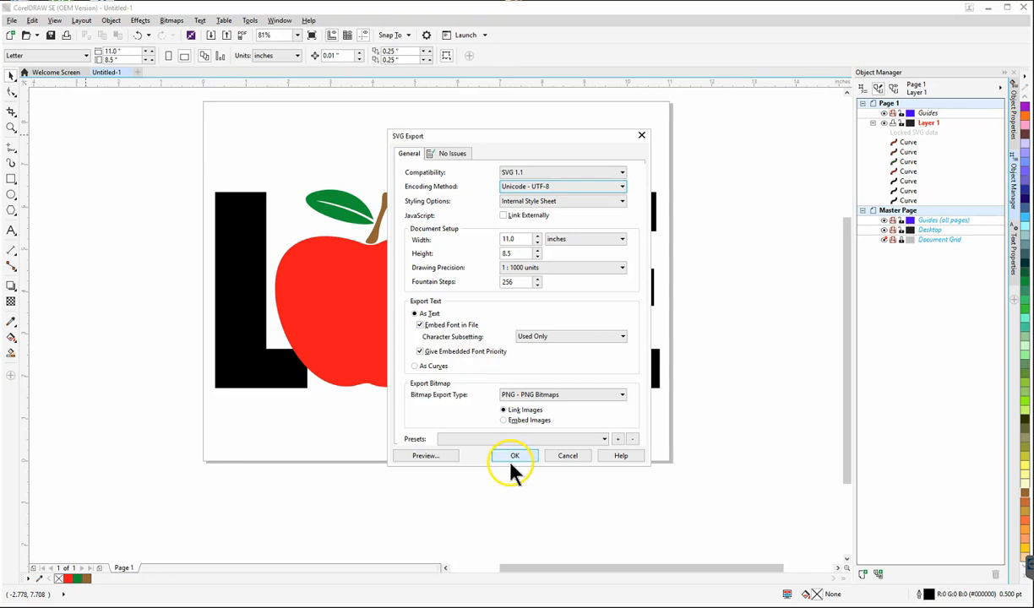
{"action": "left_click", "coordinate": [515, 455]}
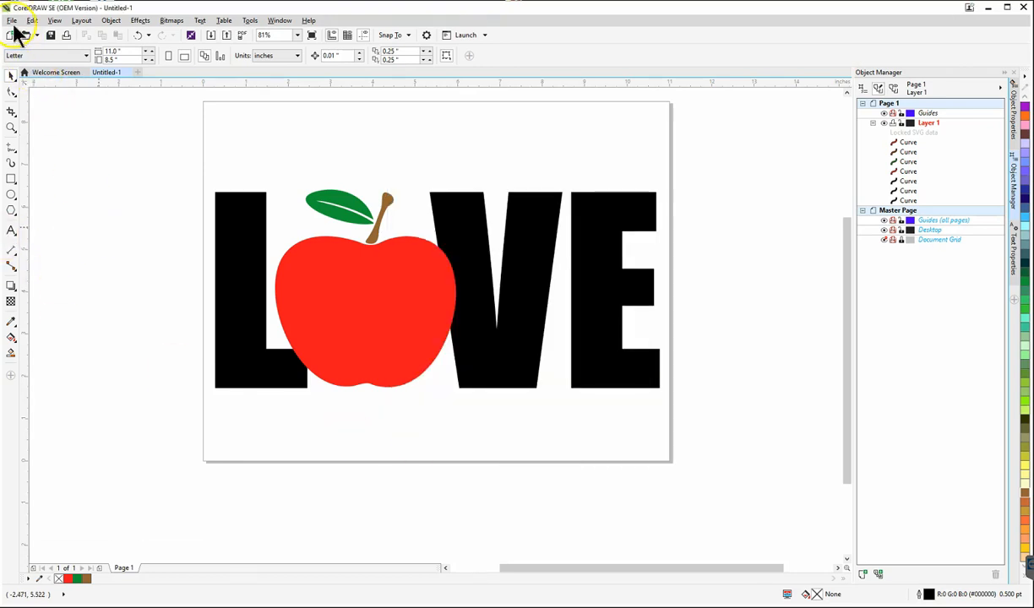
- Save As LoveApple2.cdr after opening the Lesson1 folder
{"action": "left_click", "coordinate": [12, 21]}
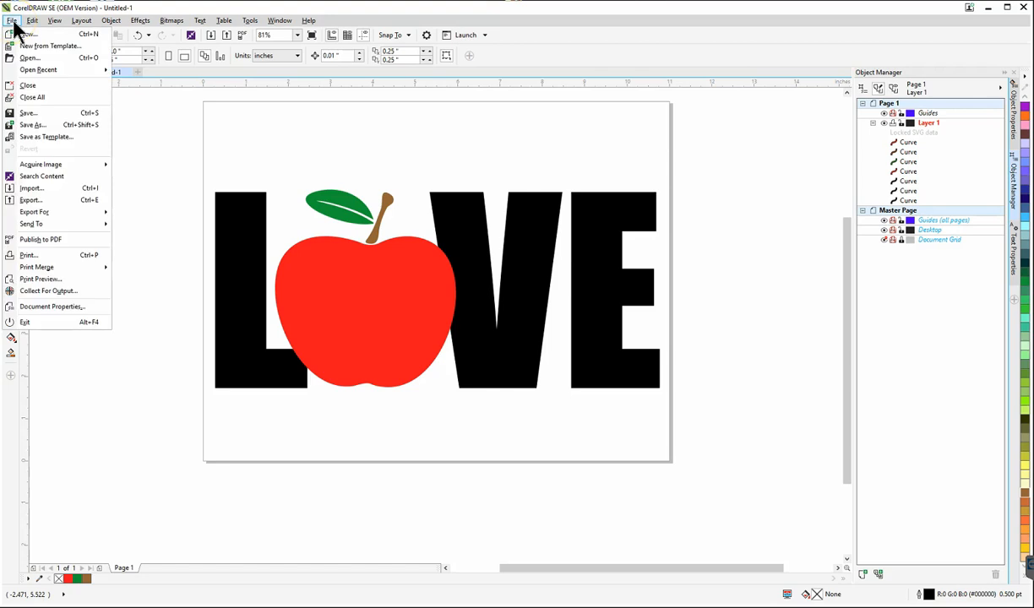
{"action": "mouse_move", "coordinate": [31, 124]}
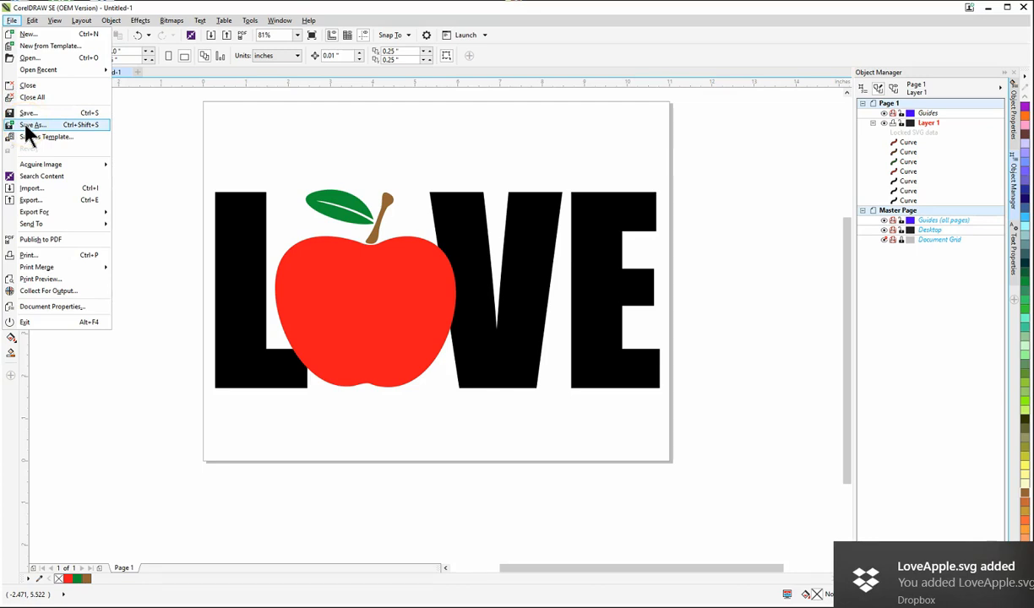
{"action": "left_click", "coordinate": [32, 124]}
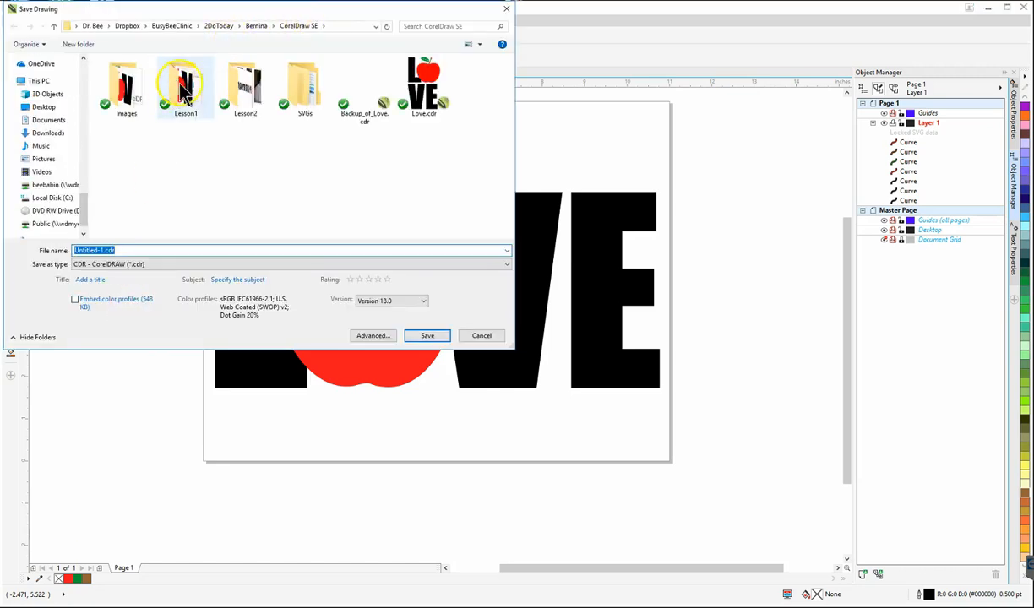
{"action": "double_click", "coordinate": [185, 84]}
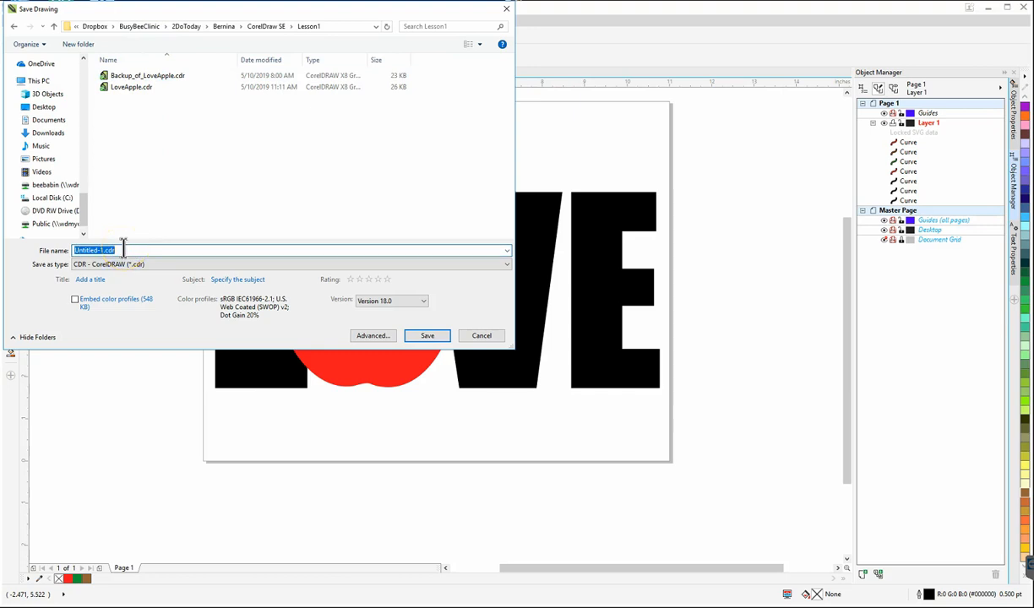
{"action": "type", "text": "LoveApple2"}
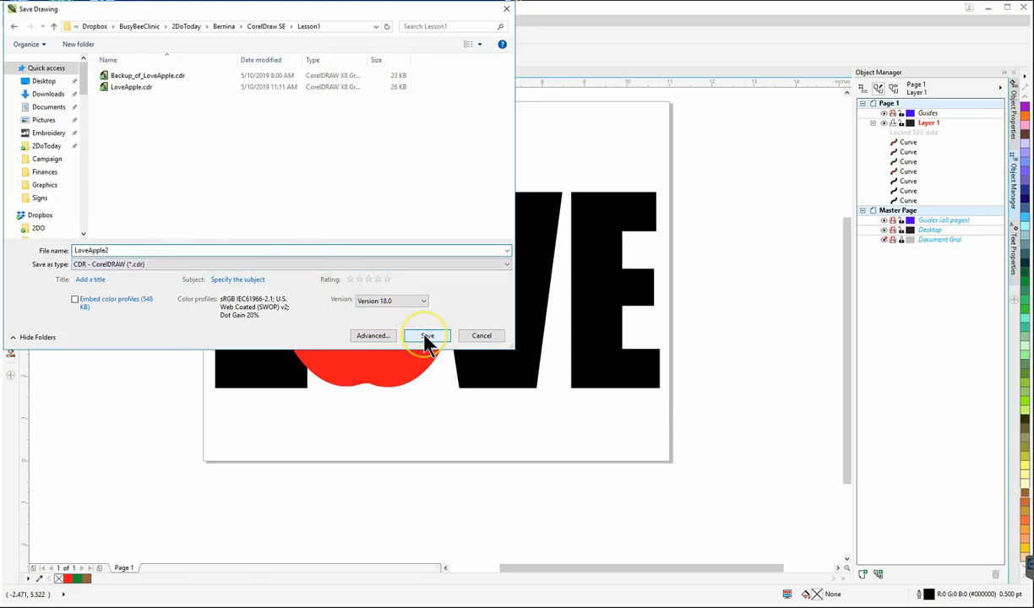
{"action": "left_click", "coordinate": [427, 335]}
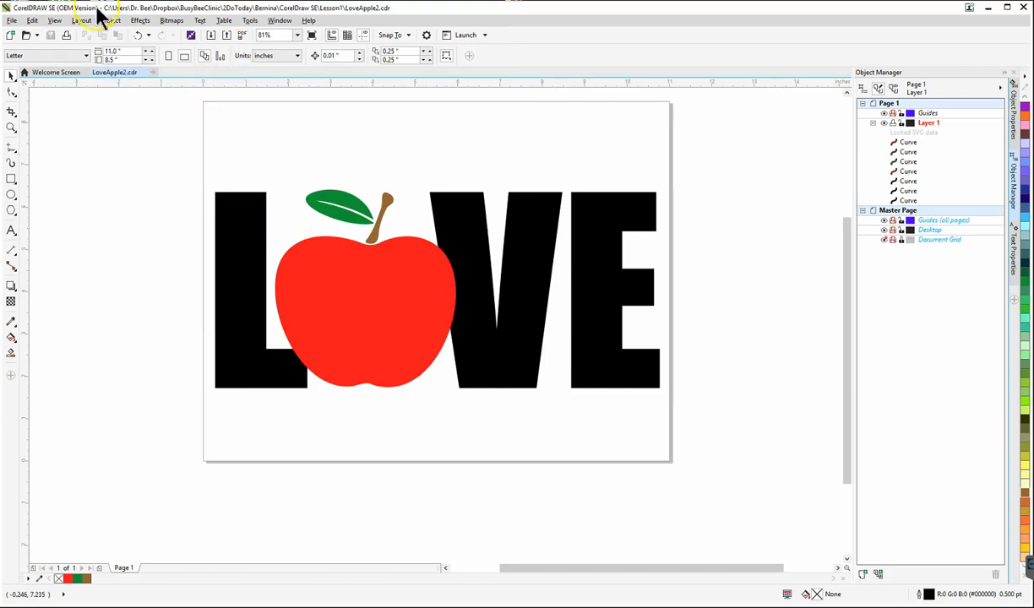
{"action": "mouse_move", "coordinate": [209, 20]}
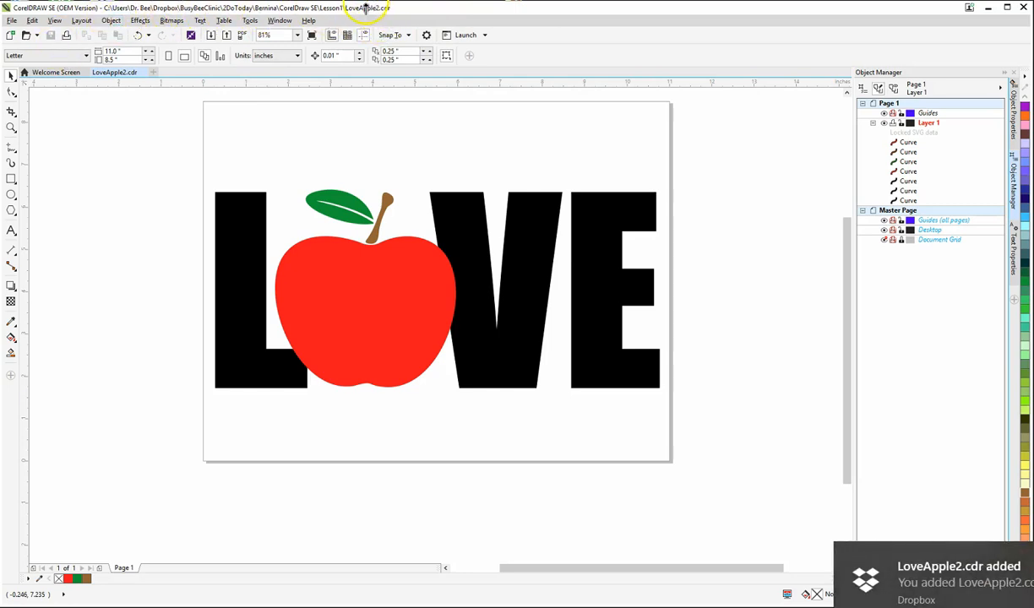
{"action": "mouse_move", "coordinate": [418, 19]}
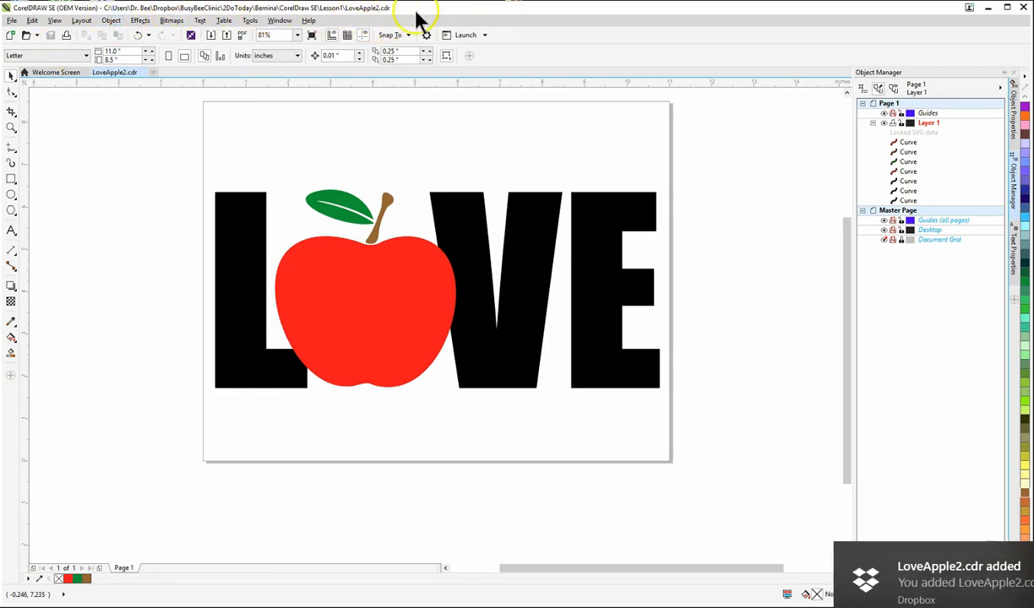
{"action": "mouse_move", "coordinate": [142, 321]}
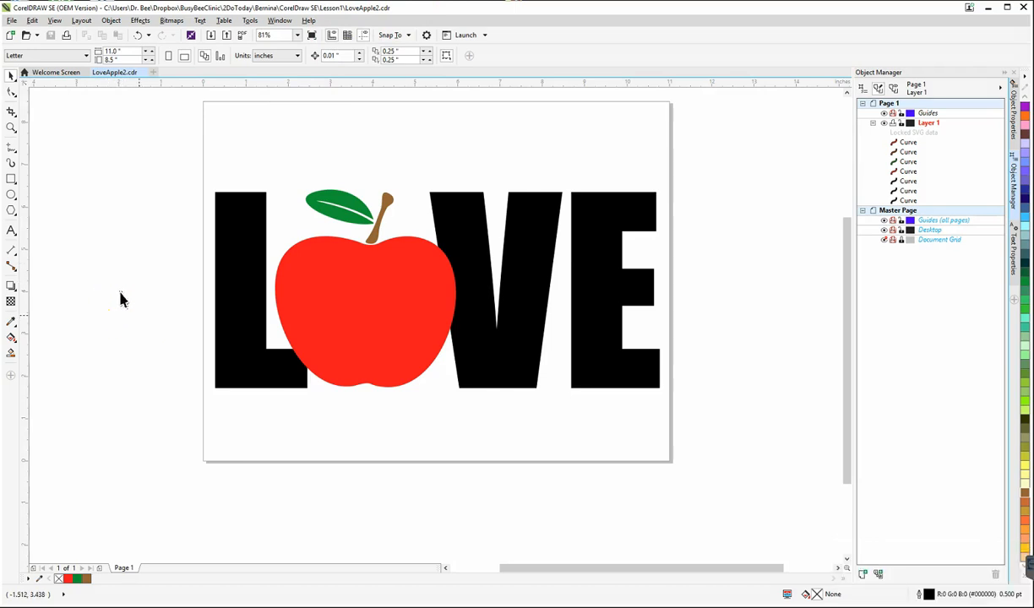
{"action": "mouse_move", "coordinate": [105, 275]}
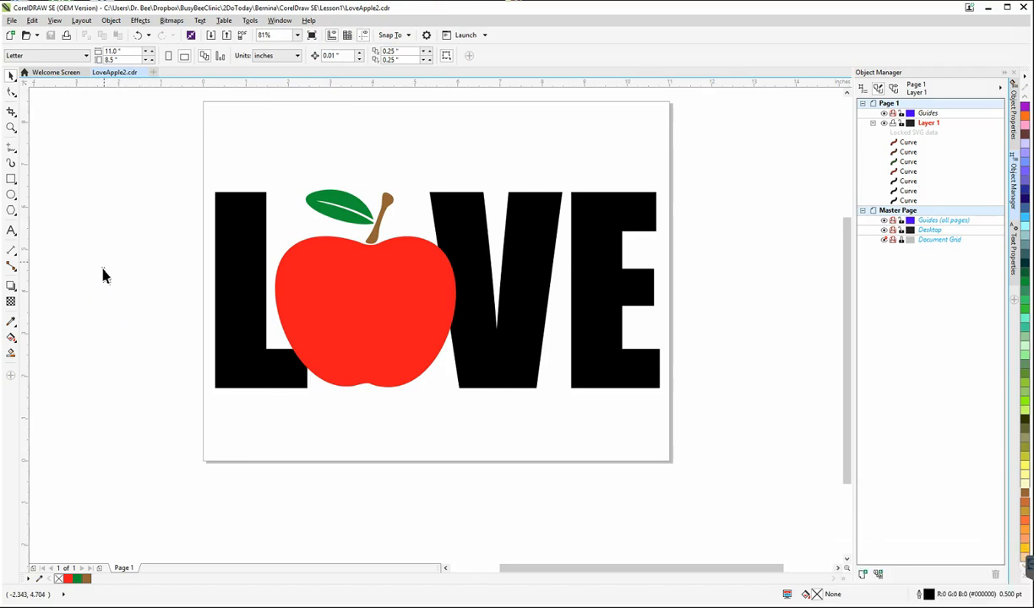